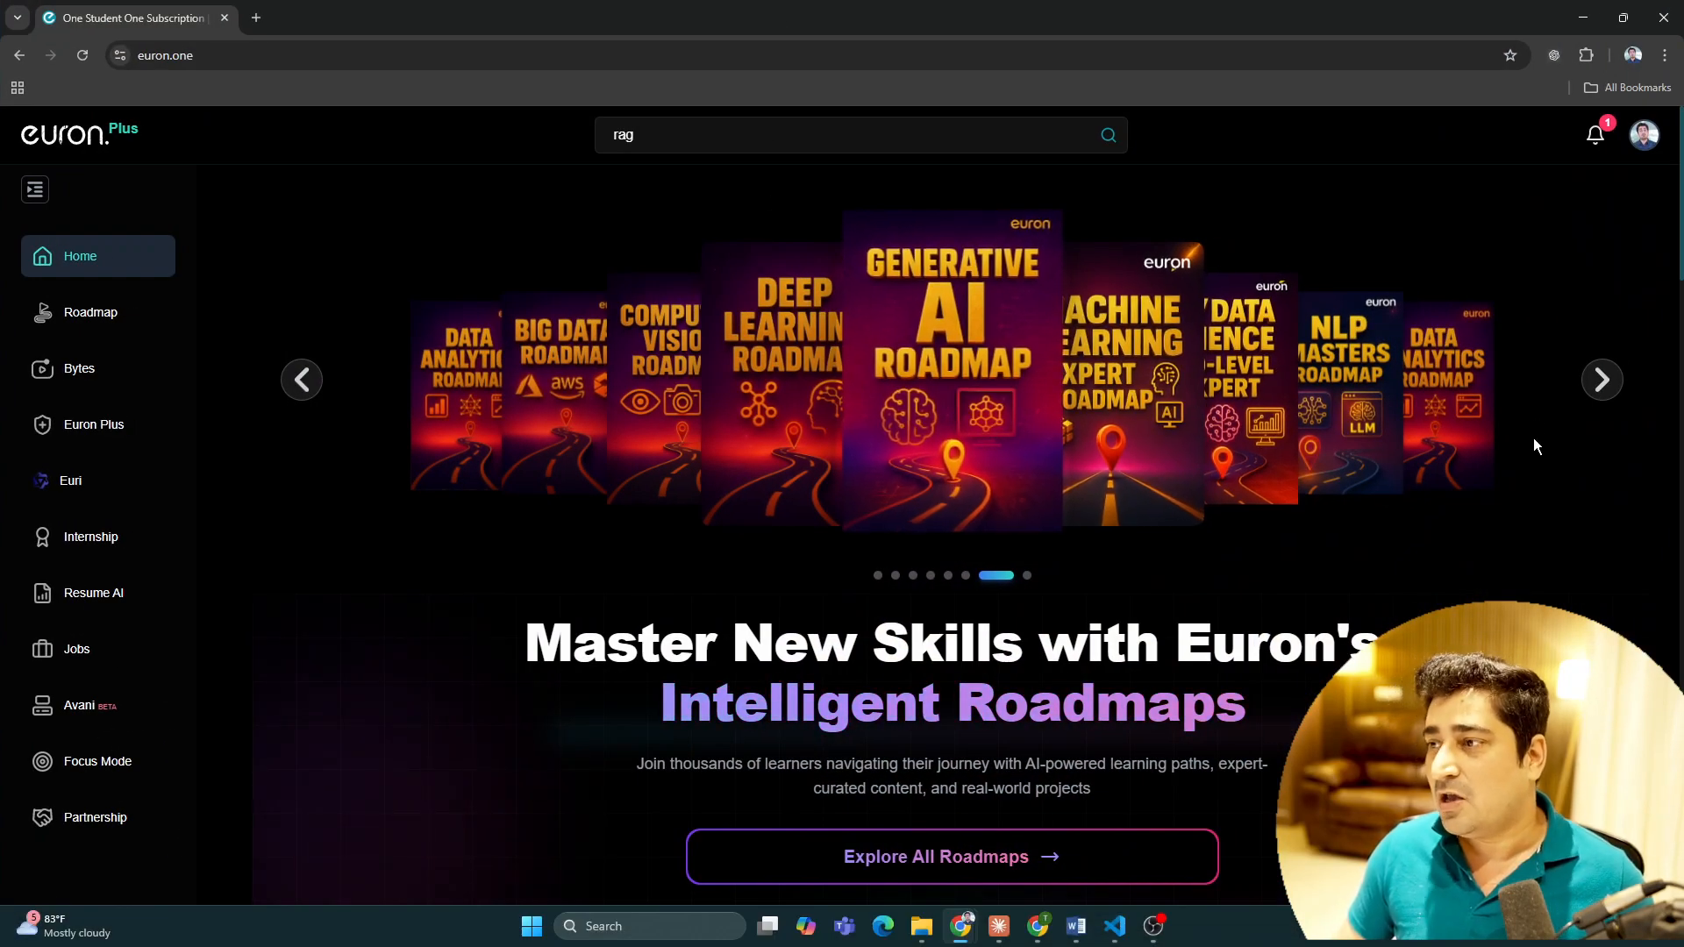
Step: Rotate the home-page roadmap carousel to the Generative AI Roadmap and browse it down to the footer and back
{"action": "left_click", "coordinate": [1599, 379]}
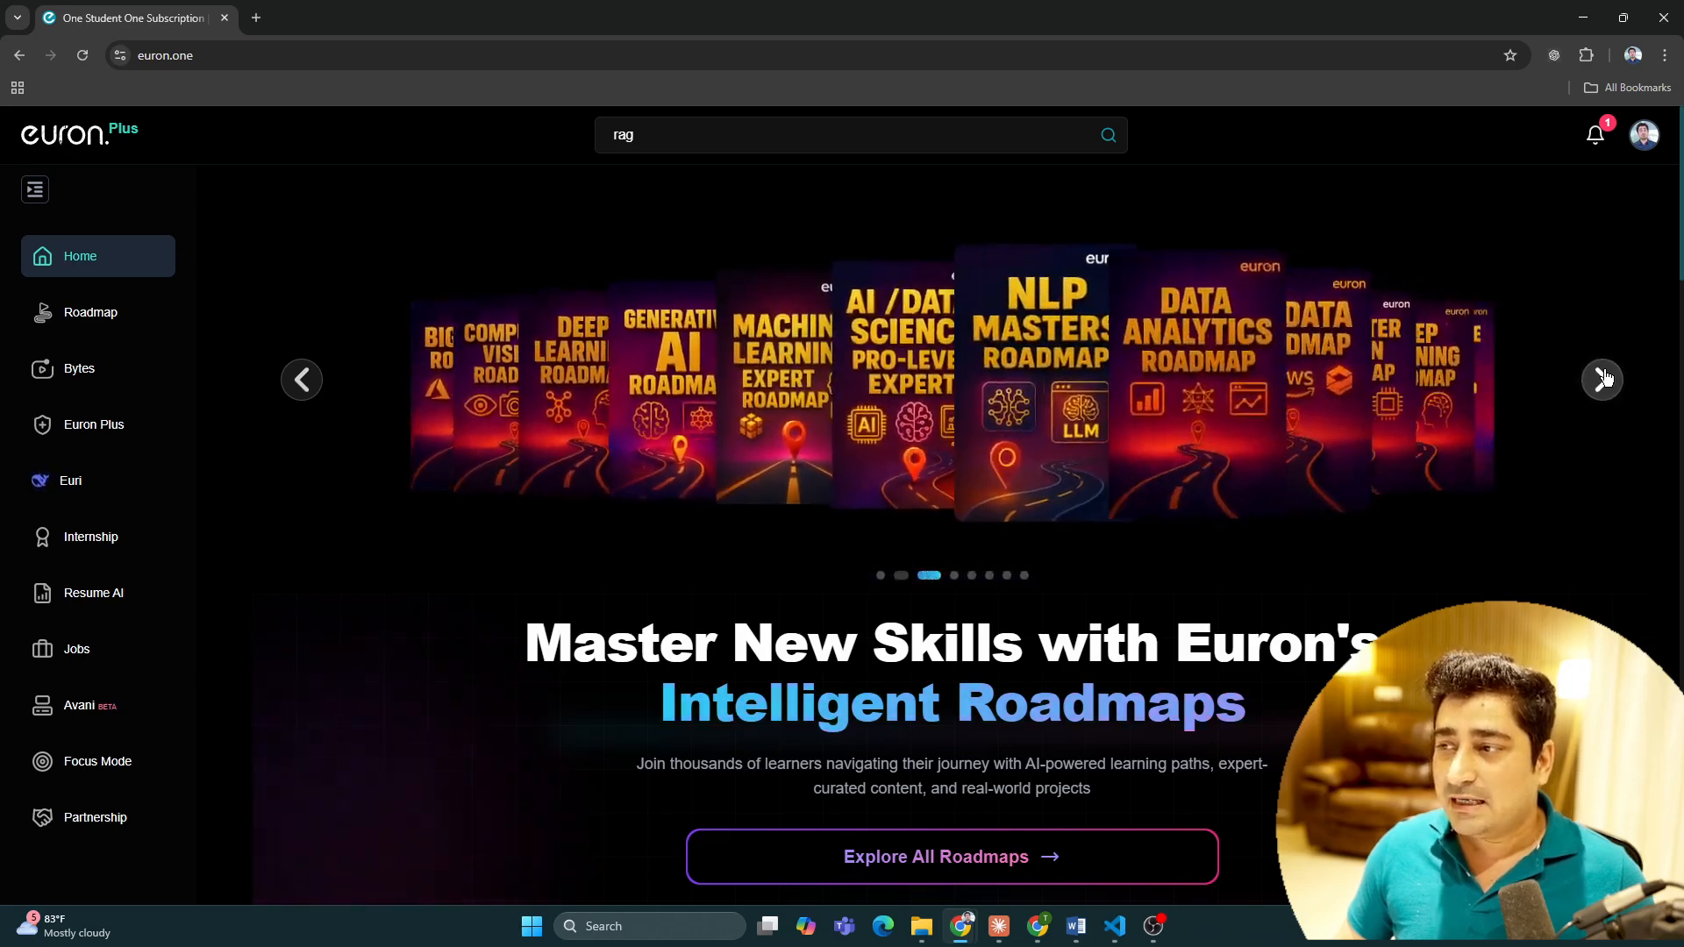
{"action": "left_click", "coordinate": [1602, 380]}
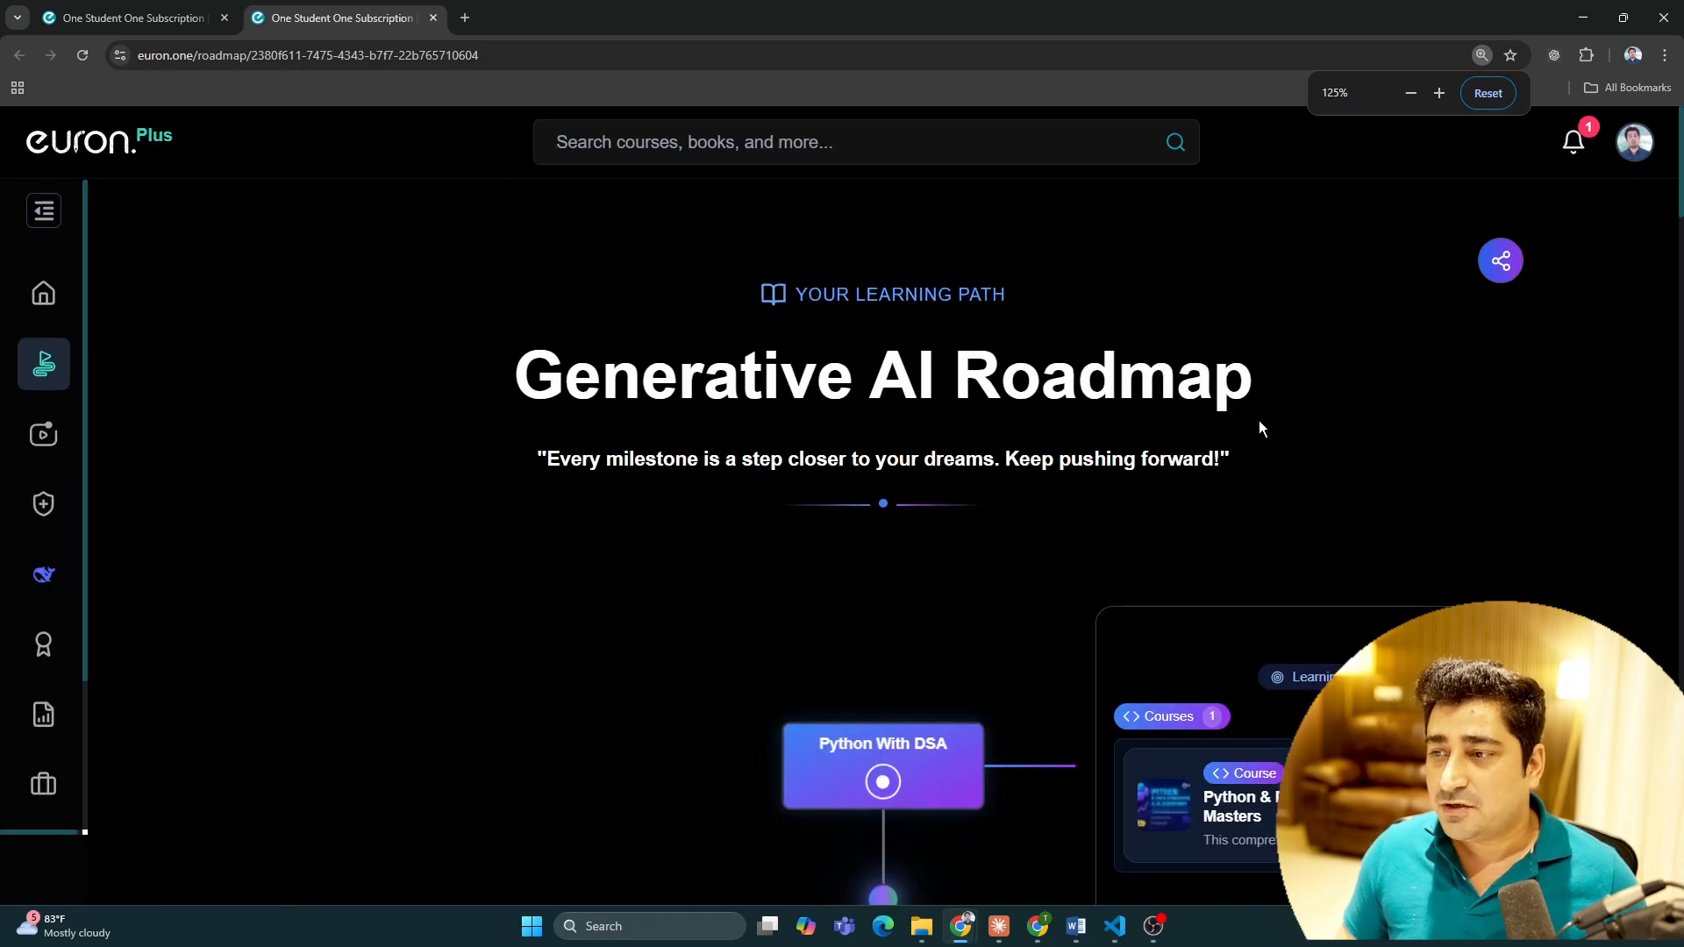
{"action": "scroll", "scroll_direction": "down", "scroll_amount": 3}
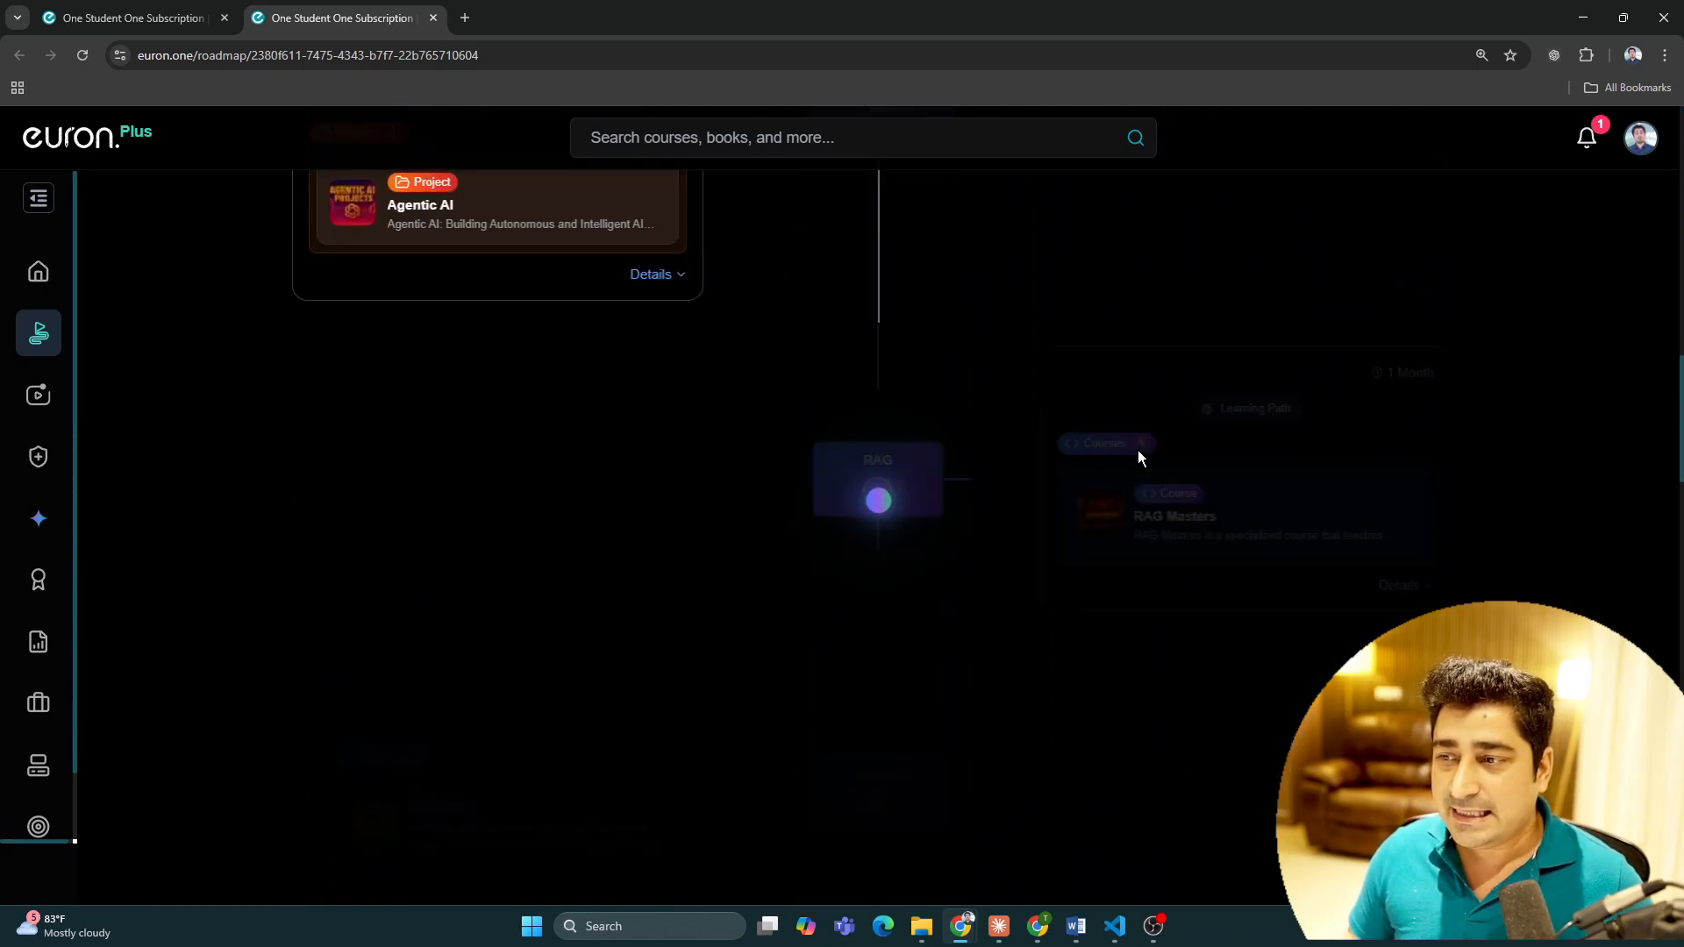
{"action": "scroll", "scroll_direction": "down", "scroll_amount": 3}
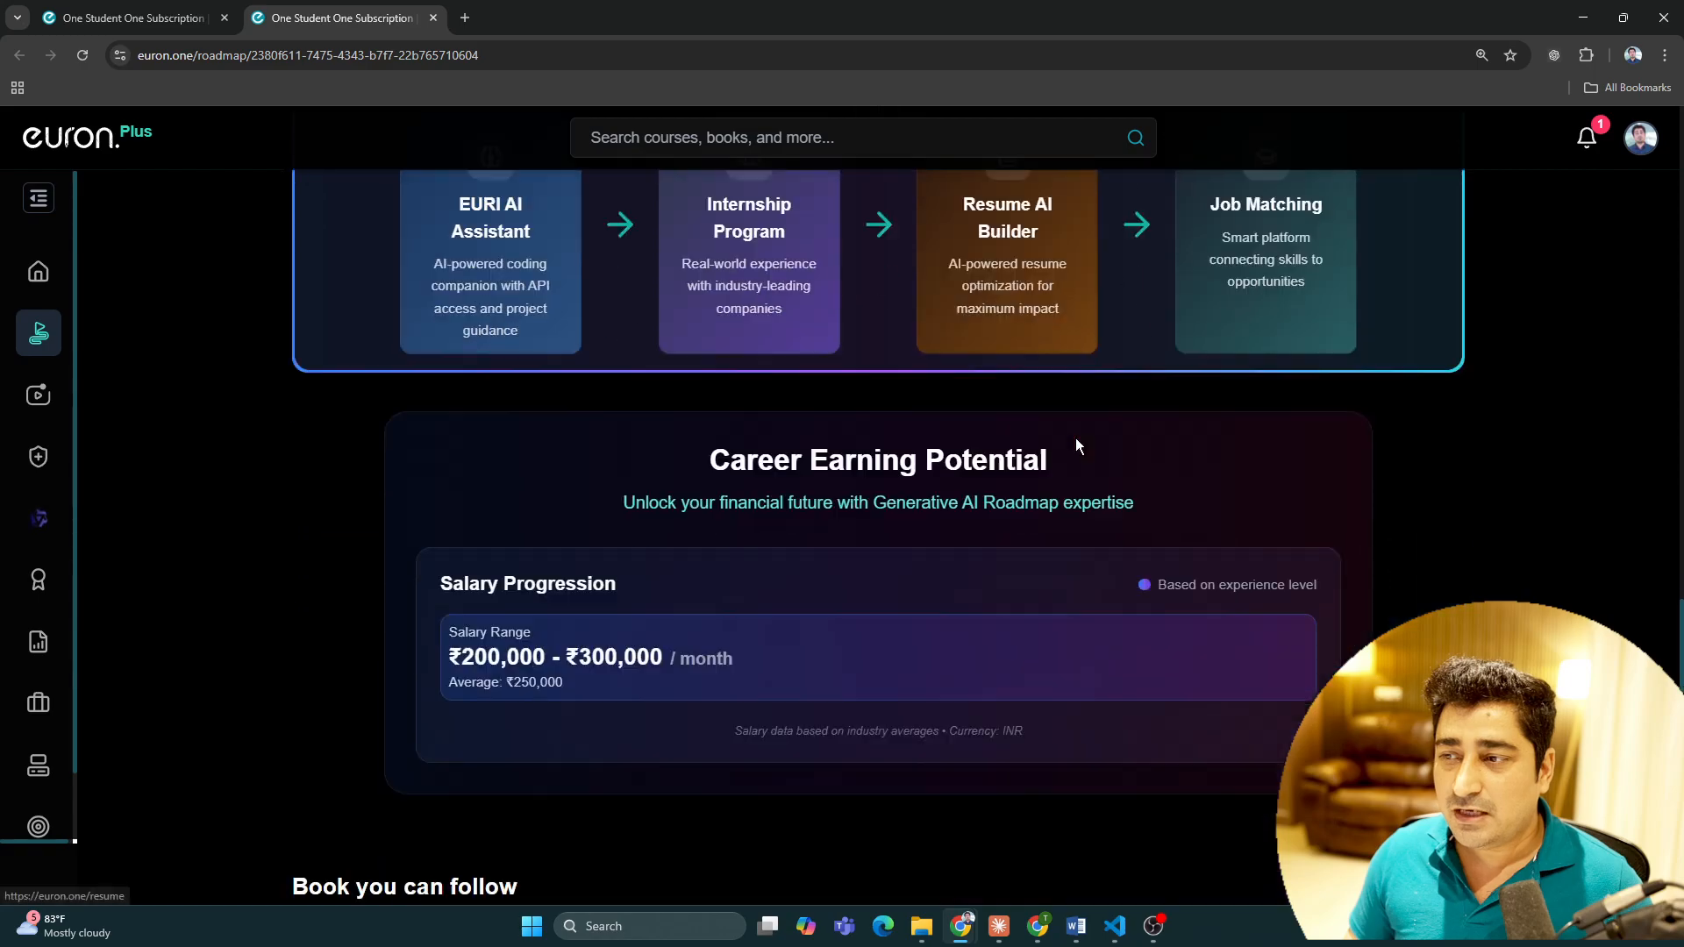
{"action": "scroll", "scroll_direction": "down", "scroll_amount": 3}
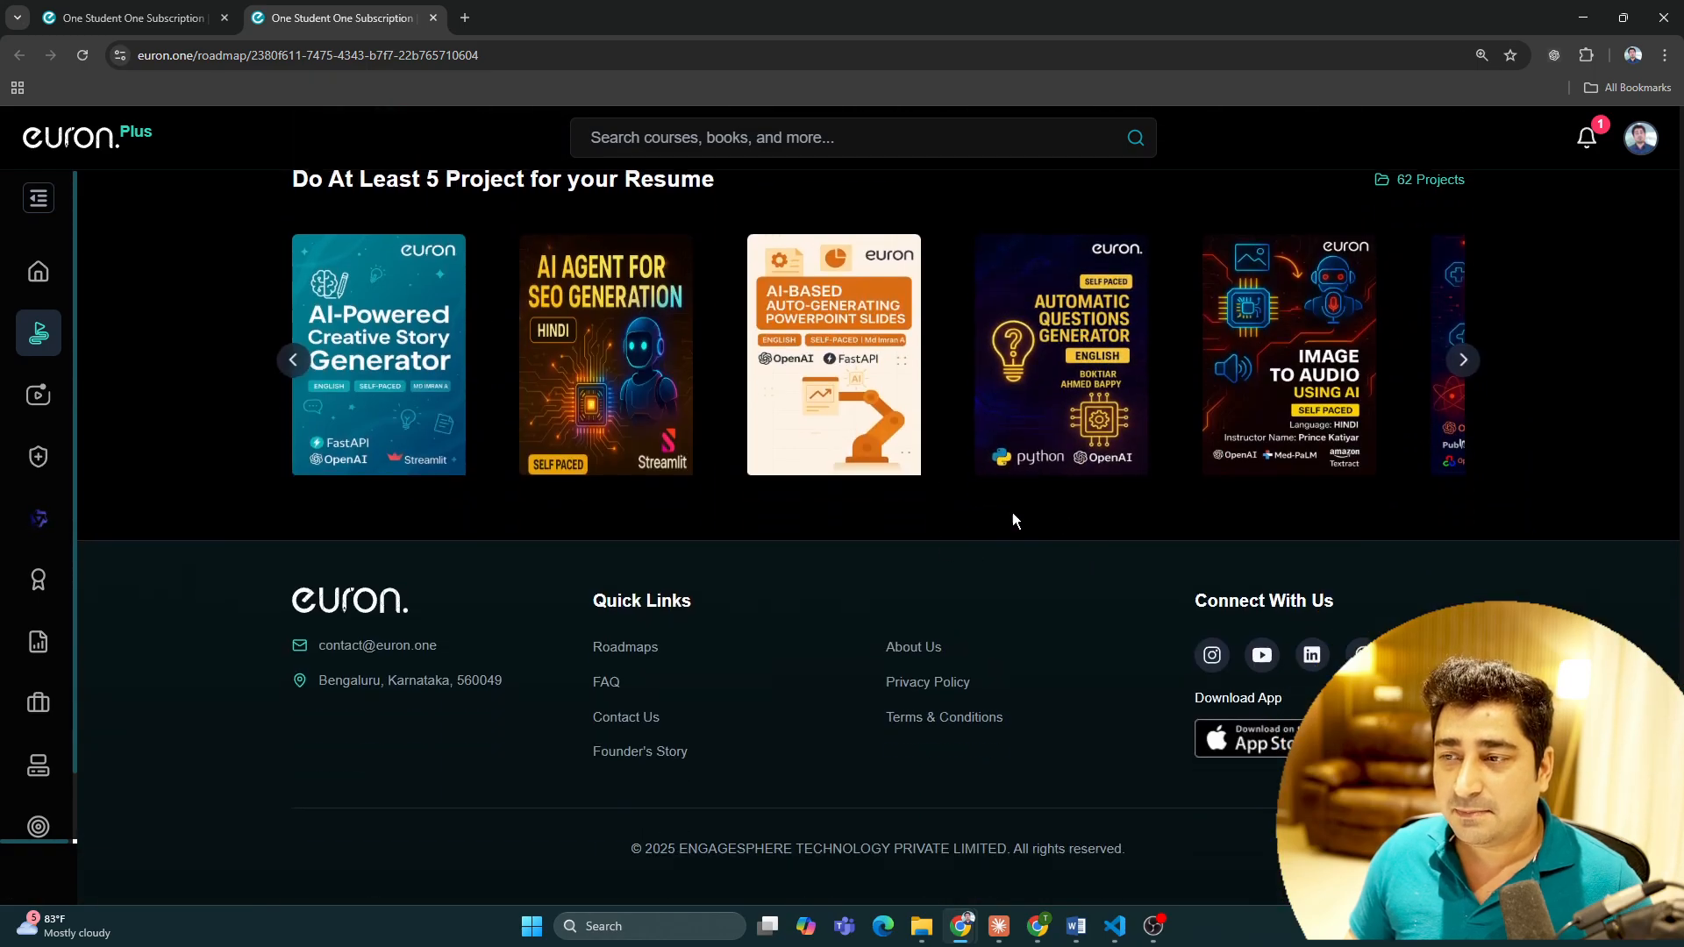
{"action": "scroll", "scroll_direction": "up", "scroll_amount": 3}
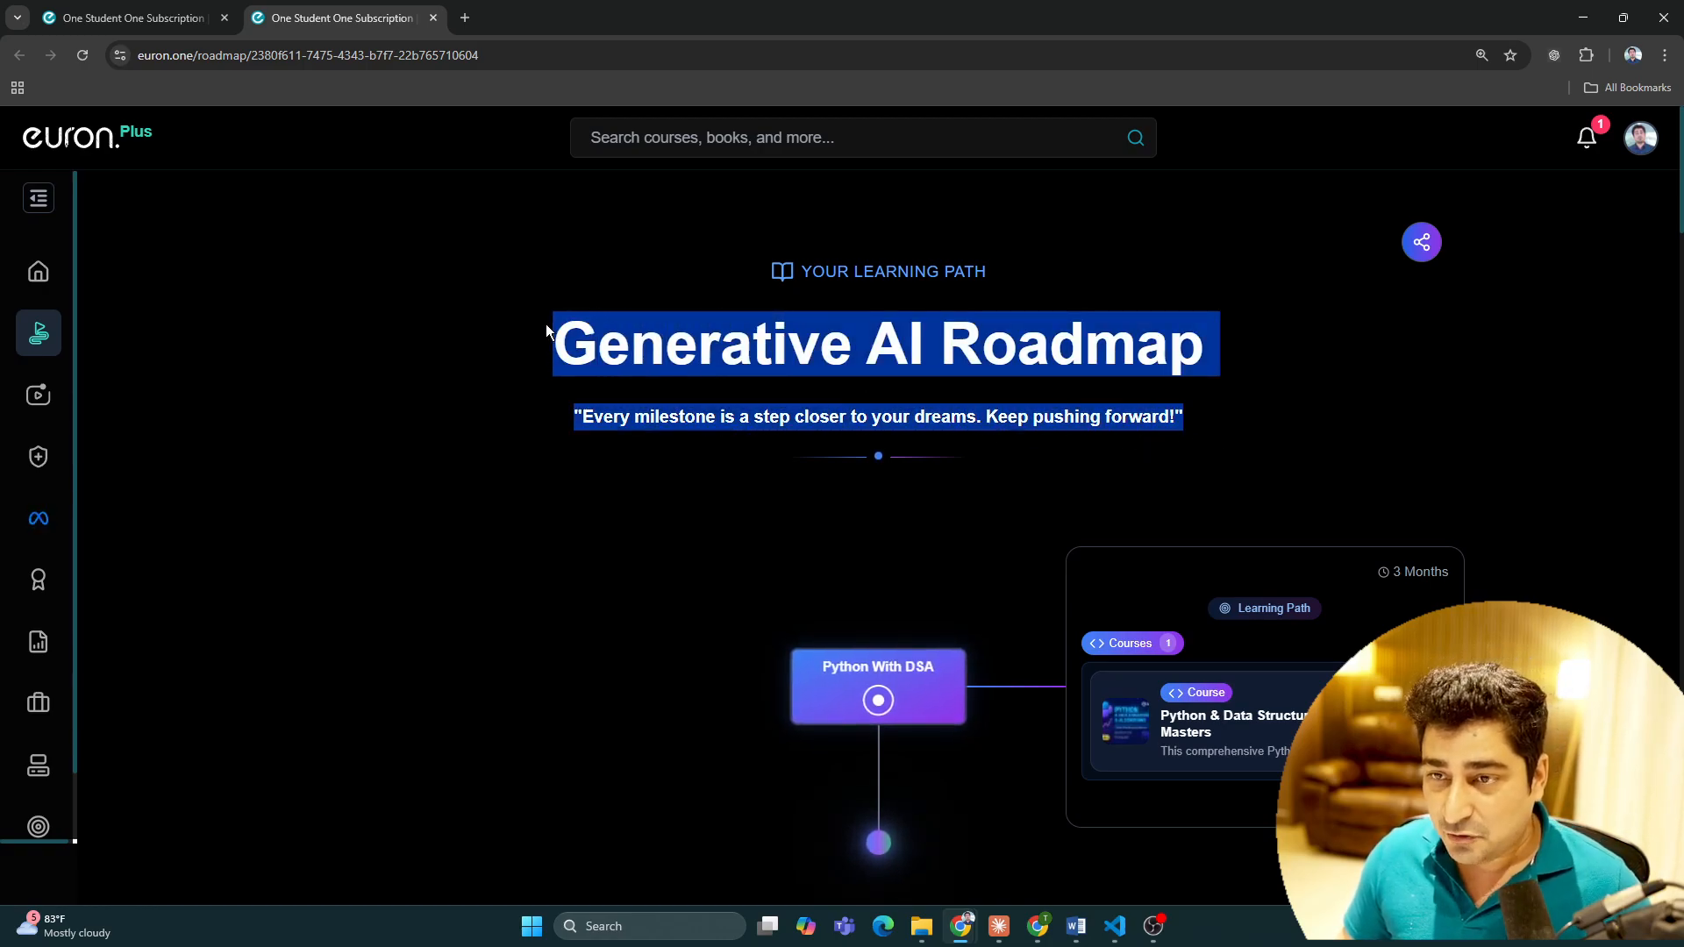
Step: From the sidebar Roadmaps catalogue, reopen the Generative AI Roadmap card in a new tab
{"action": "left_click", "coordinate": [36, 198]}
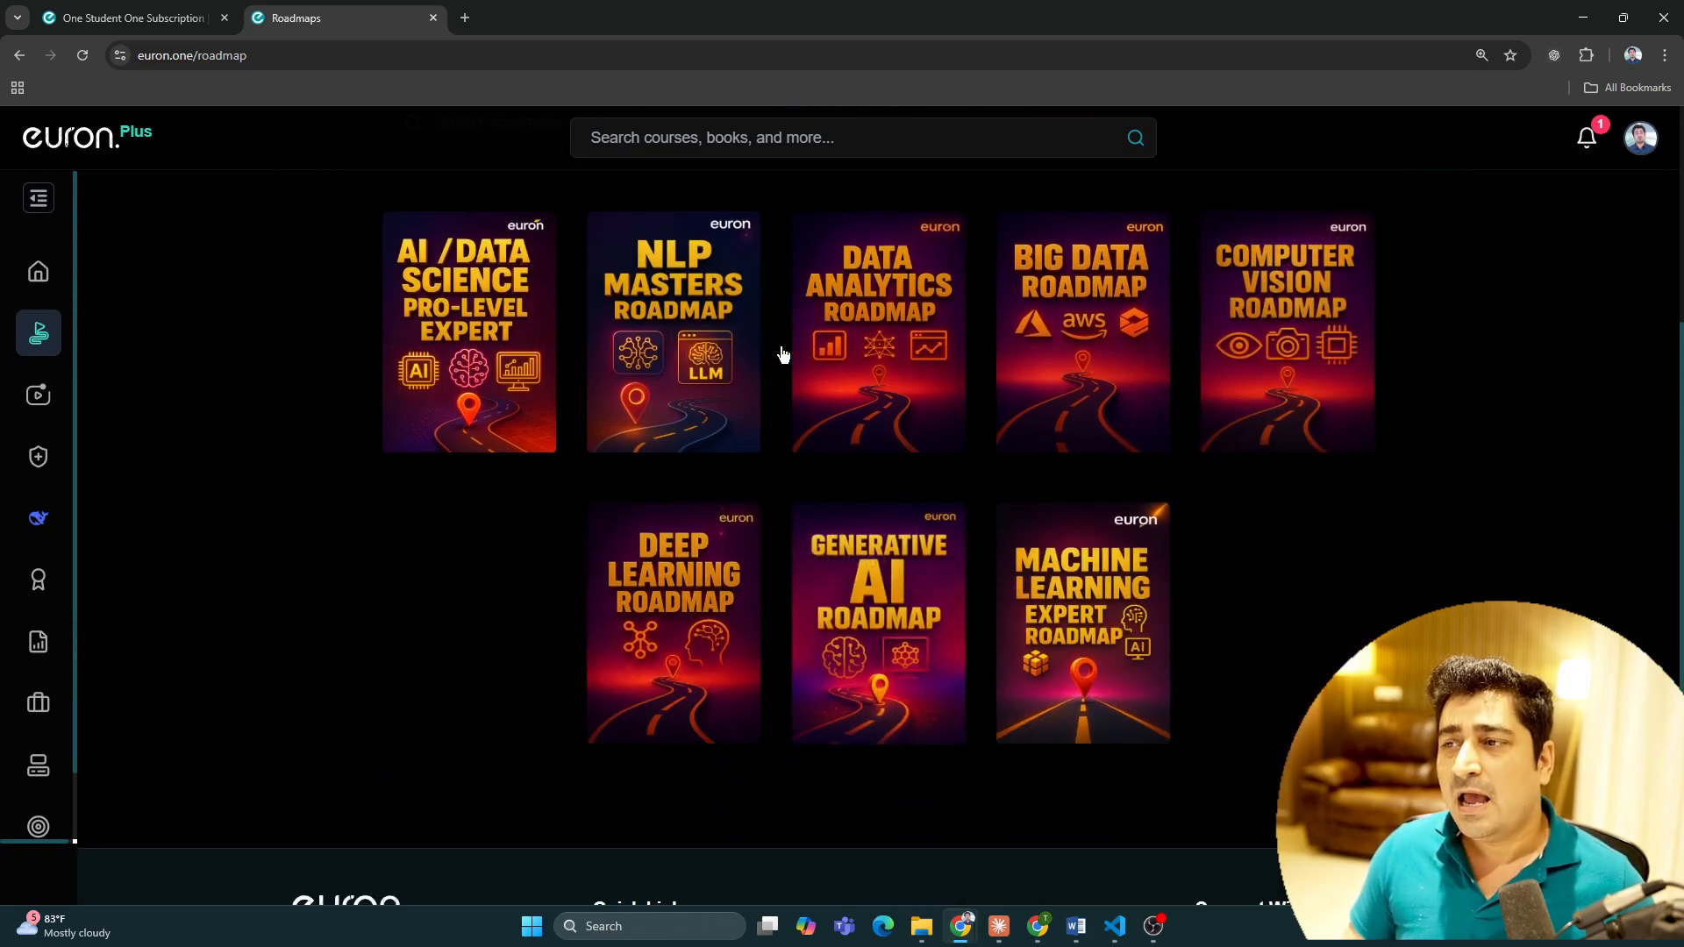
{"action": "mouse_move", "coordinate": [500, 356]}
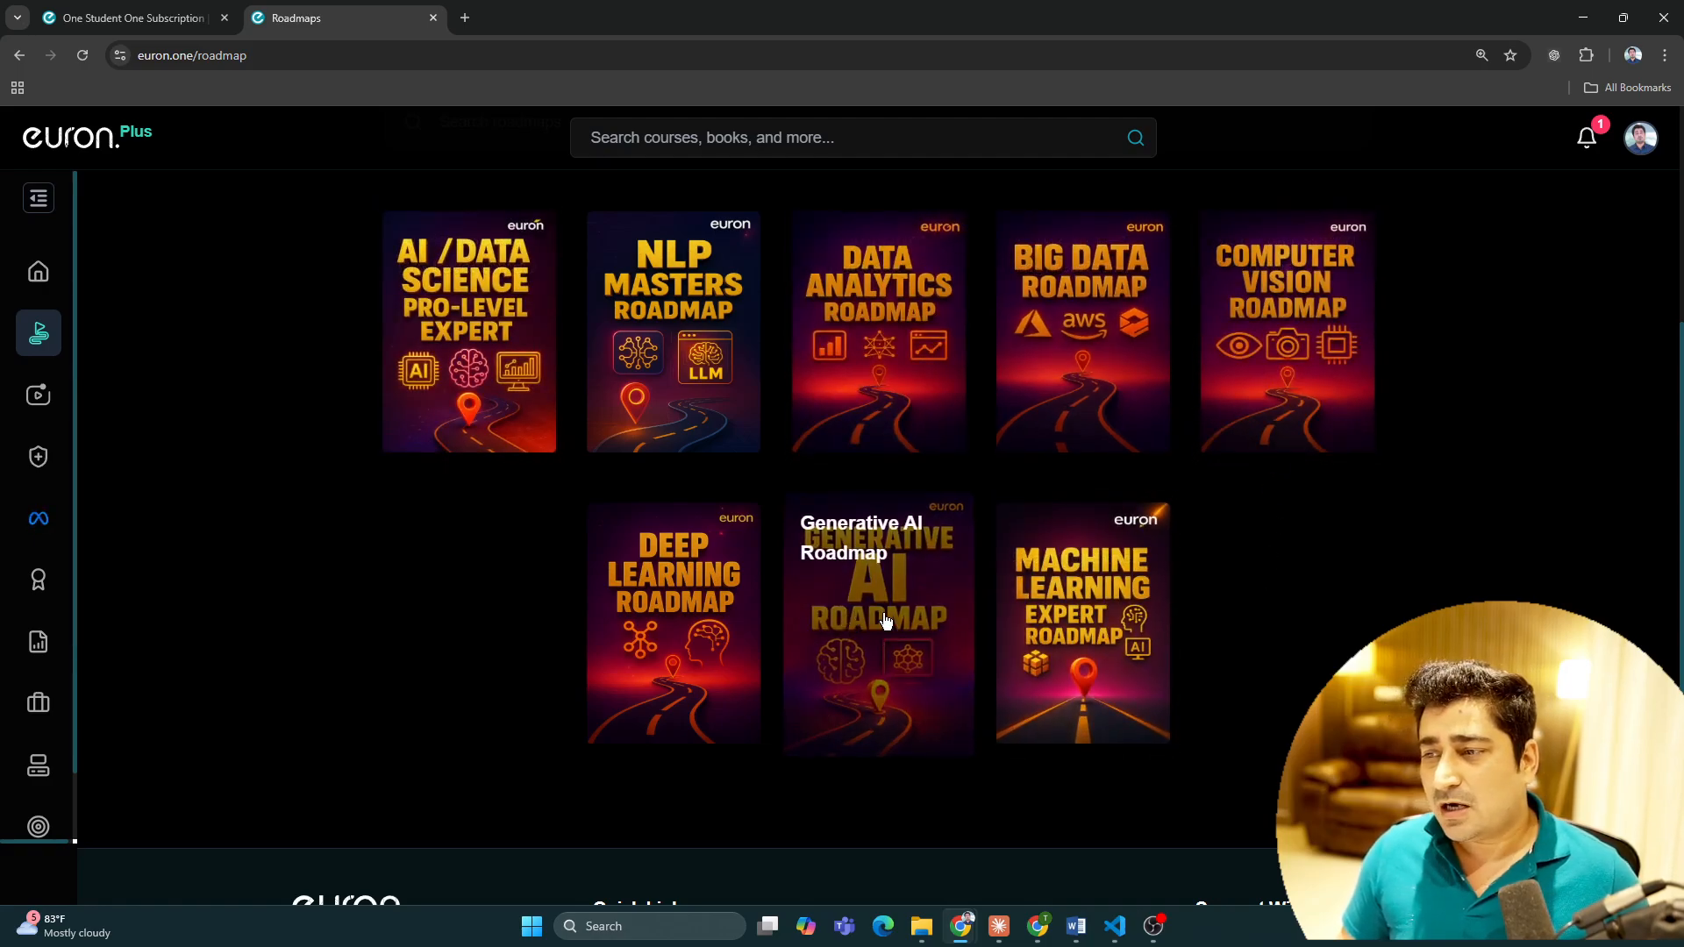
{"action": "left_click", "coordinate": [879, 622]}
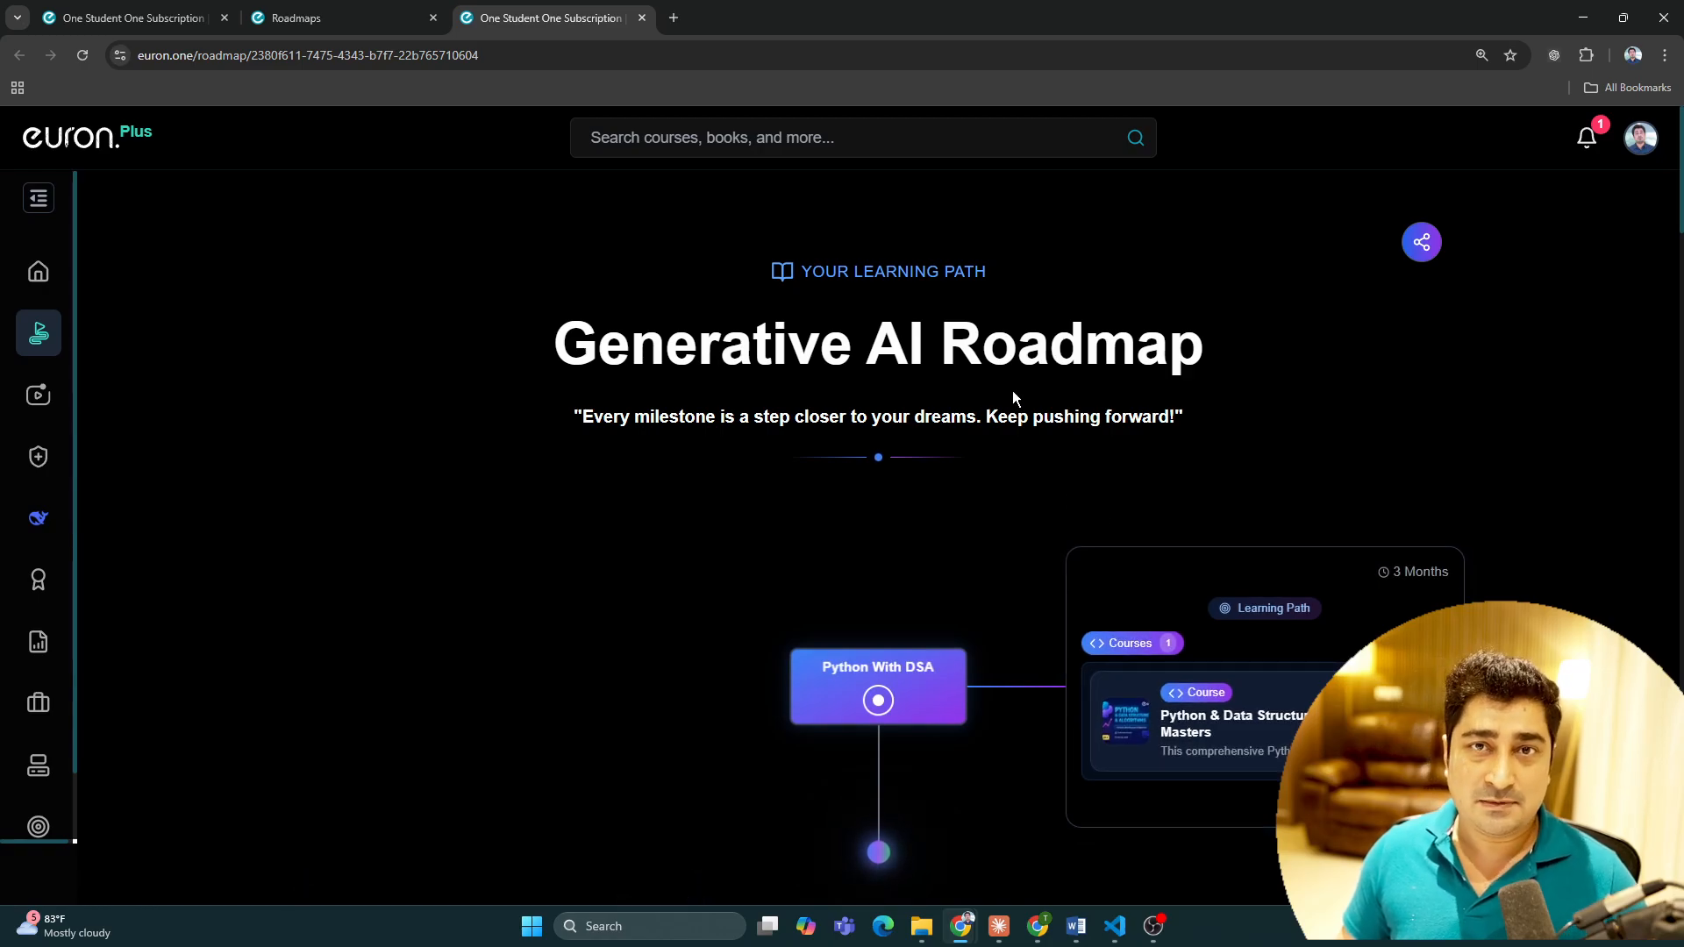
Step: Mark the Python With DSA milestone as completed on the roadmap
{"action": "scroll", "scroll_direction": "down", "scroll_amount": 3}
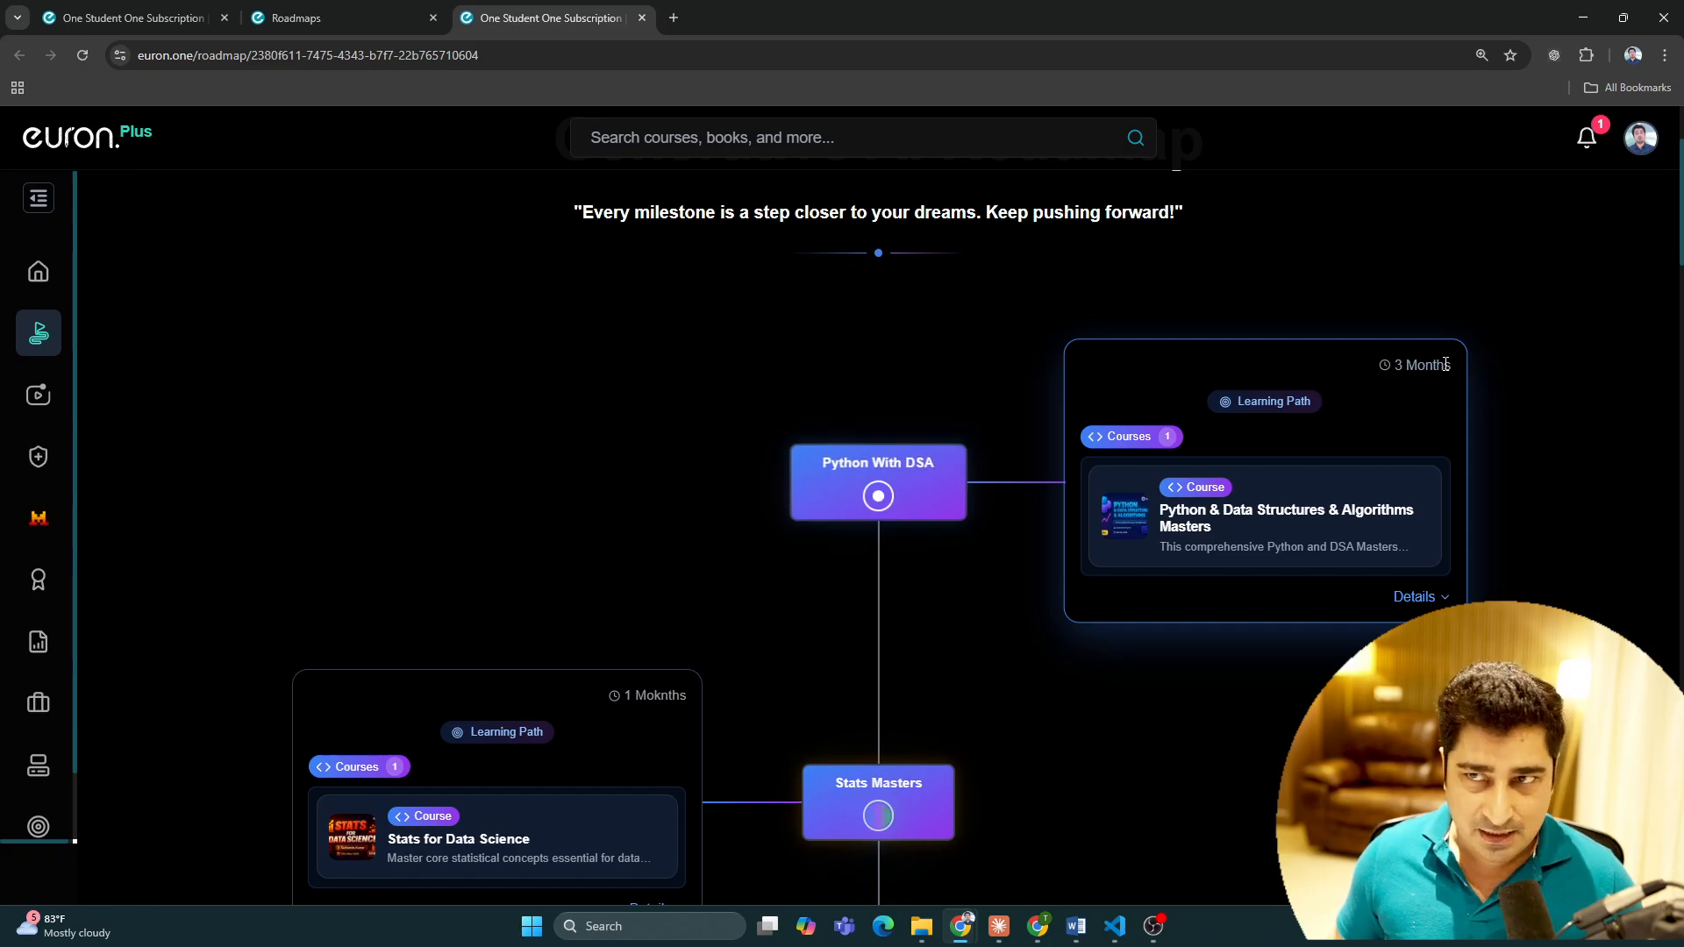
{"action": "double_click", "coordinate": [1427, 365]}
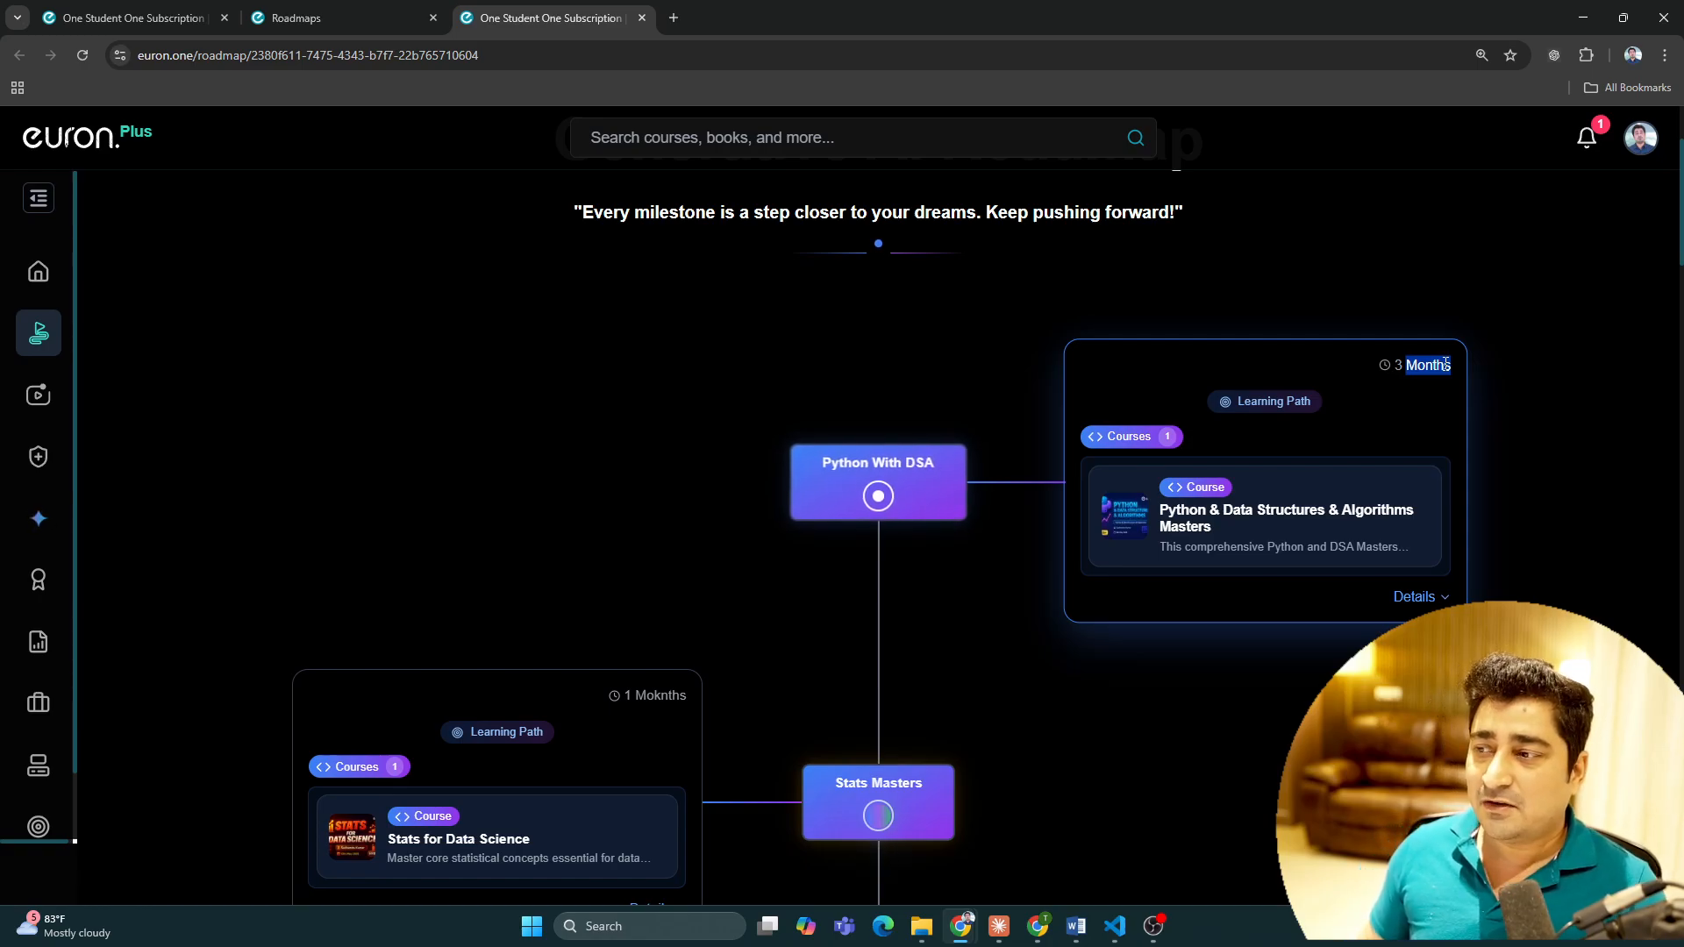
{"action": "mouse_move", "coordinate": [1407, 281]}
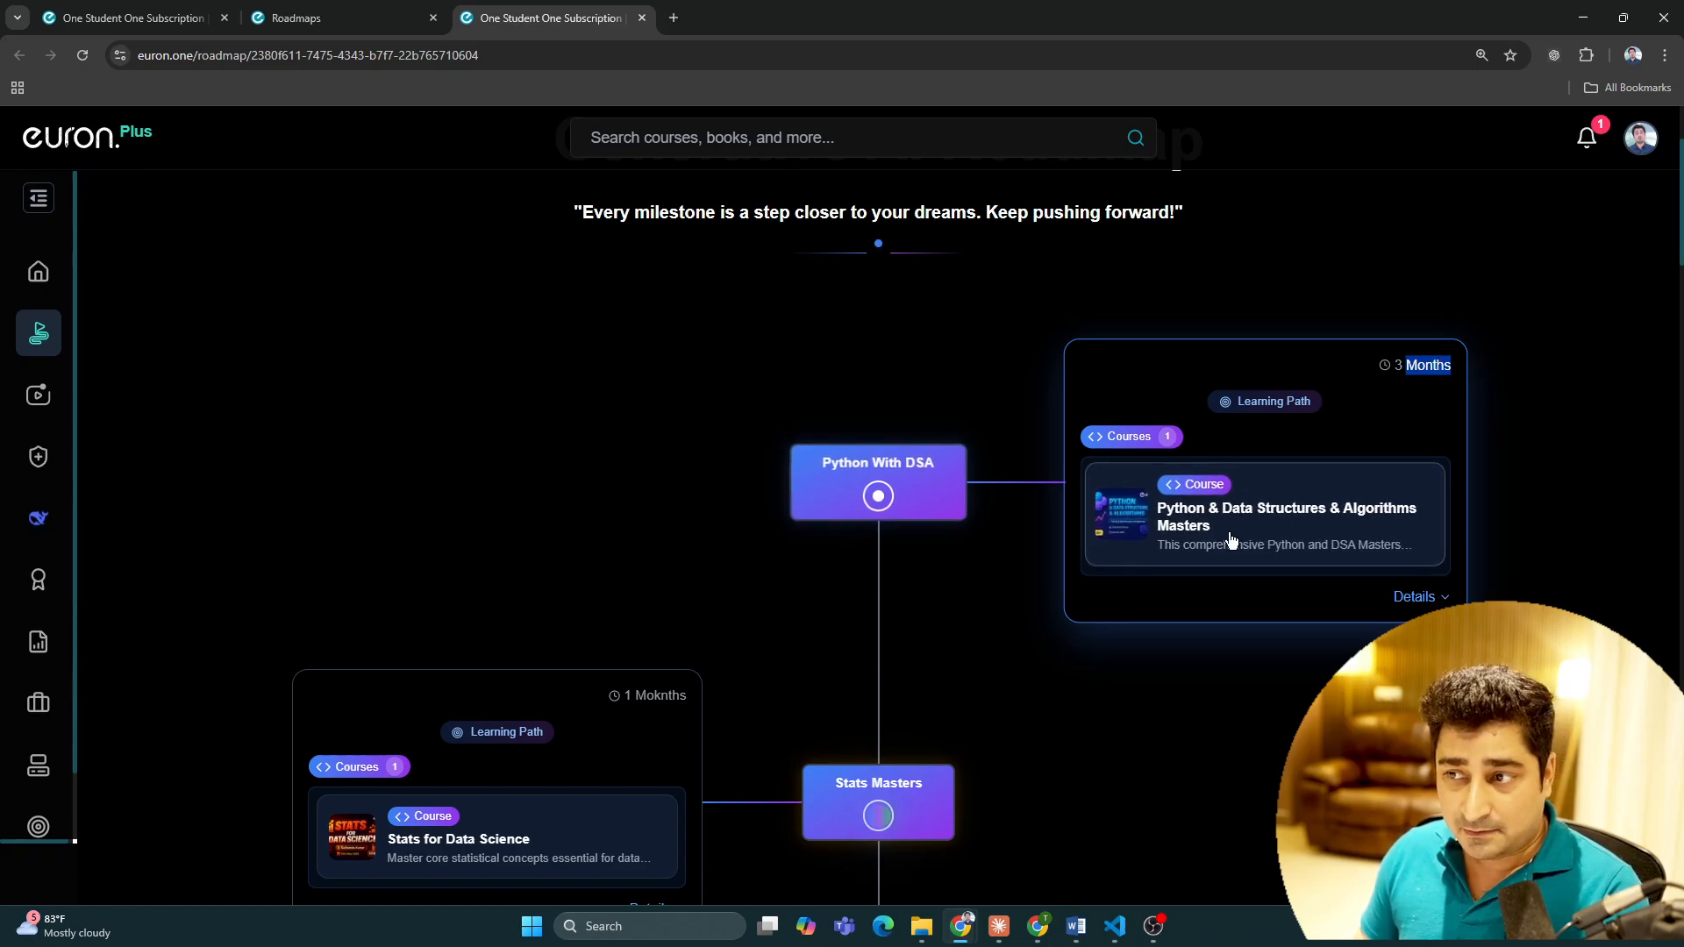
{"action": "scroll", "scroll_direction": "down", "scroll_amount": 3}
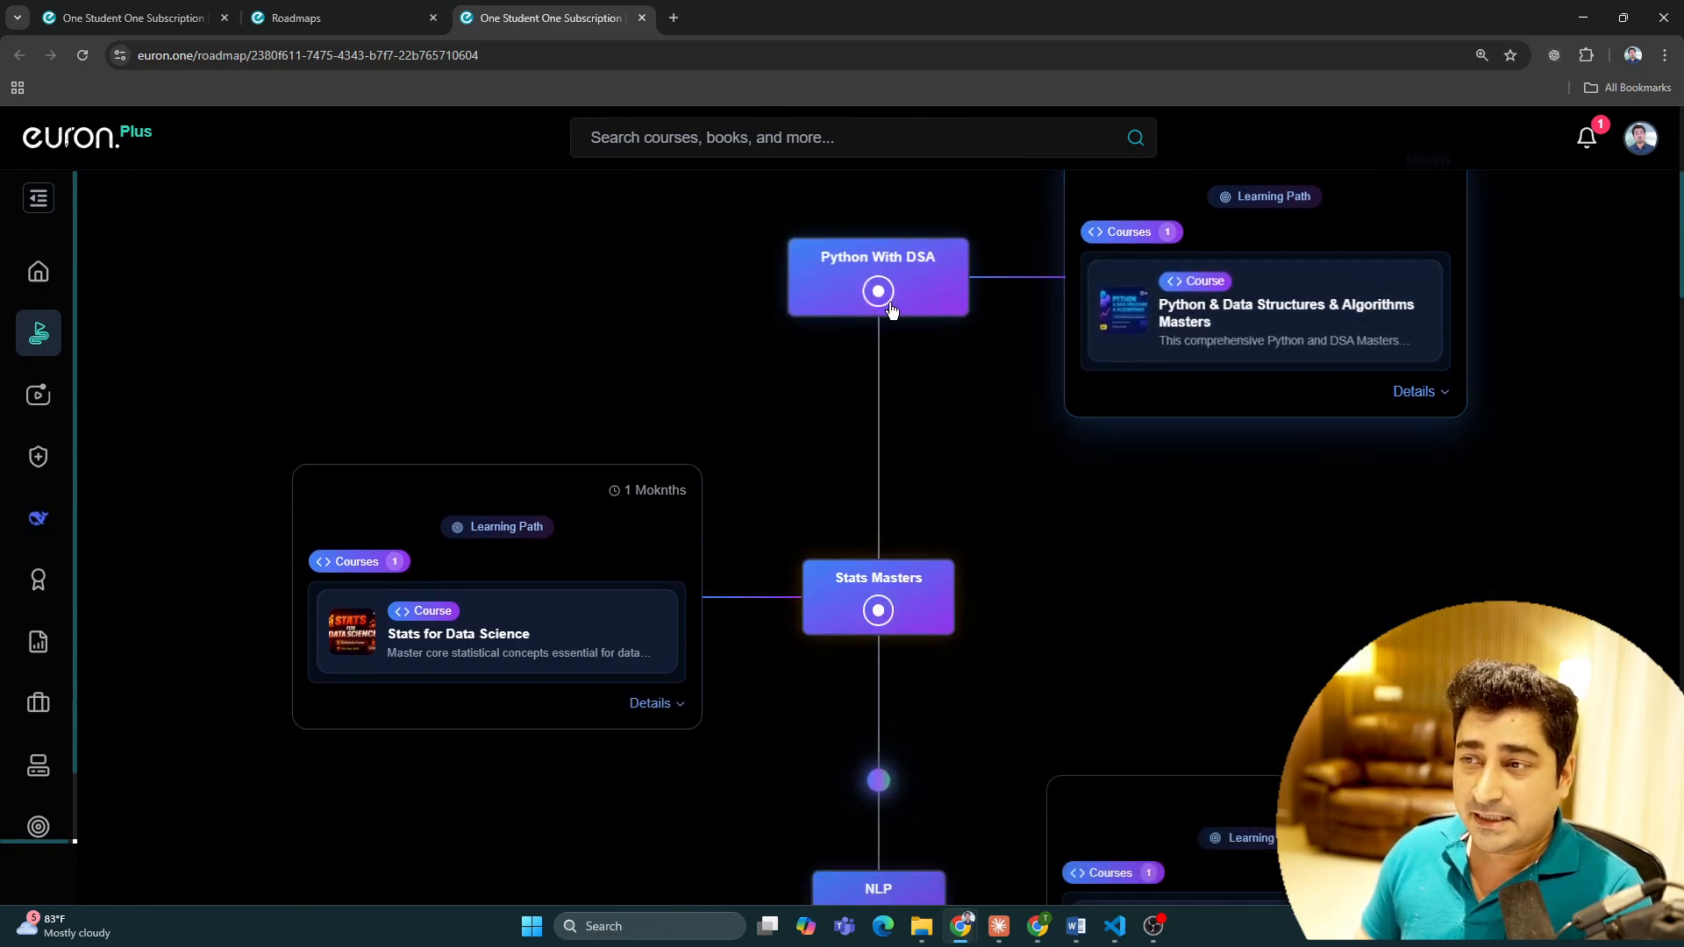
{"action": "left_click", "coordinate": [877, 291]}
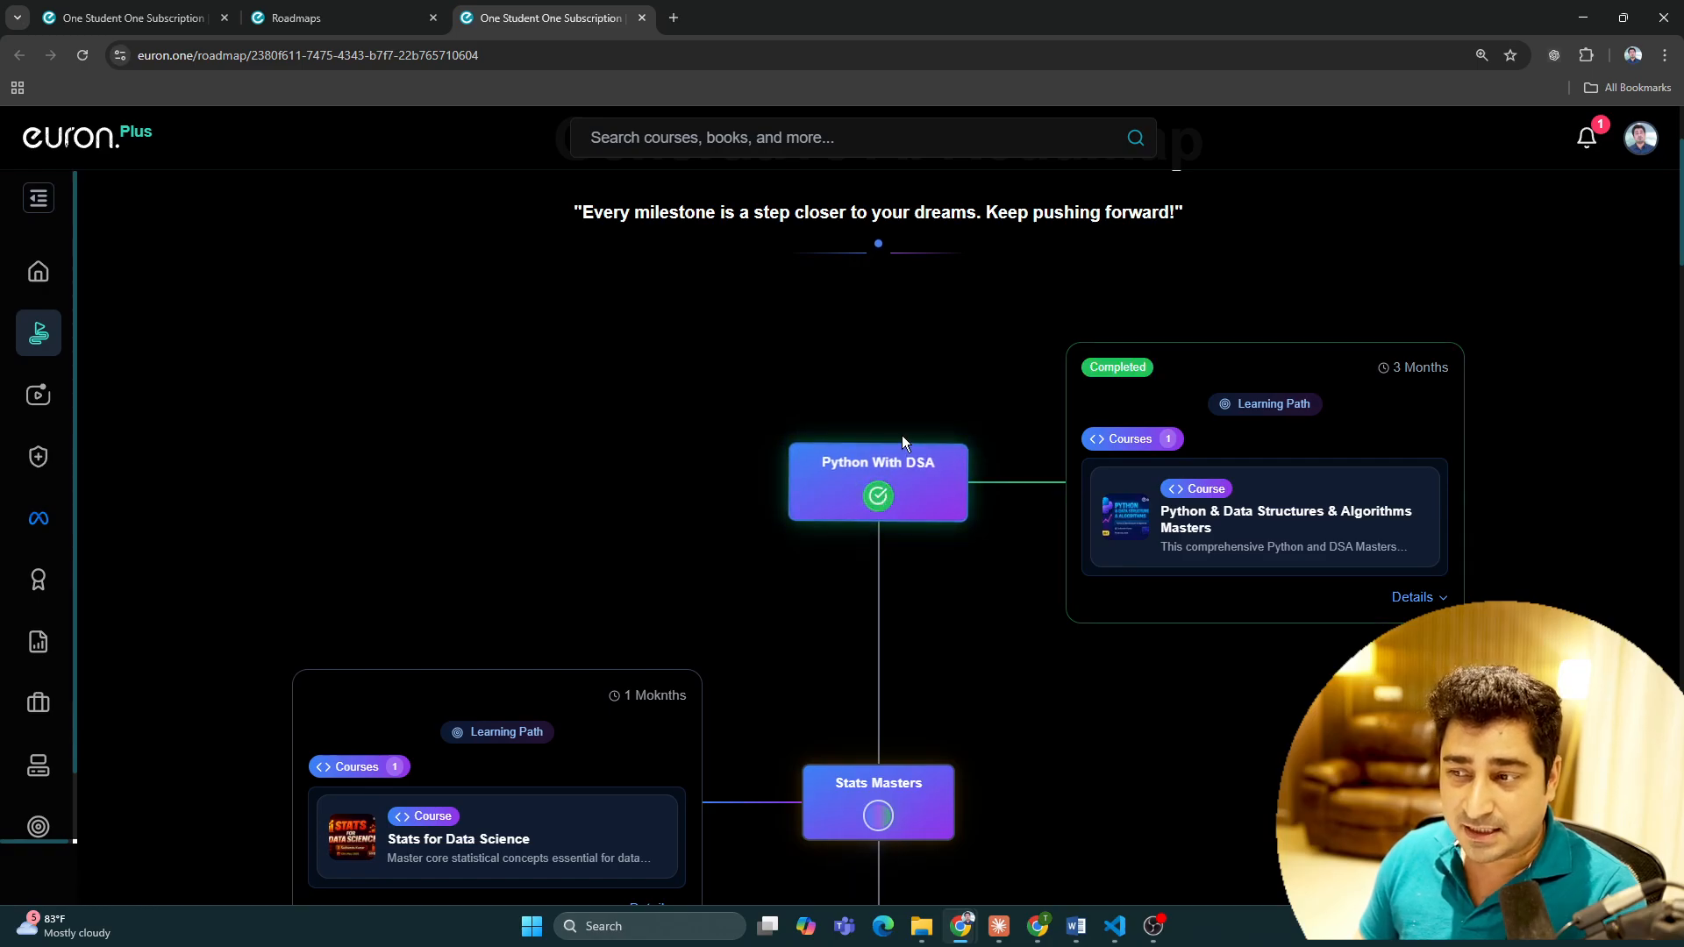
Step: Continue down the roadmap and mark the LLMOps milestone completed, reaching the Career Journey section
{"action": "scroll", "scroll_direction": "down", "scroll_amount": 3}
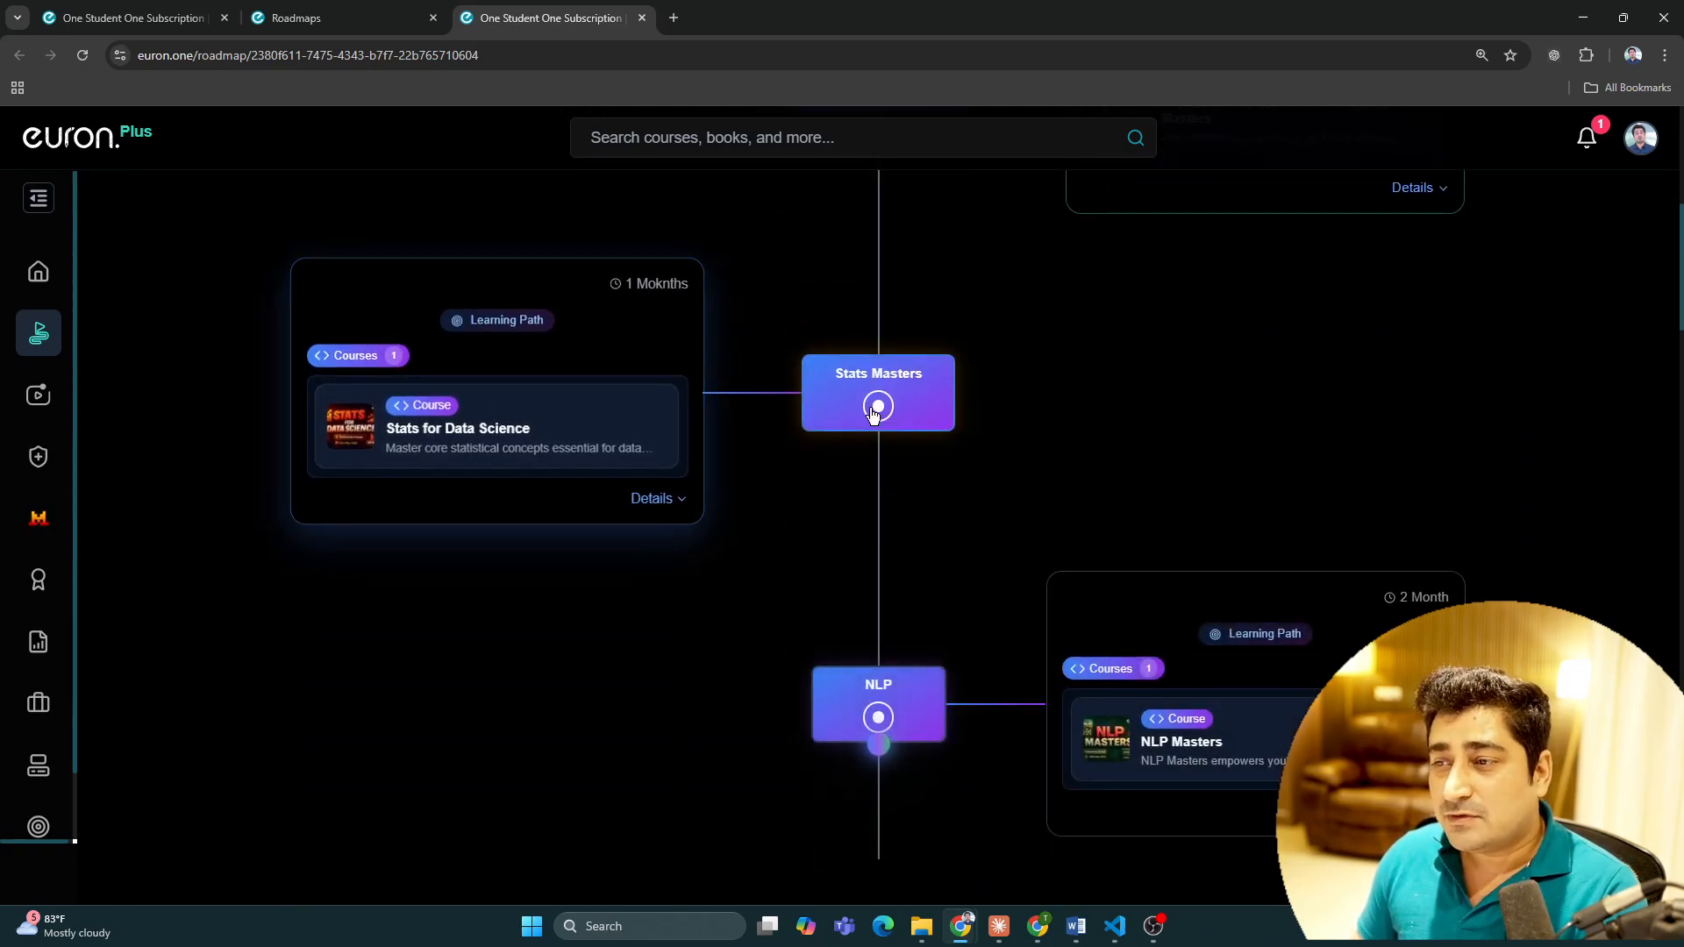
{"action": "scroll", "scroll_direction": "down", "scroll_amount": 3}
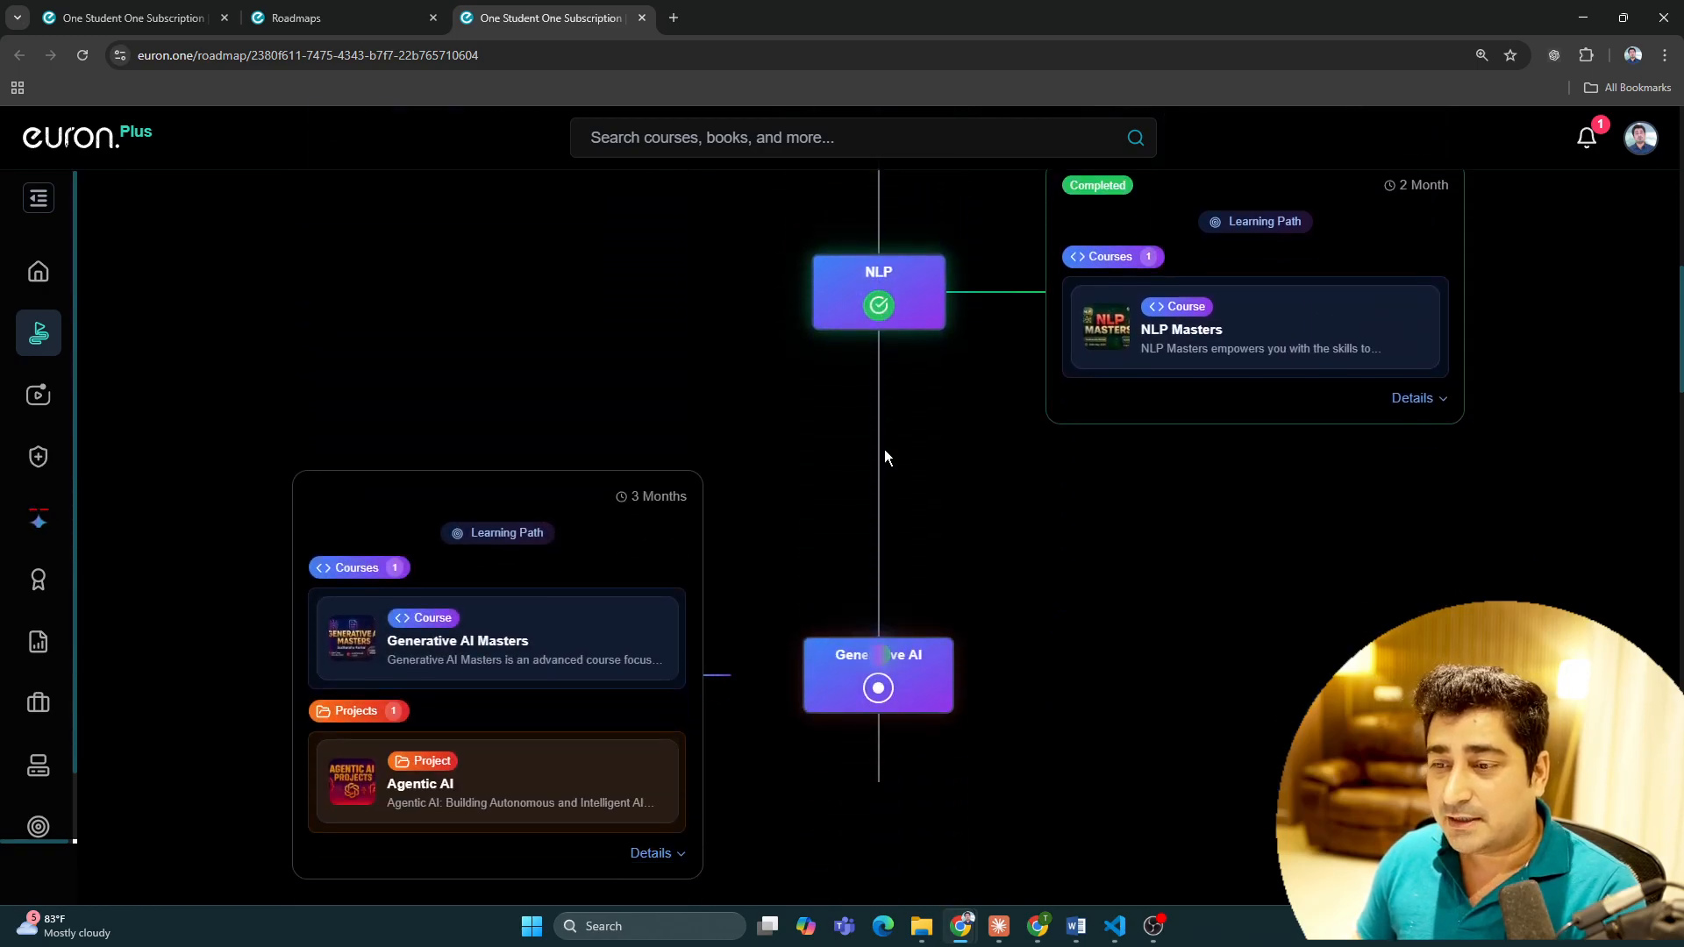
{"action": "scroll", "scroll_direction": "down", "scroll_amount": 3}
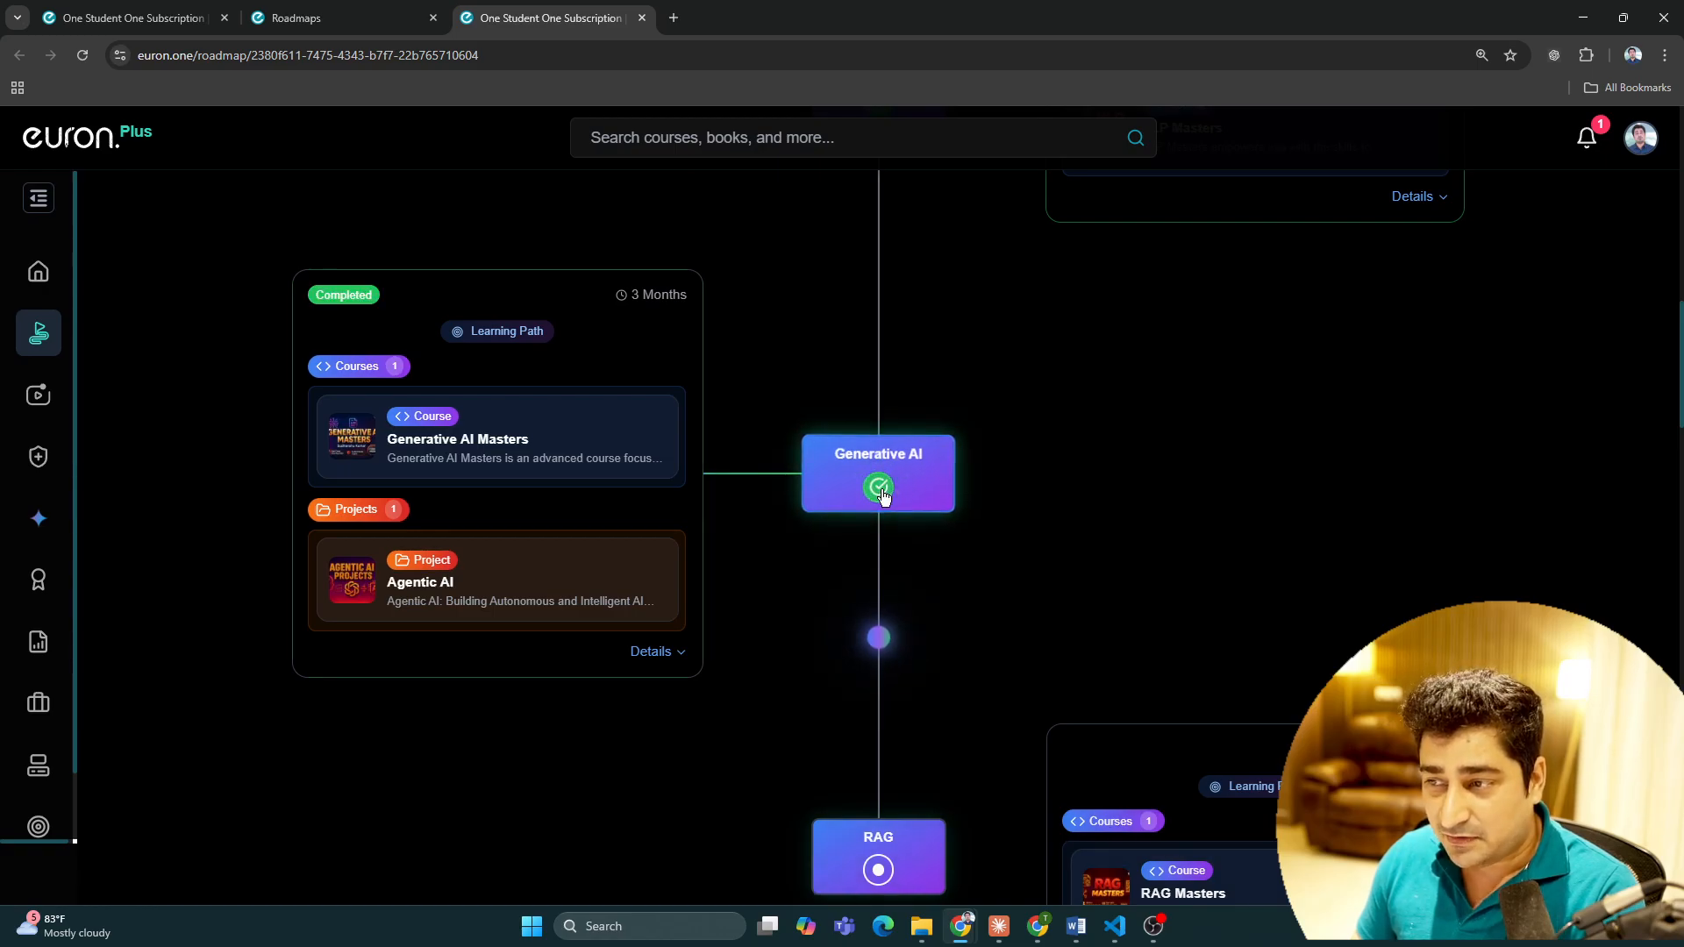
{"action": "scroll", "scroll_direction": "down", "scroll_amount": 3}
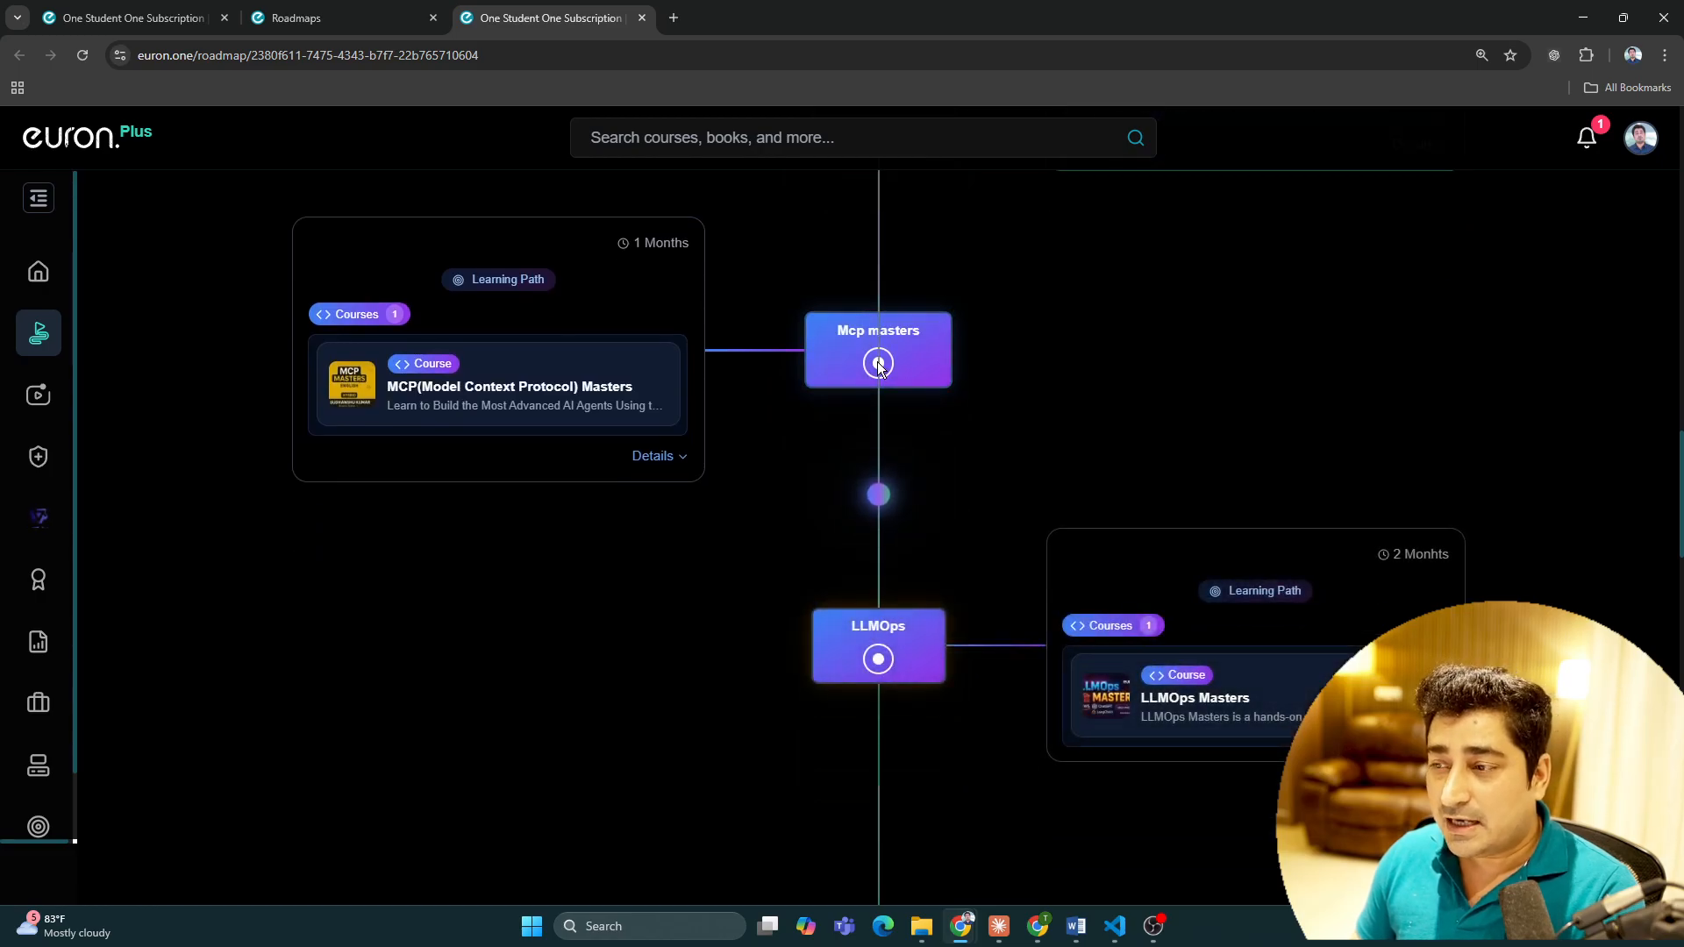
{"action": "left_click", "coordinate": [877, 658]}
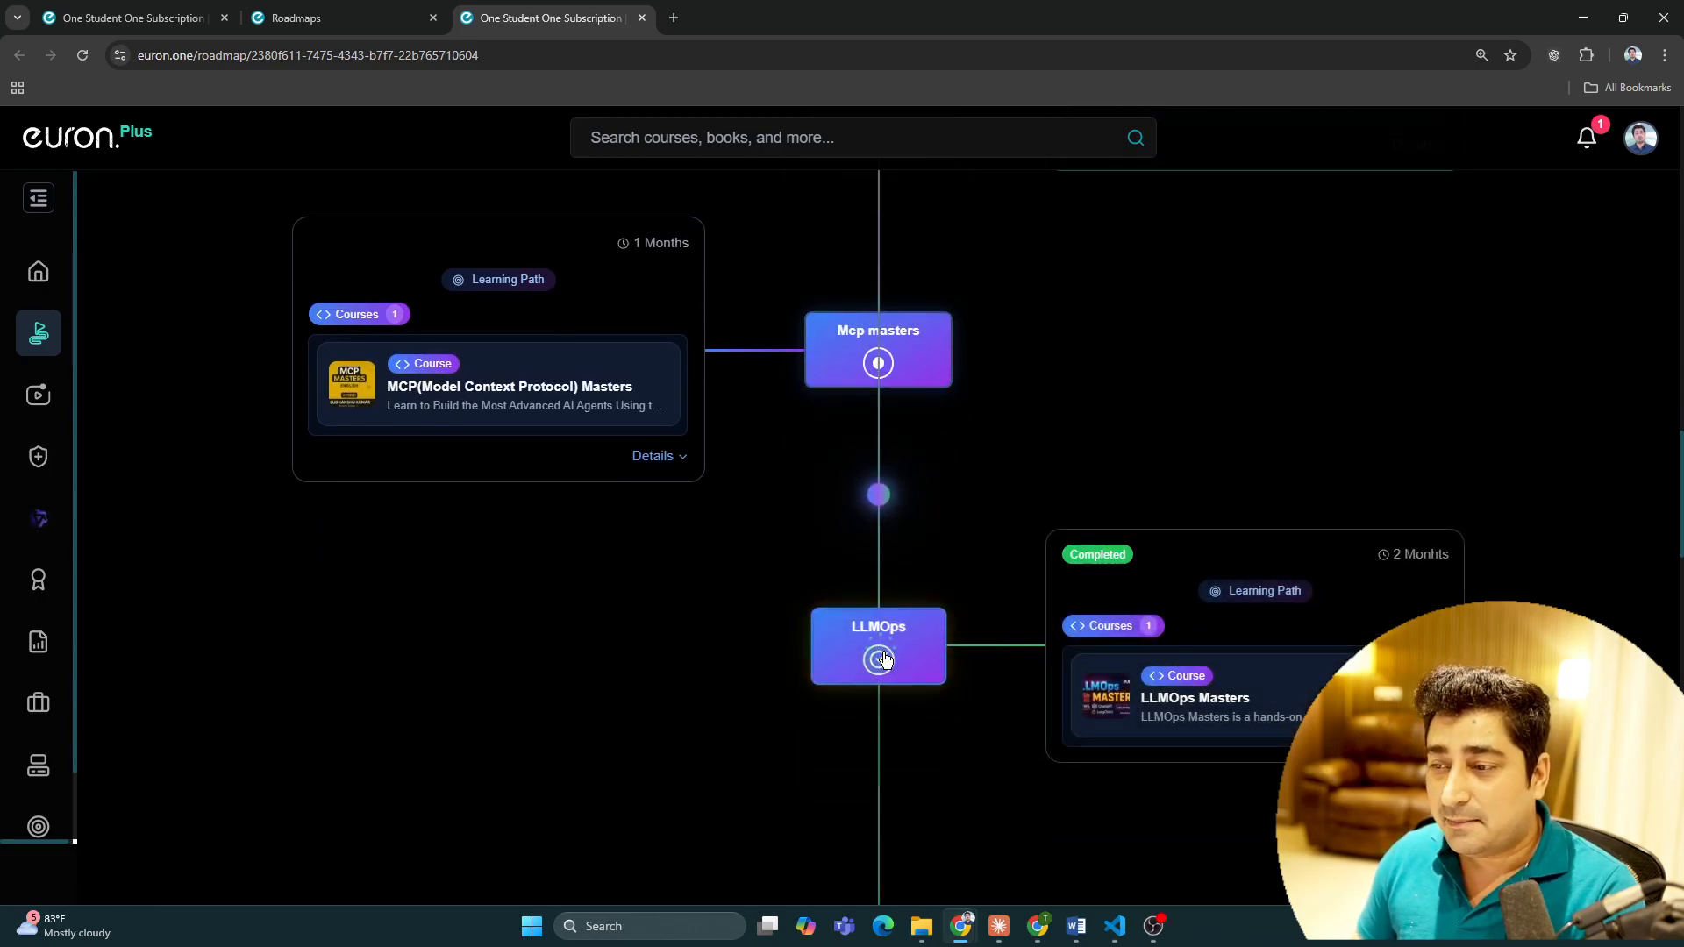
{"action": "scroll", "scroll_direction": "down", "scroll_amount": 3}
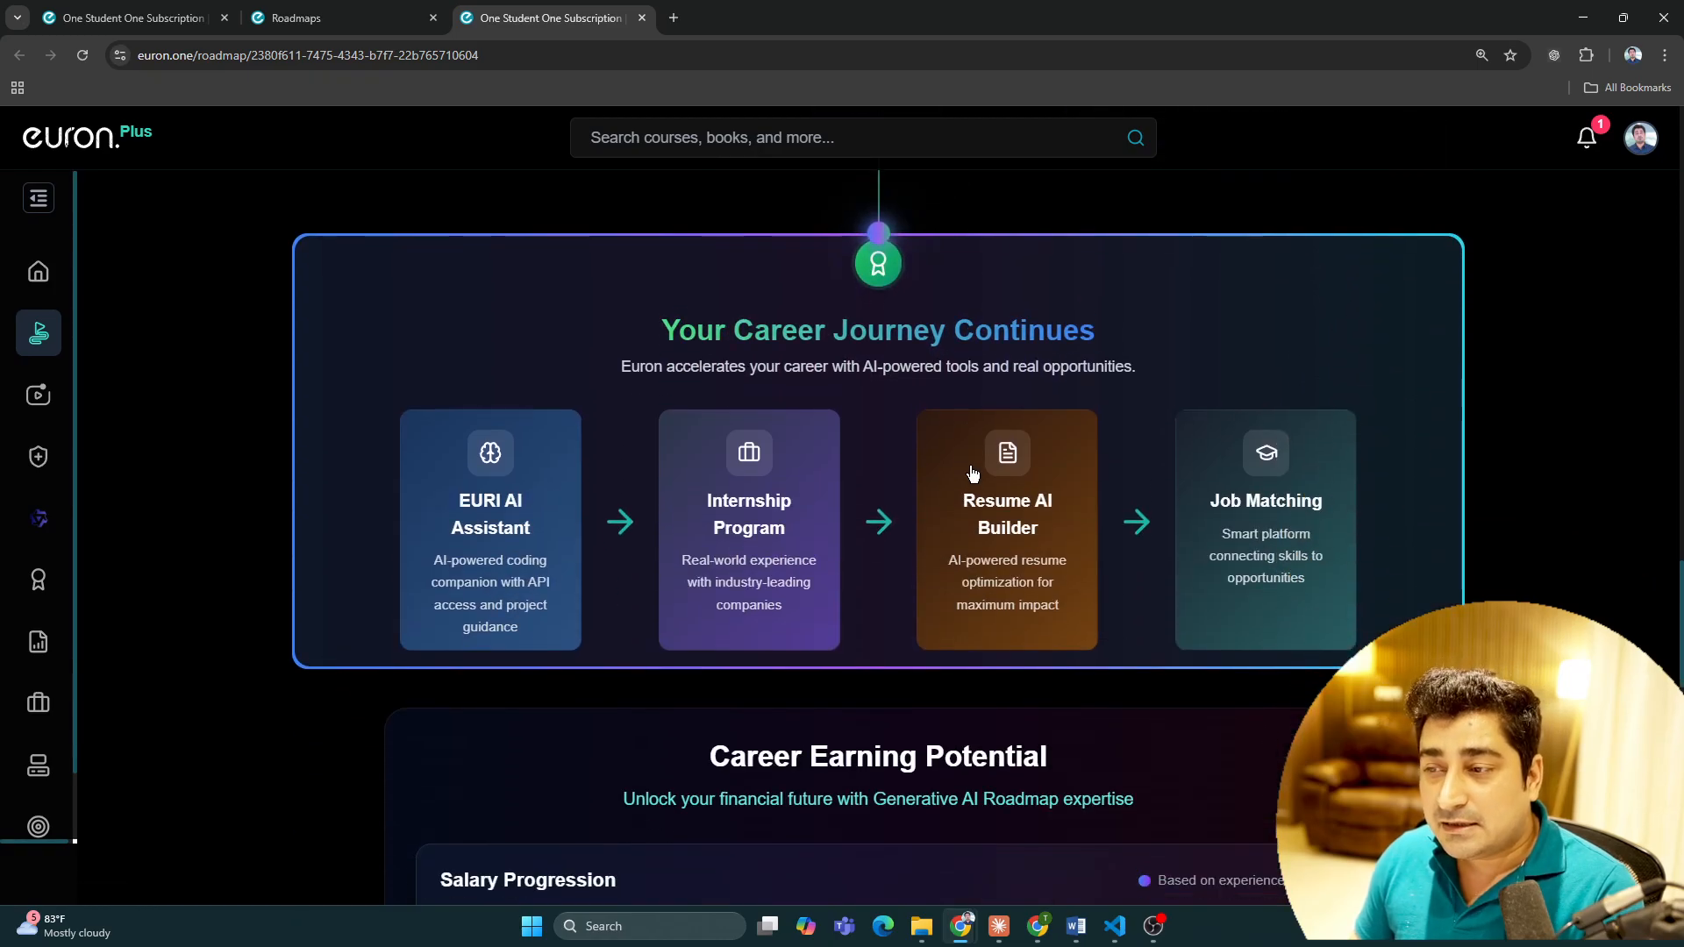
Step: Visit the Euron Plus page, then switch to the Euri AI chat assistant from the expanded sidebar
{"action": "left_click_drag", "start_coordinate": [661, 330], "coordinate": [1135, 367]}
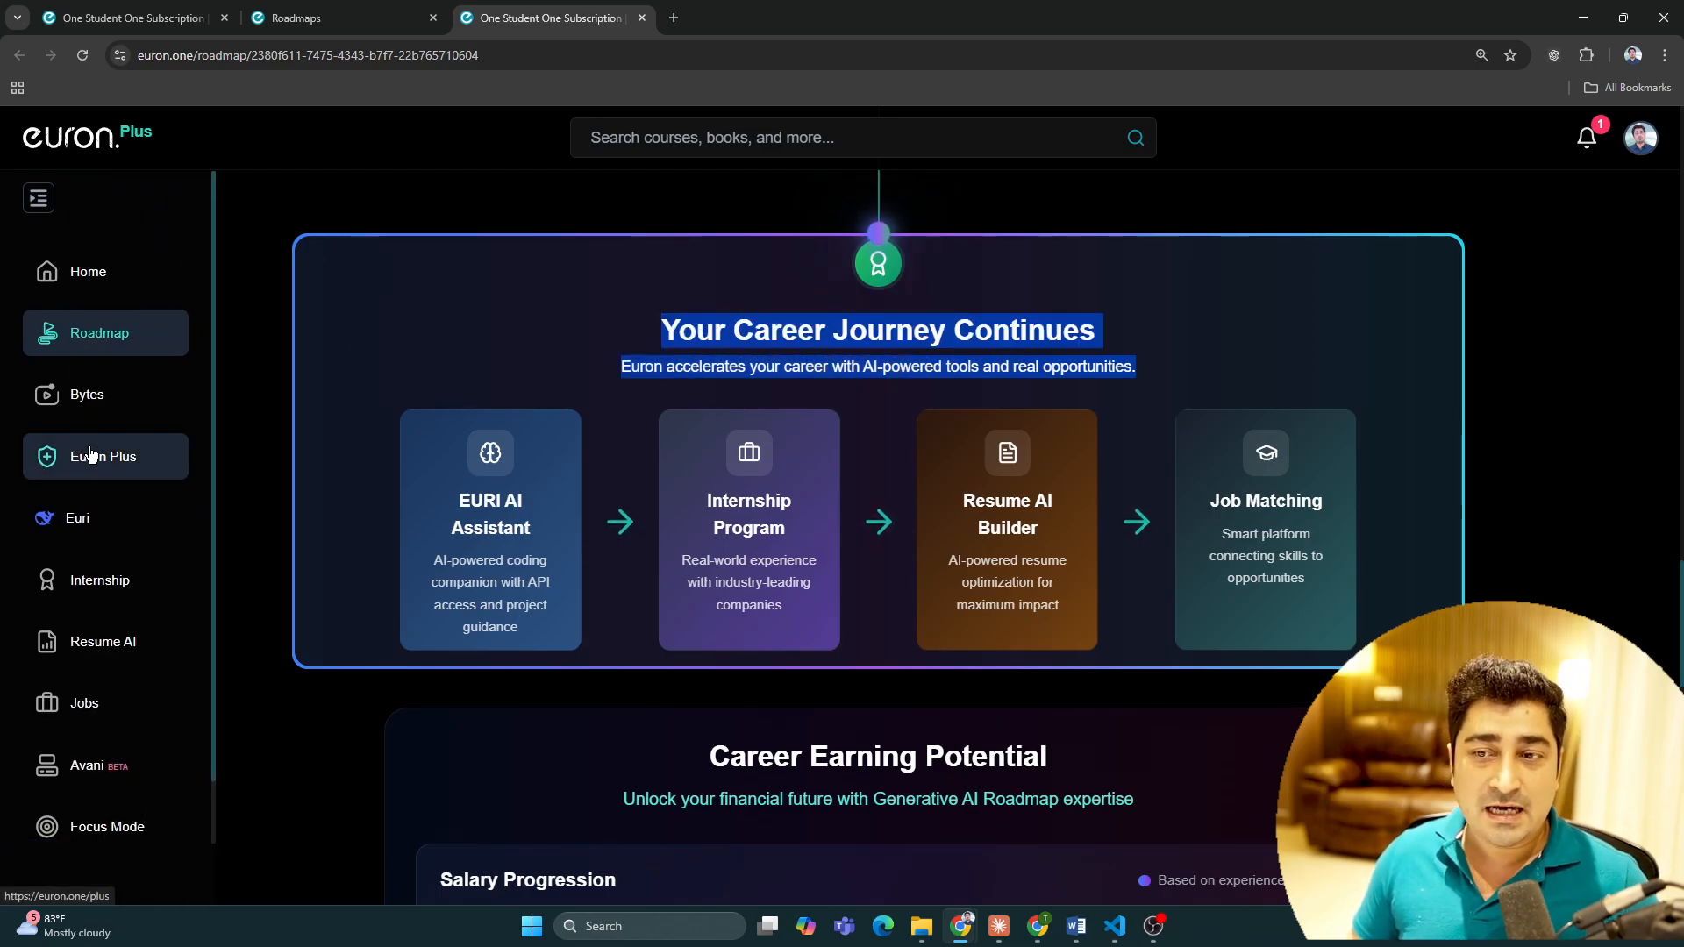
{"action": "mouse_move", "coordinate": [101, 480]}
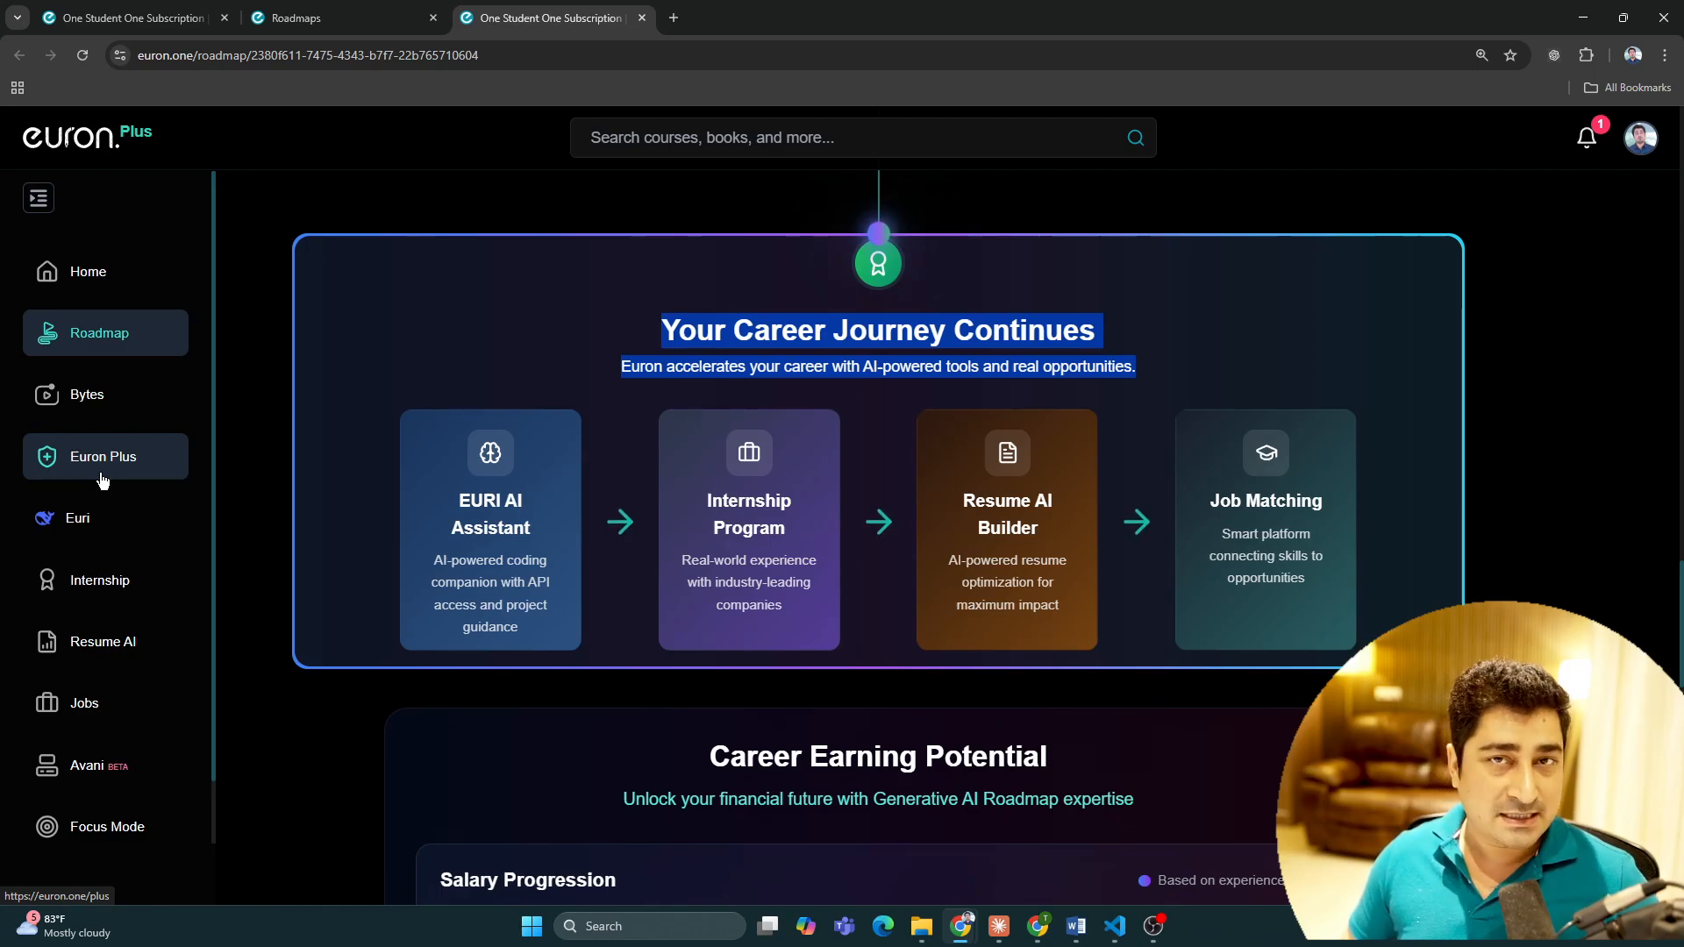
{"action": "left_click", "coordinate": [37, 198]}
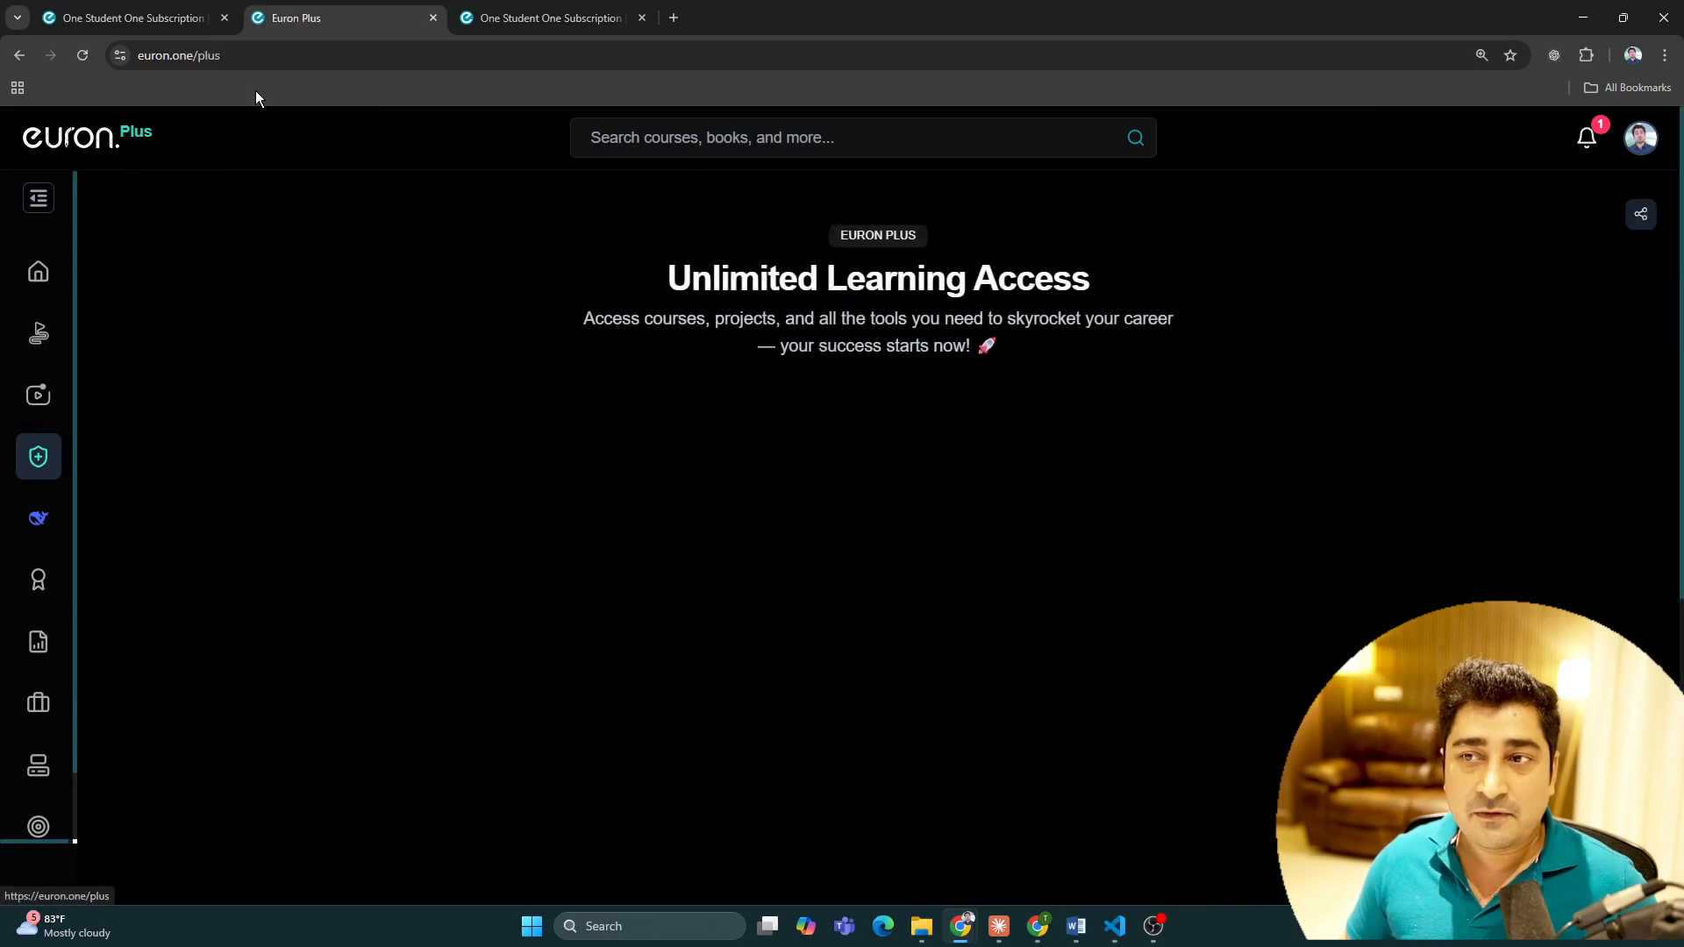
{"action": "left_click", "coordinate": [37, 198]}
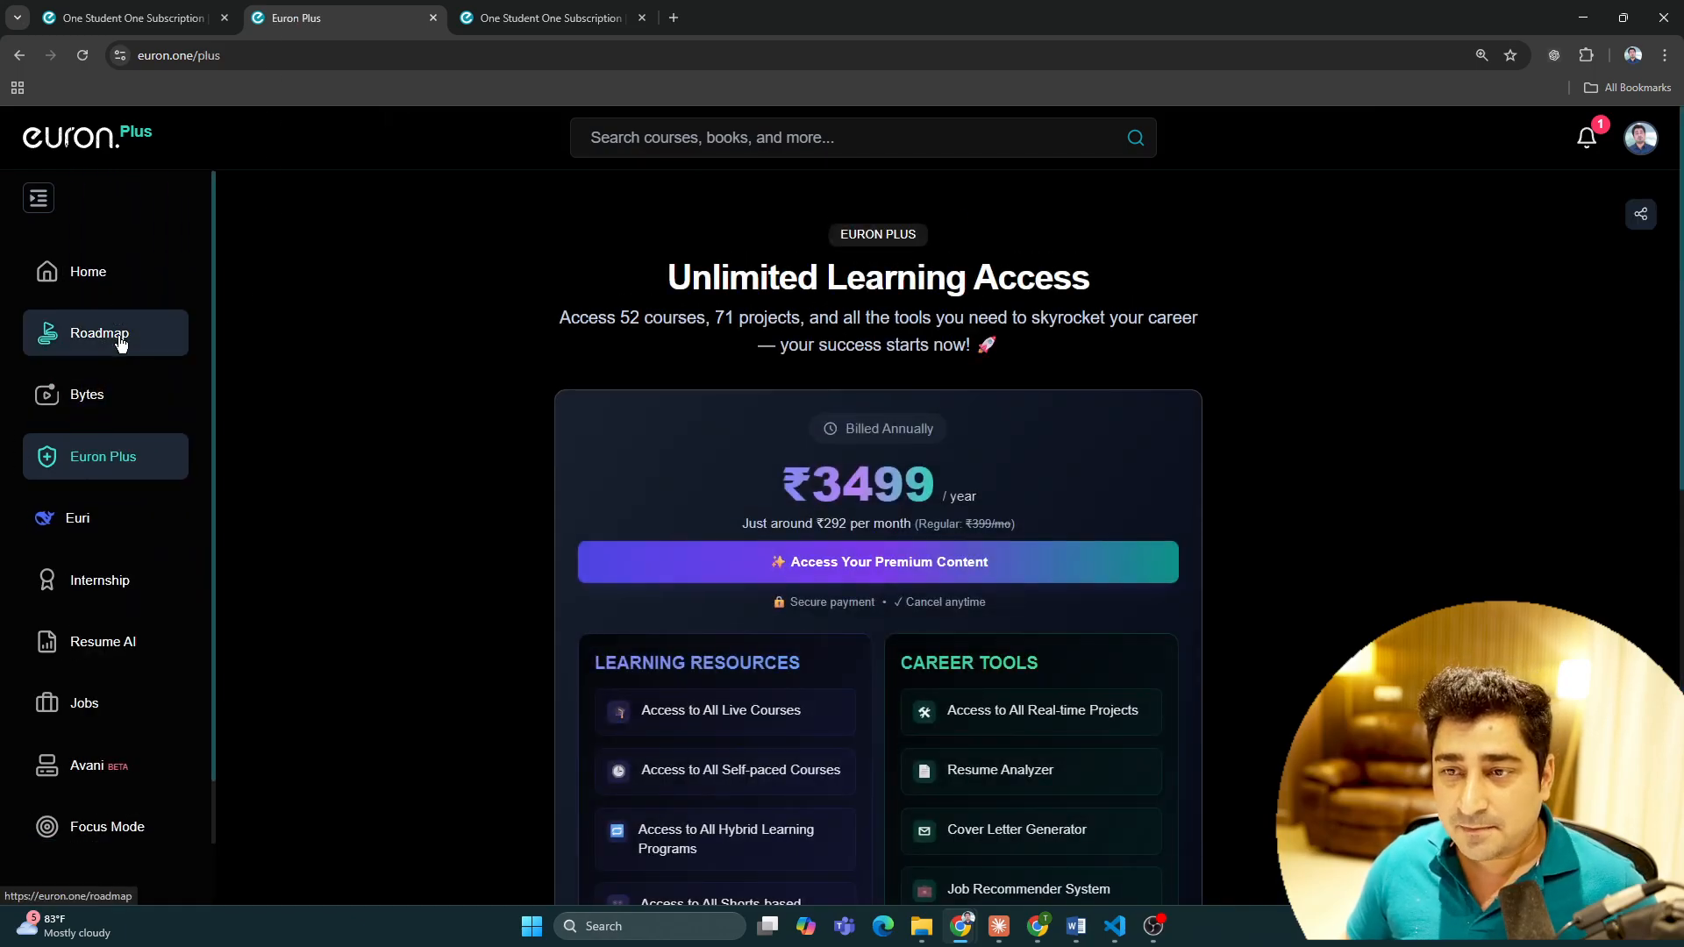
{"action": "left_click", "coordinate": [75, 517]}
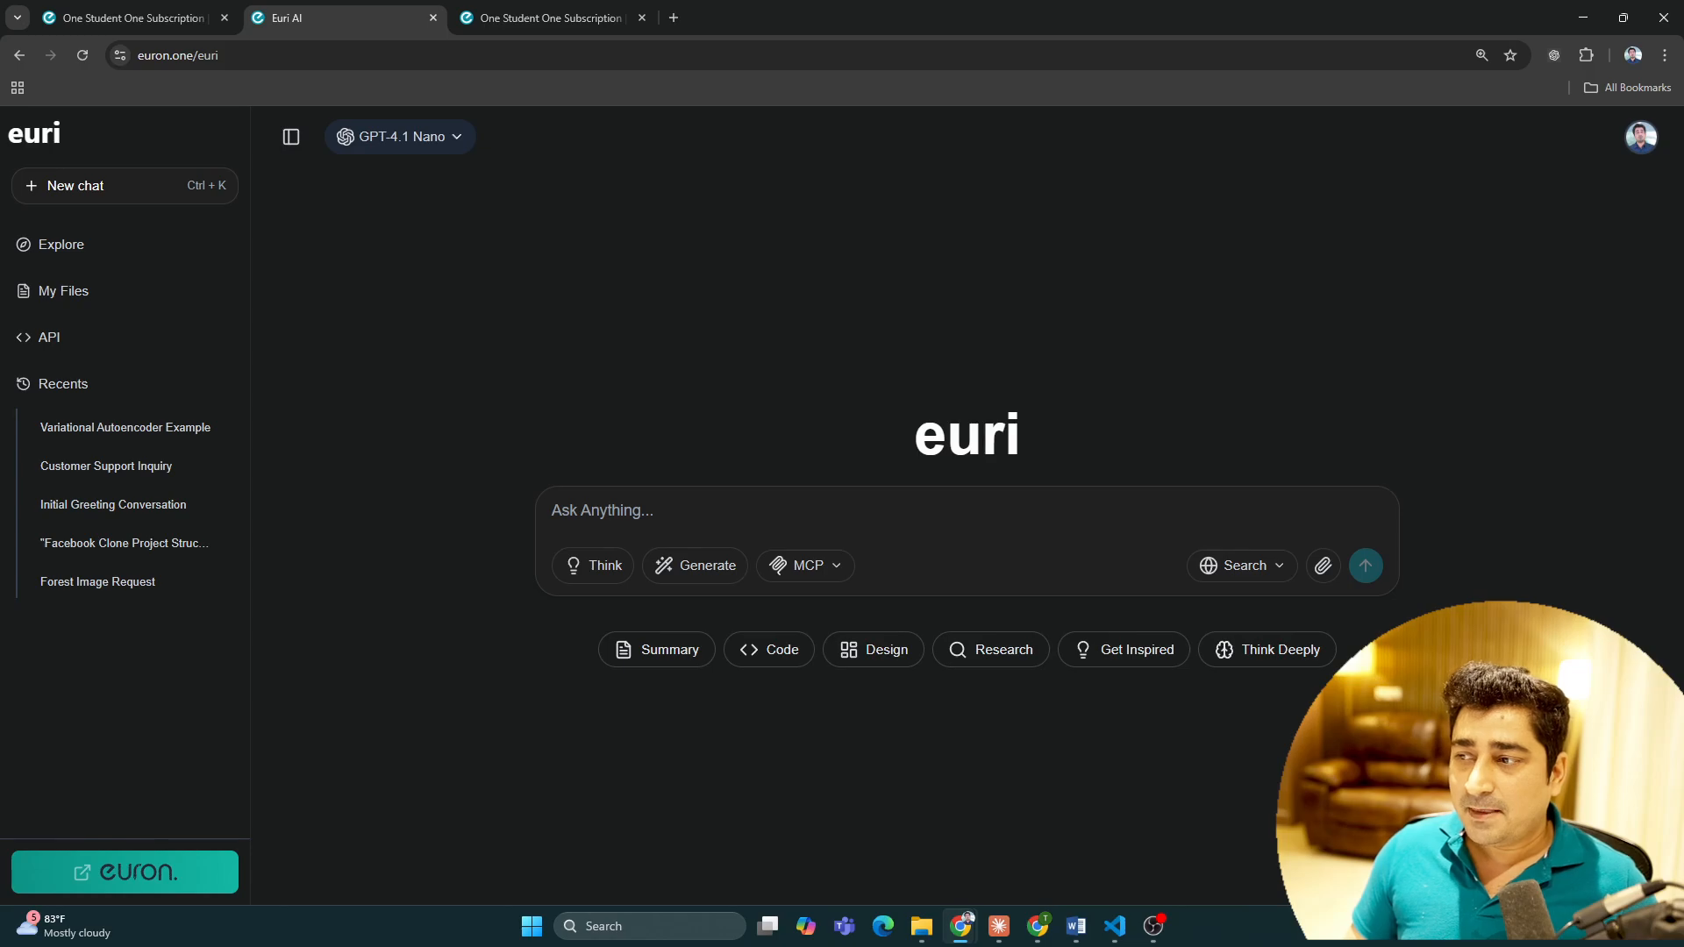
{"action": "mouse_move", "coordinate": [495, 381]}
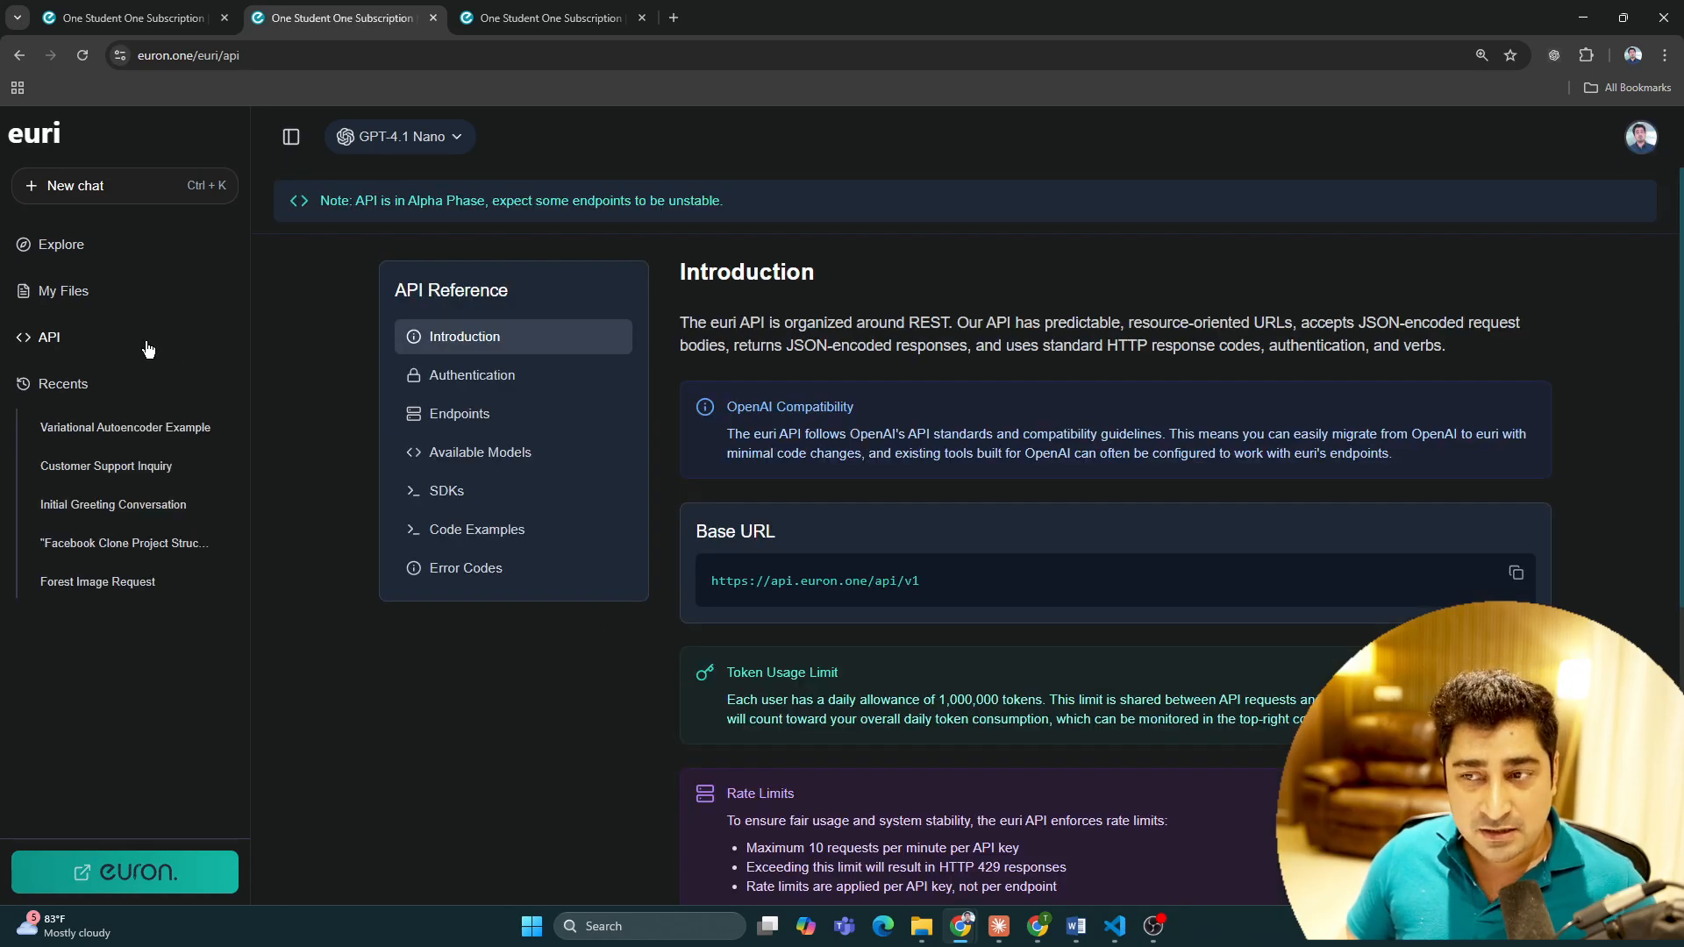
{"action": "mouse_move", "coordinate": [554, 472]}
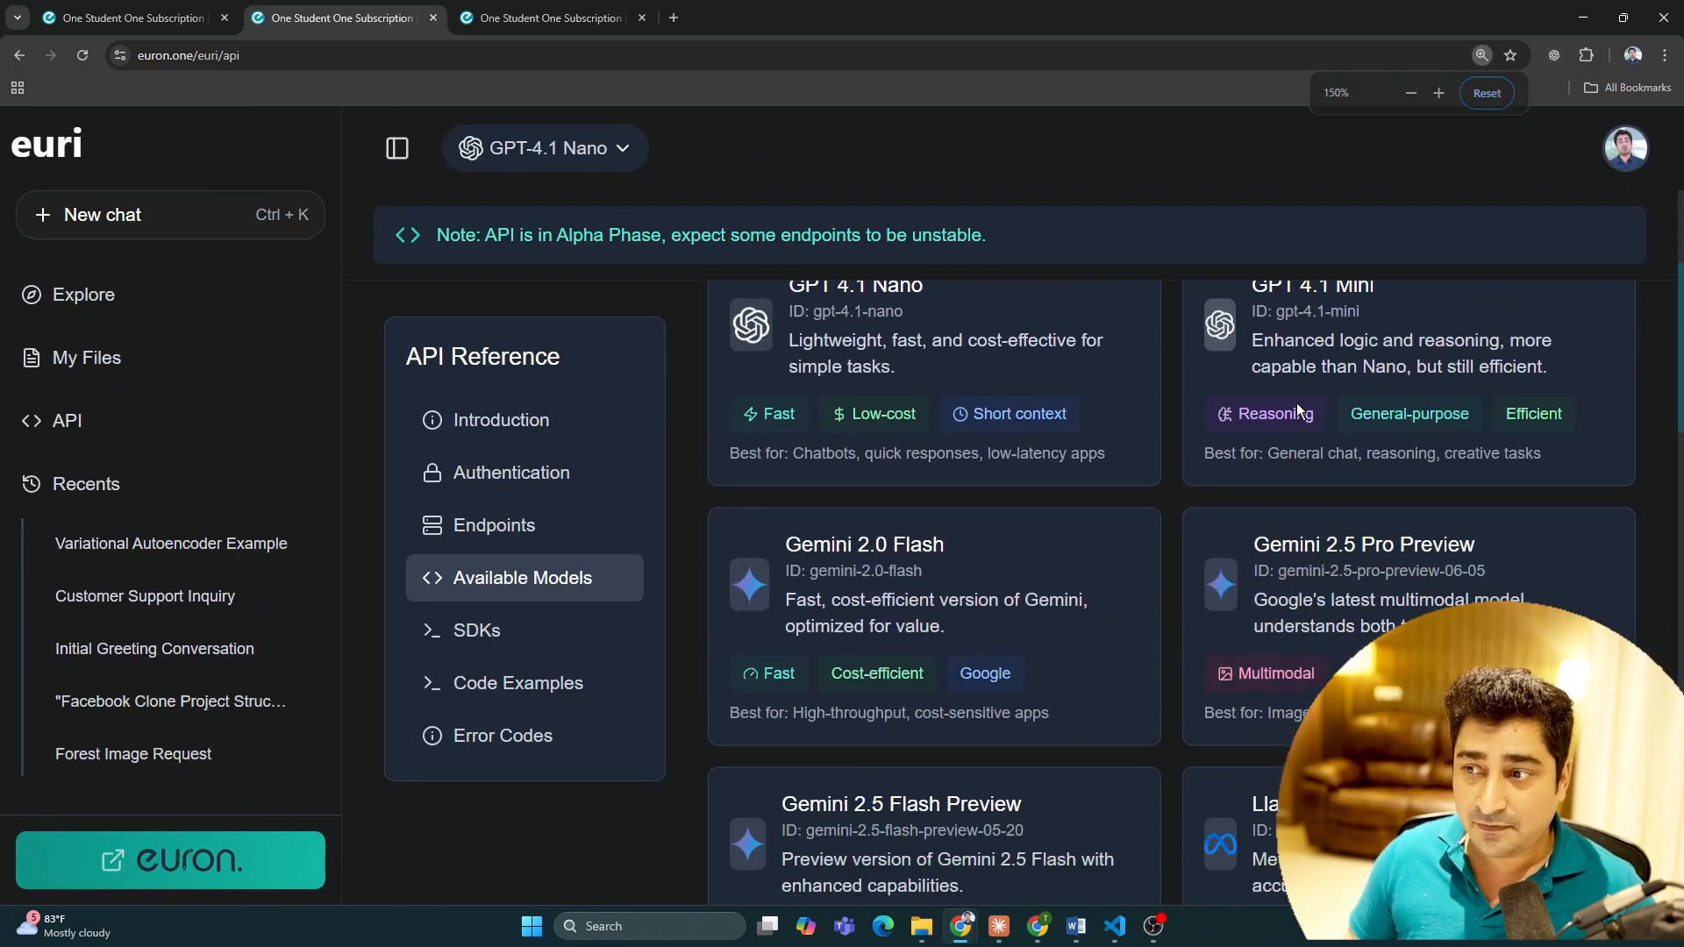
Step: Browse the Euri API reference's Available Models list down to the Embedding Models
{"action": "scroll", "scroll_direction": "down", "scroll_amount": 3}
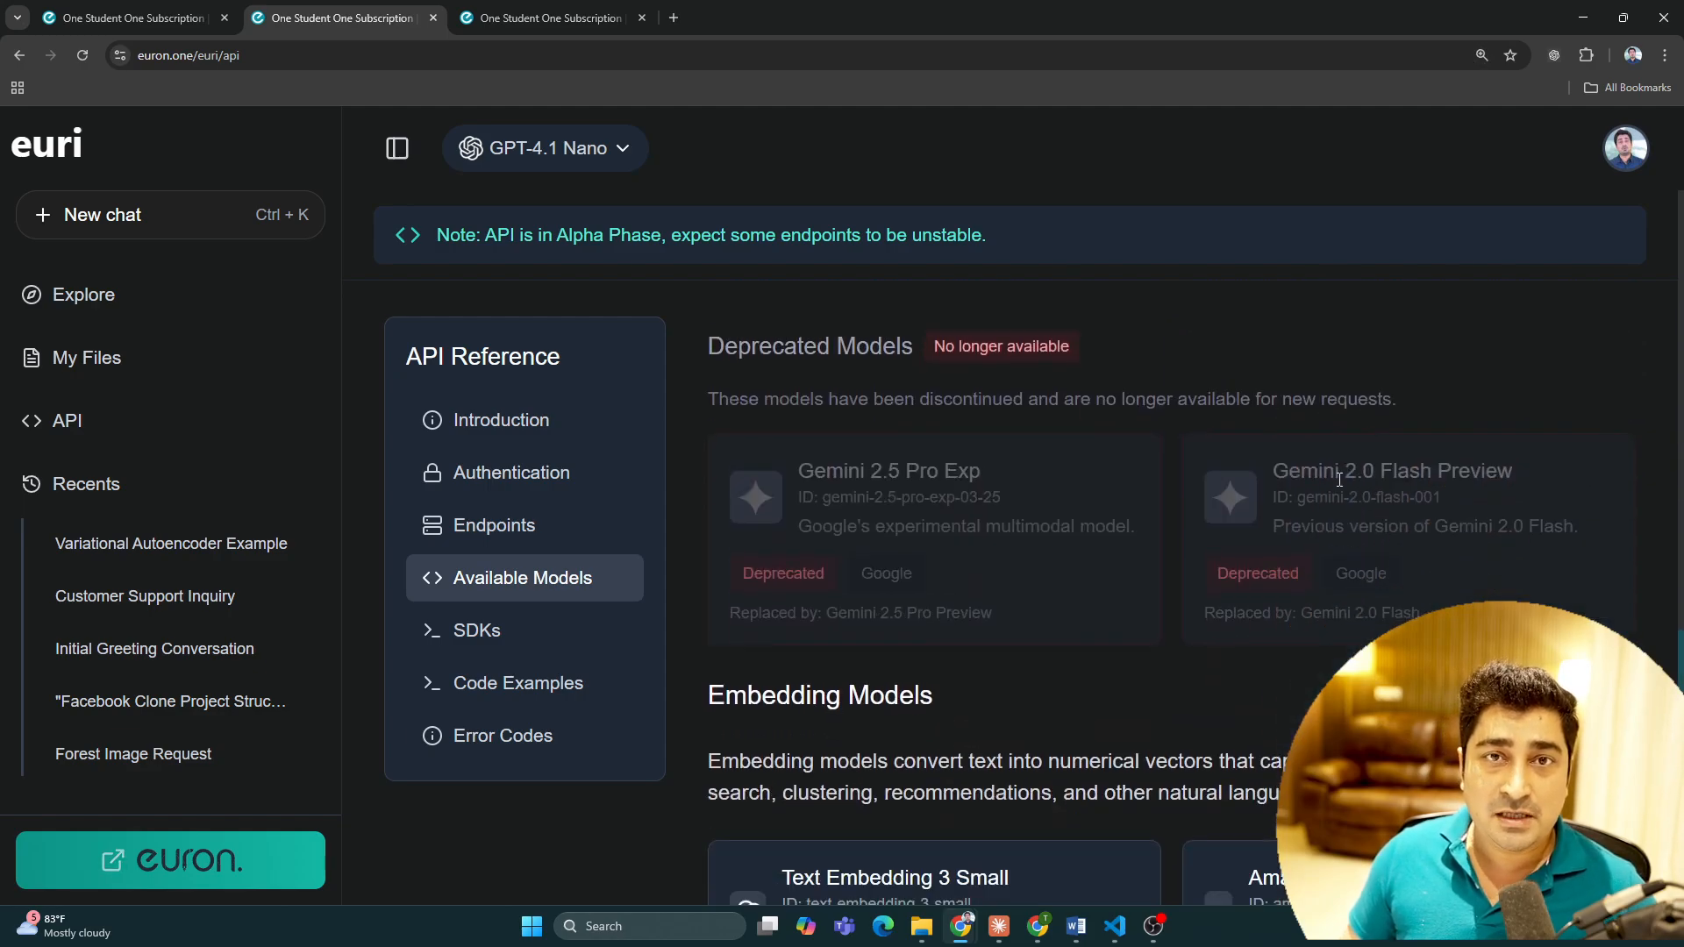
{"action": "scroll", "scroll_direction": "down", "scroll_amount": 3}
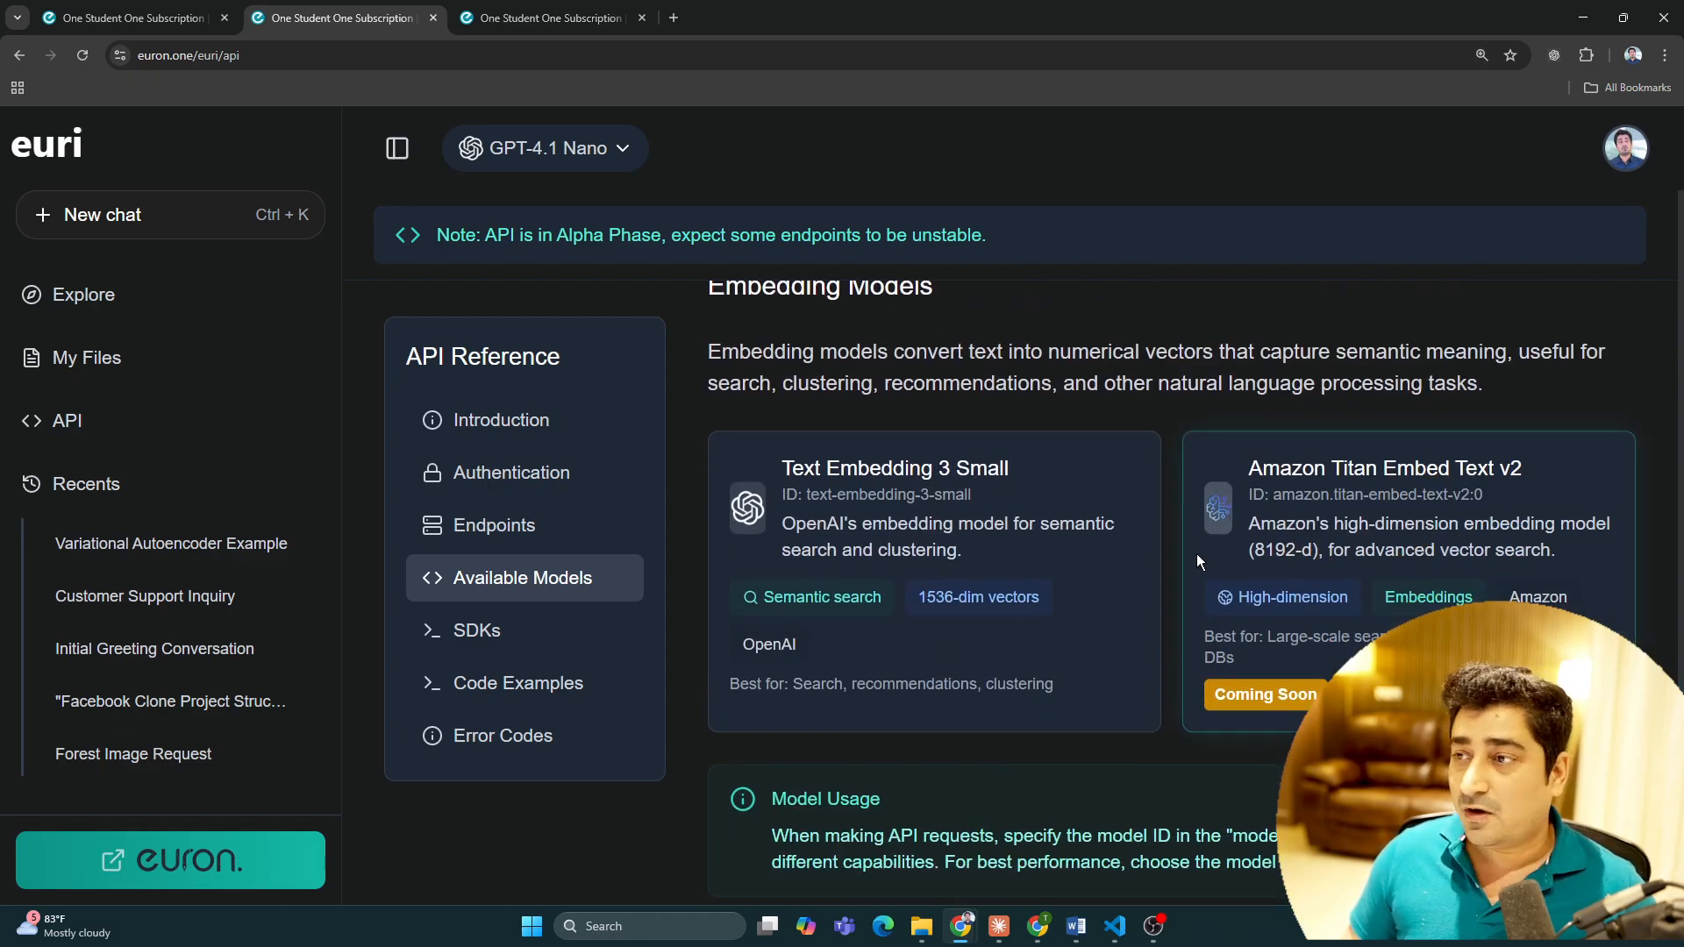
{"action": "scroll", "scroll_direction": "up", "scroll_amount": 3}
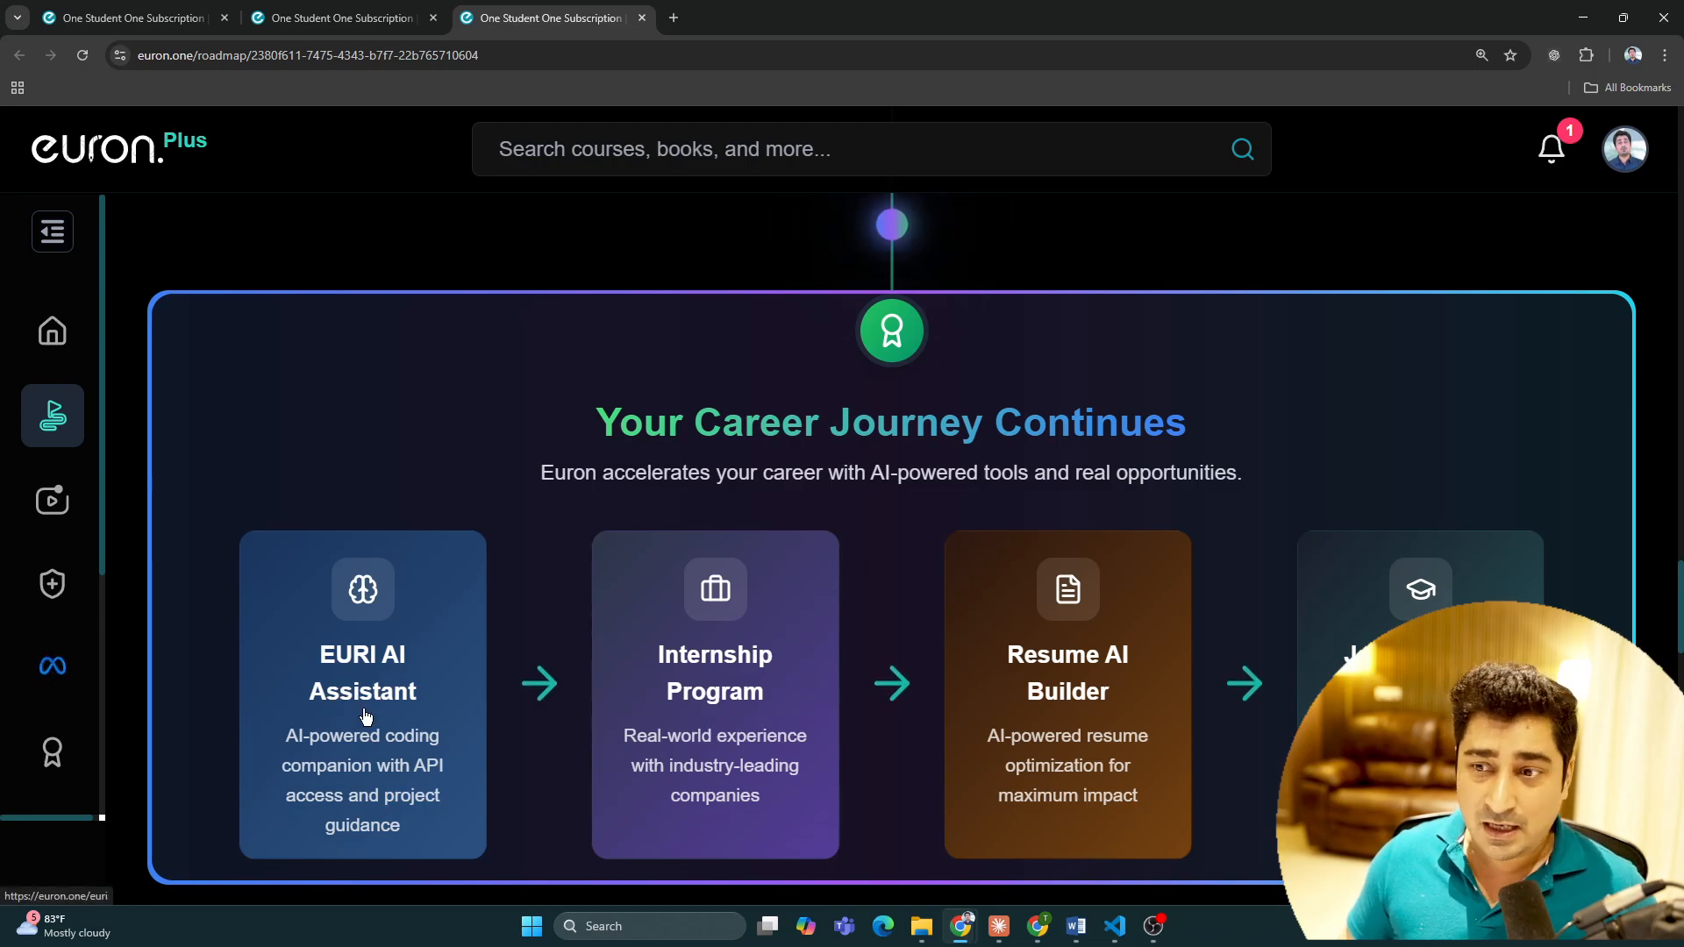
{"action": "mouse_move", "coordinate": [835, 767]}
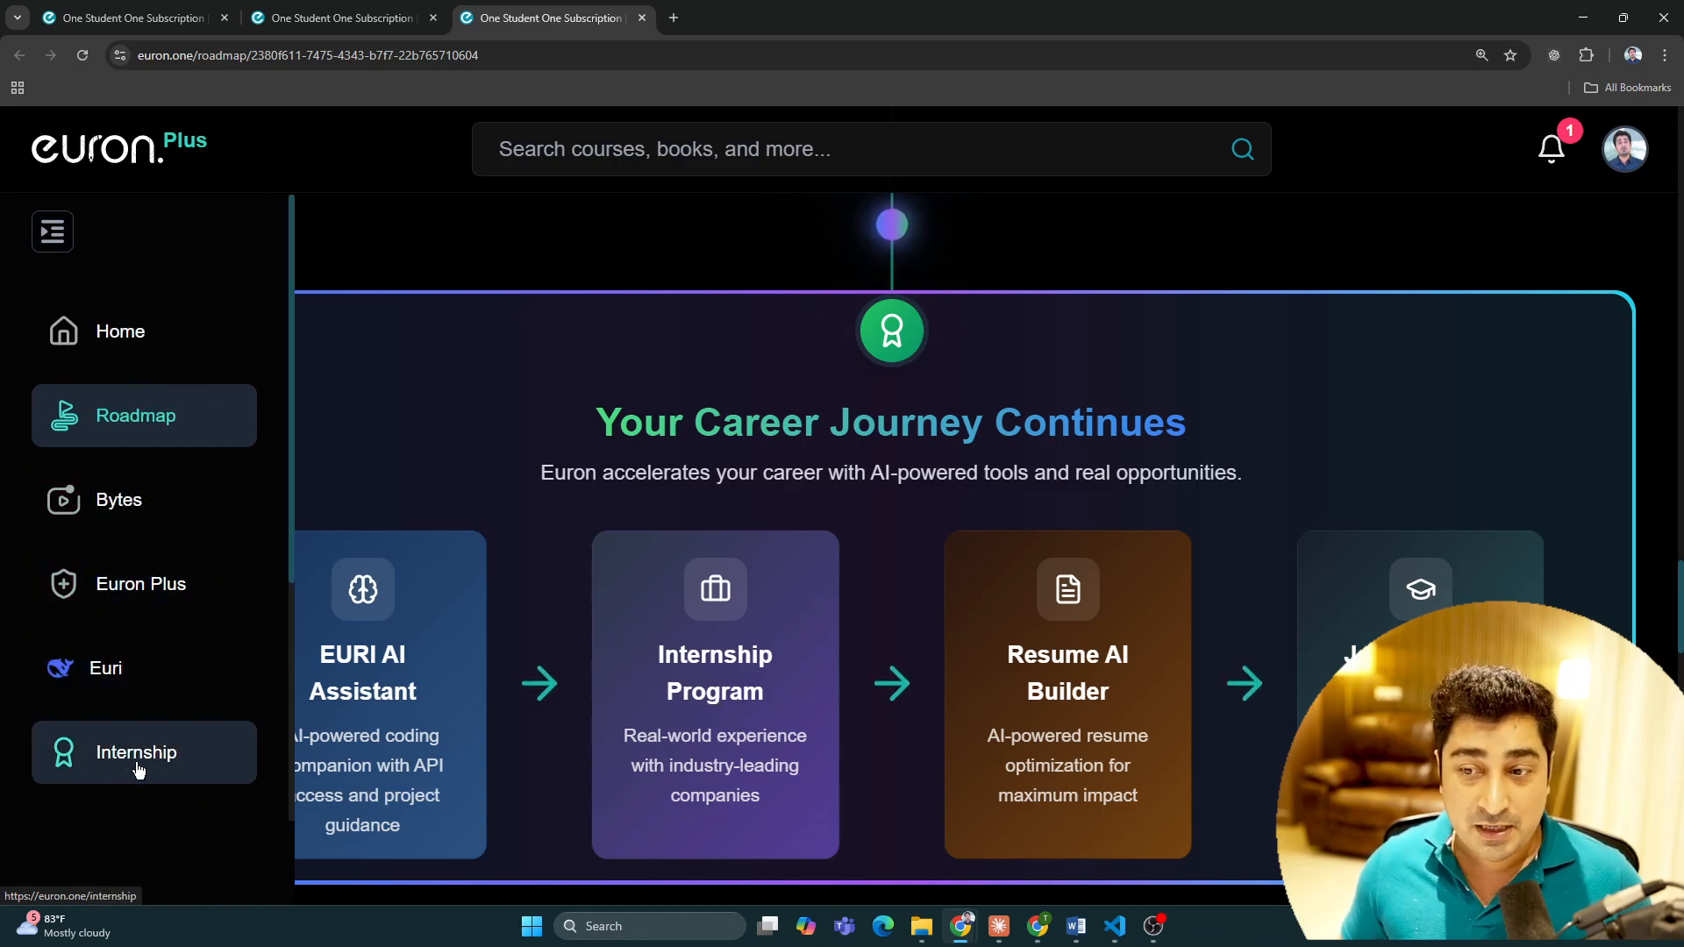
Step: Go to the Internship section and review the portal dashboard's difficulty, theme and technology filters
{"action": "left_click", "coordinate": [51, 232]}
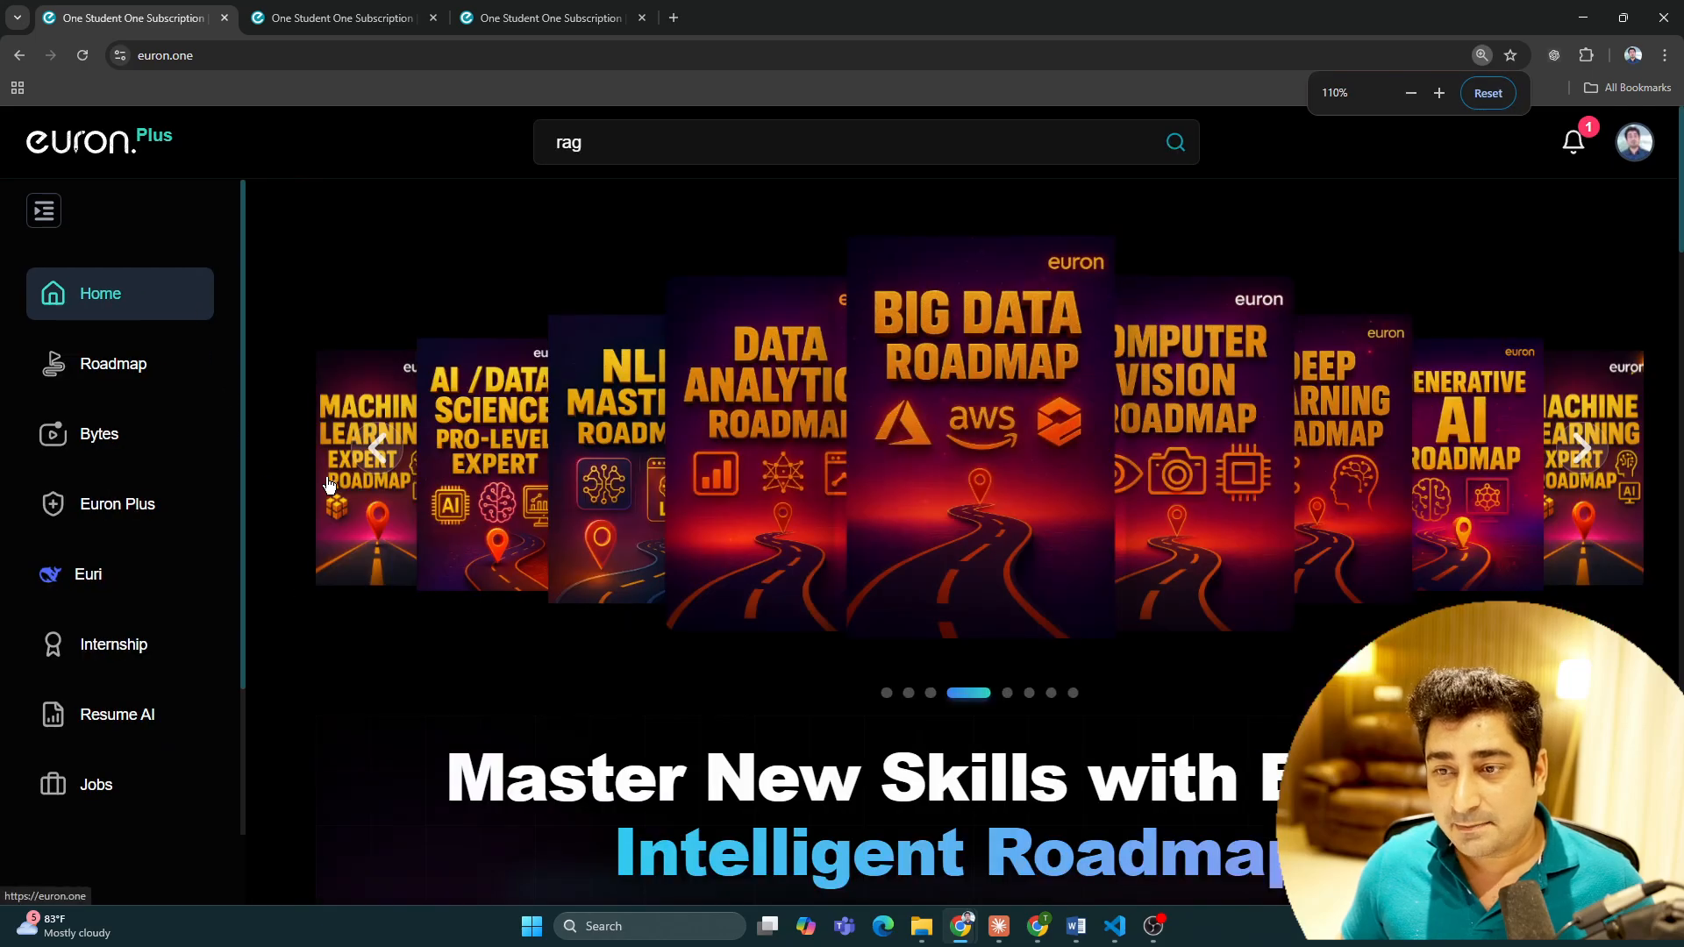
{"action": "left_click", "coordinate": [112, 644]}
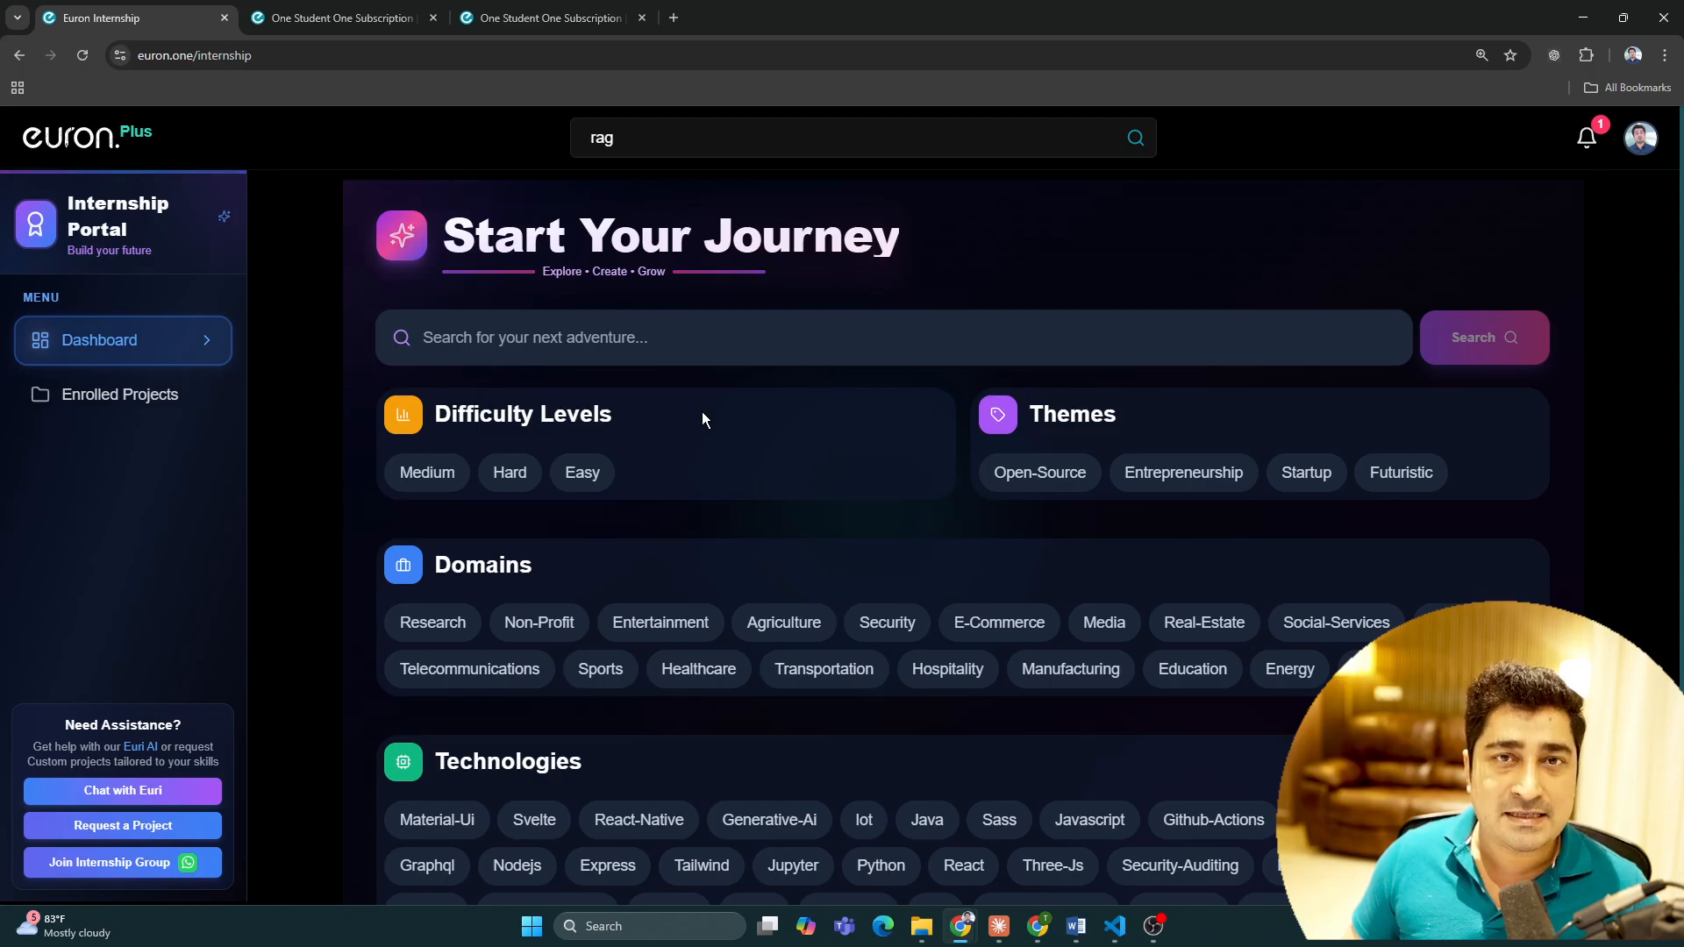
{"action": "scroll", "scroll_direction": "down", "scroll_amount": 3}
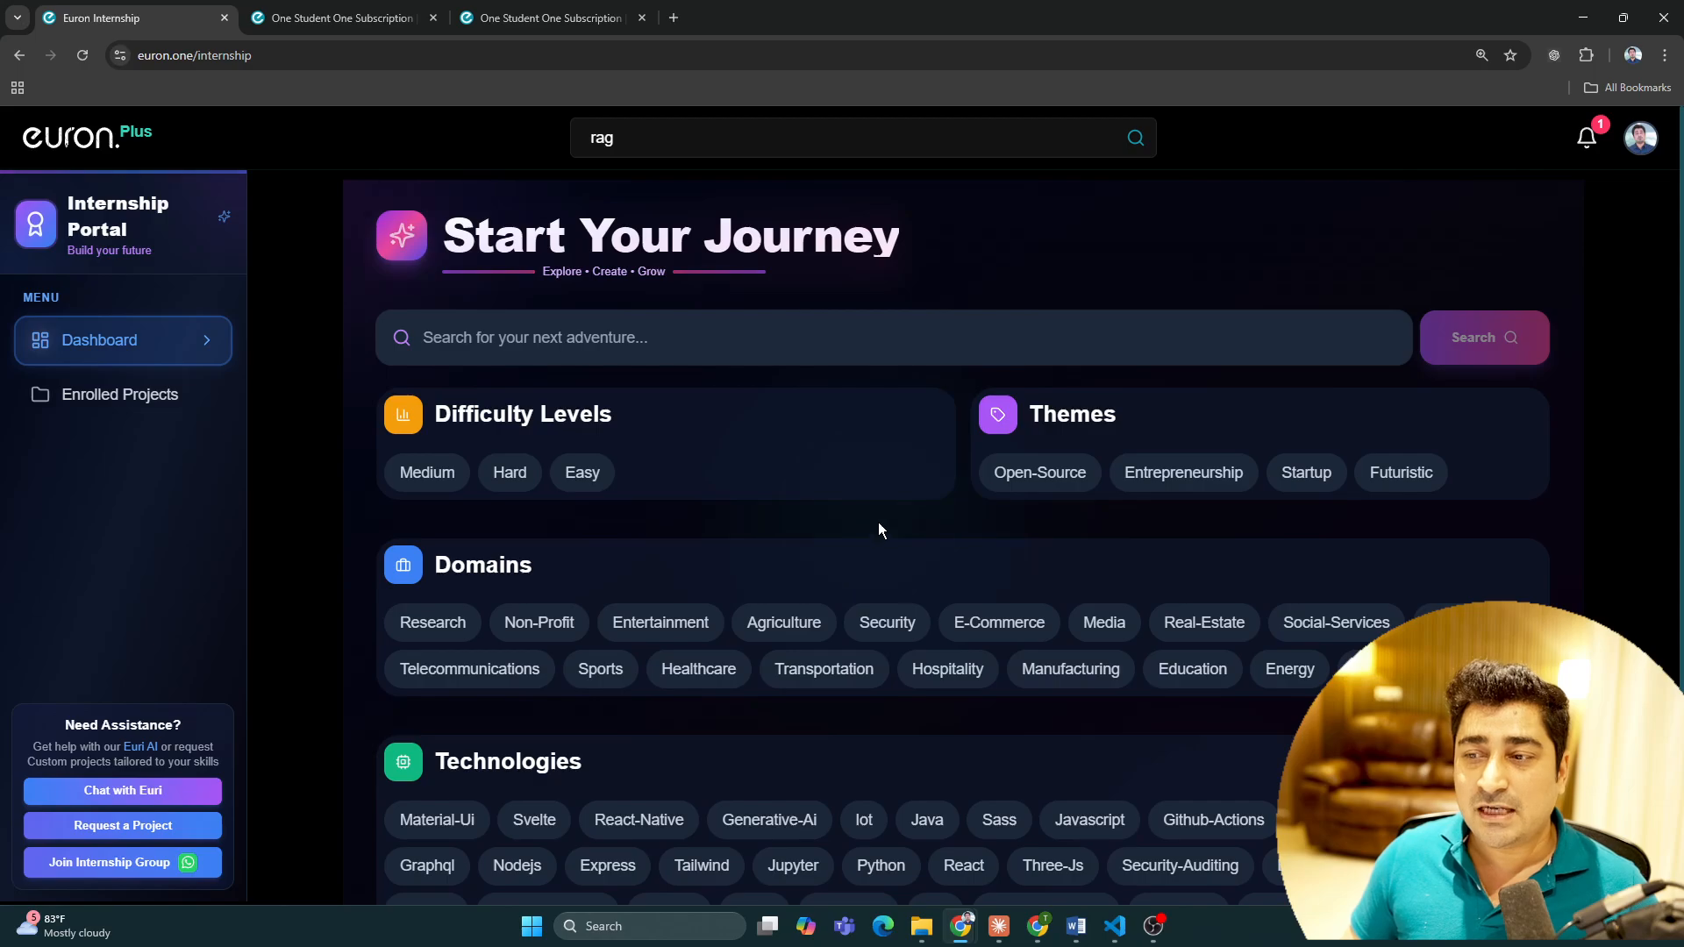
{"action": "mouse_move", "coordinate": [431, 621]}
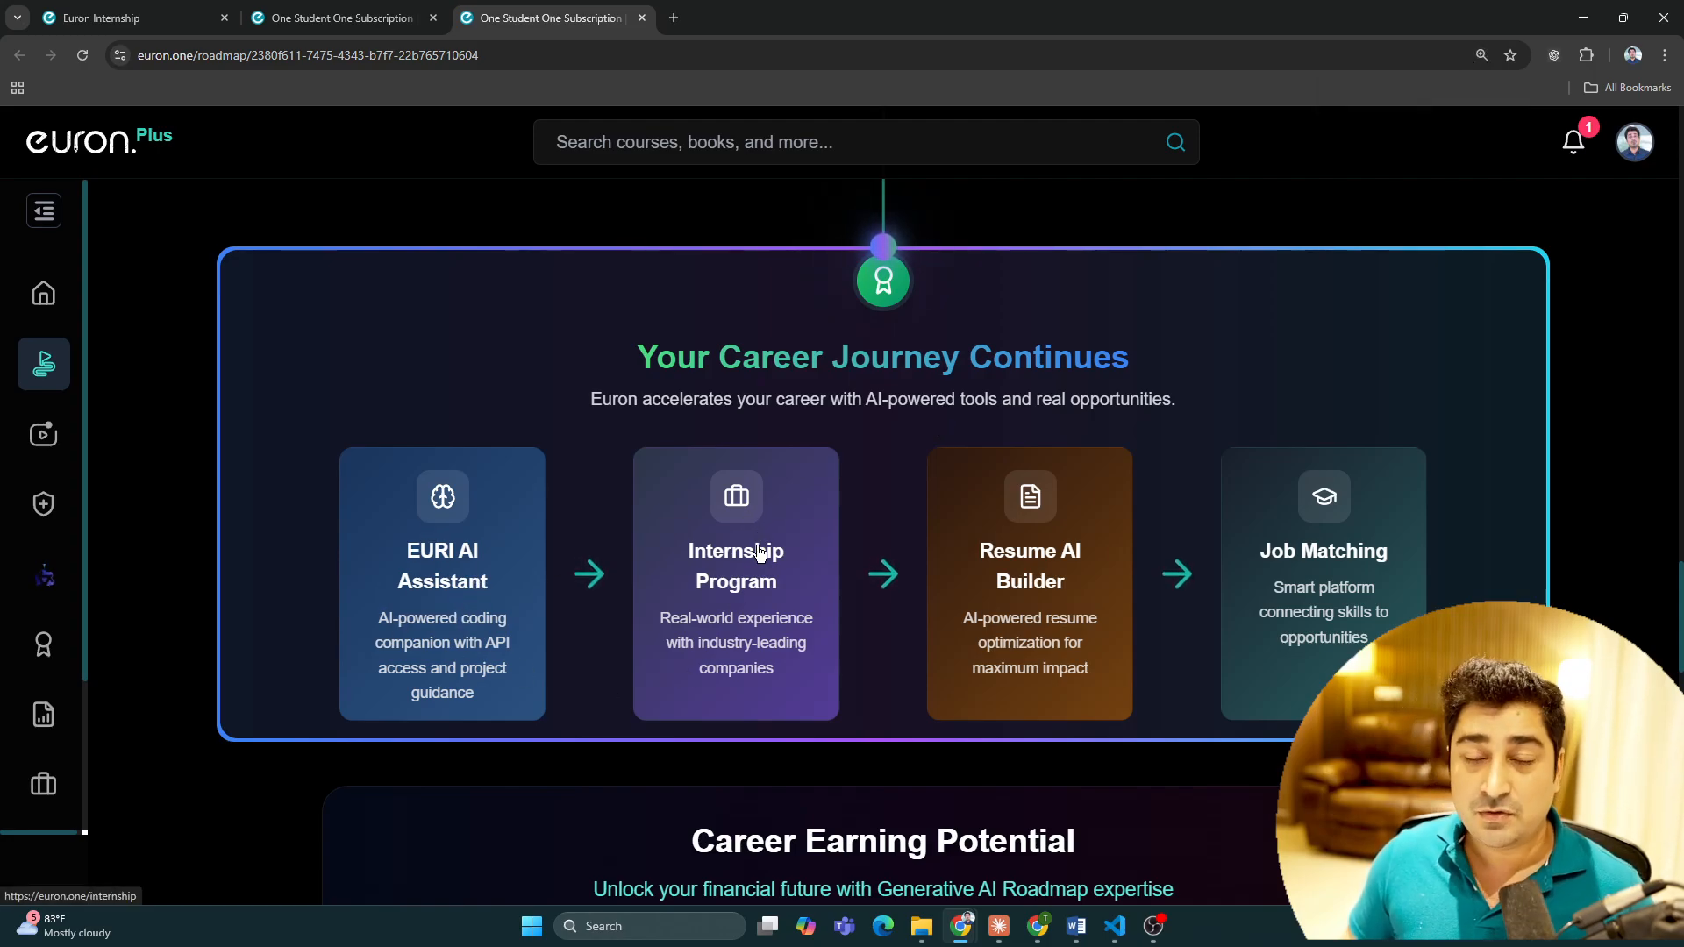
{"action": "mouse_move", "coordinate": [771, 609]}
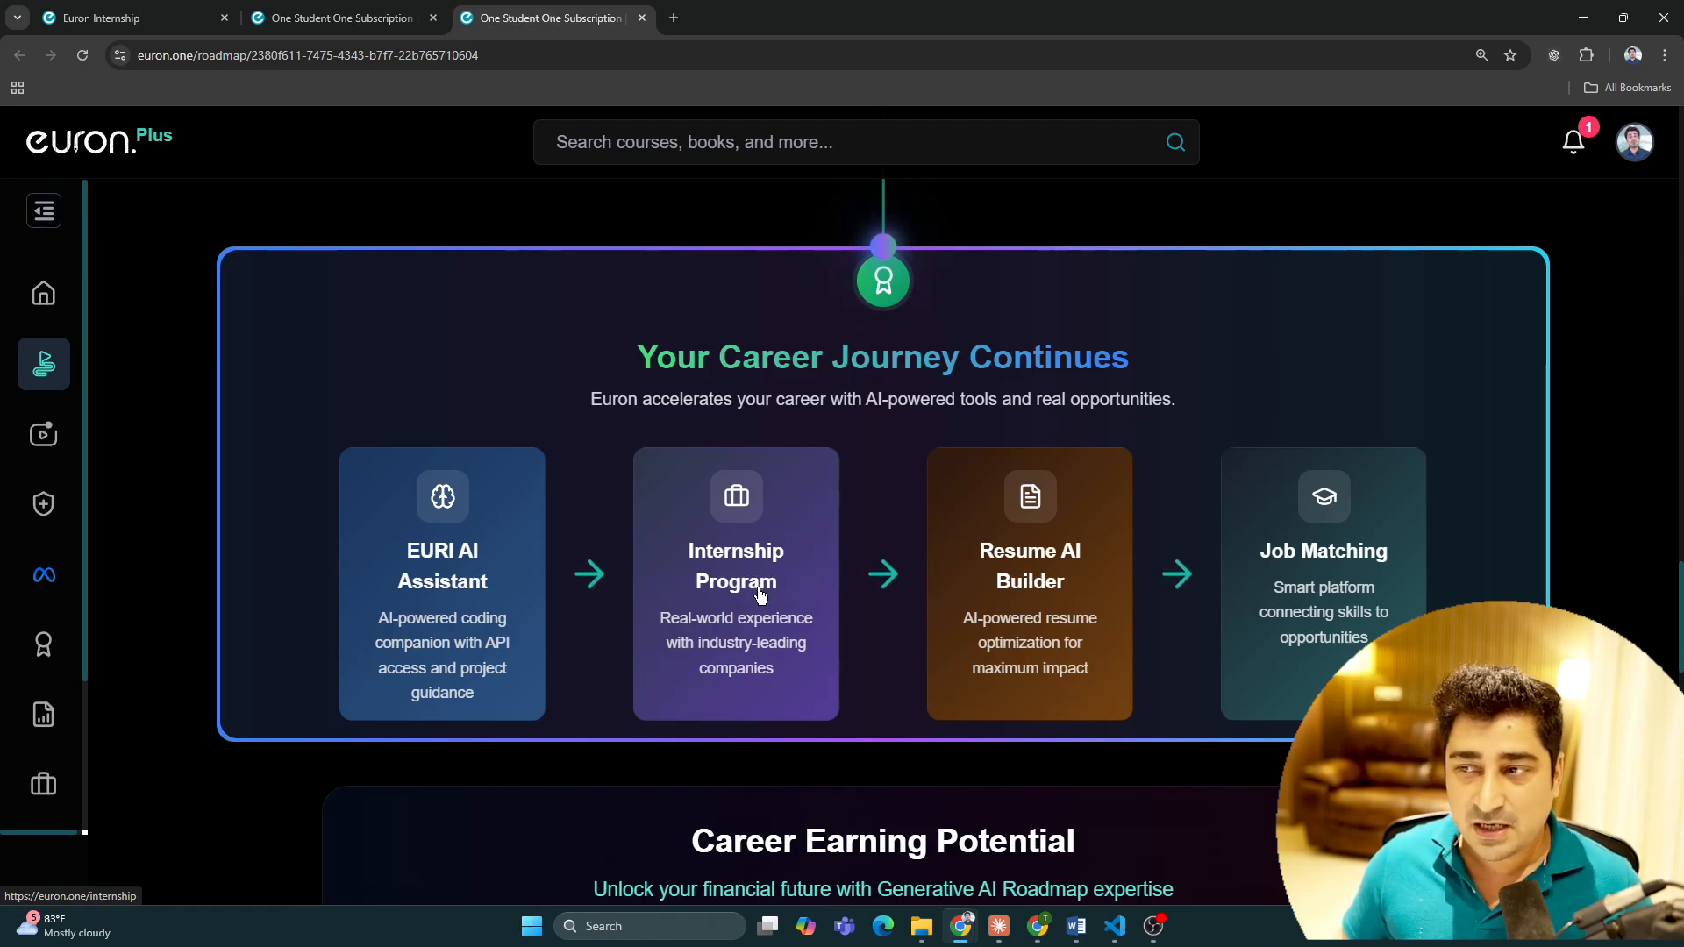
{"action": "mouse_move", "coordinate": [1063, 561]}
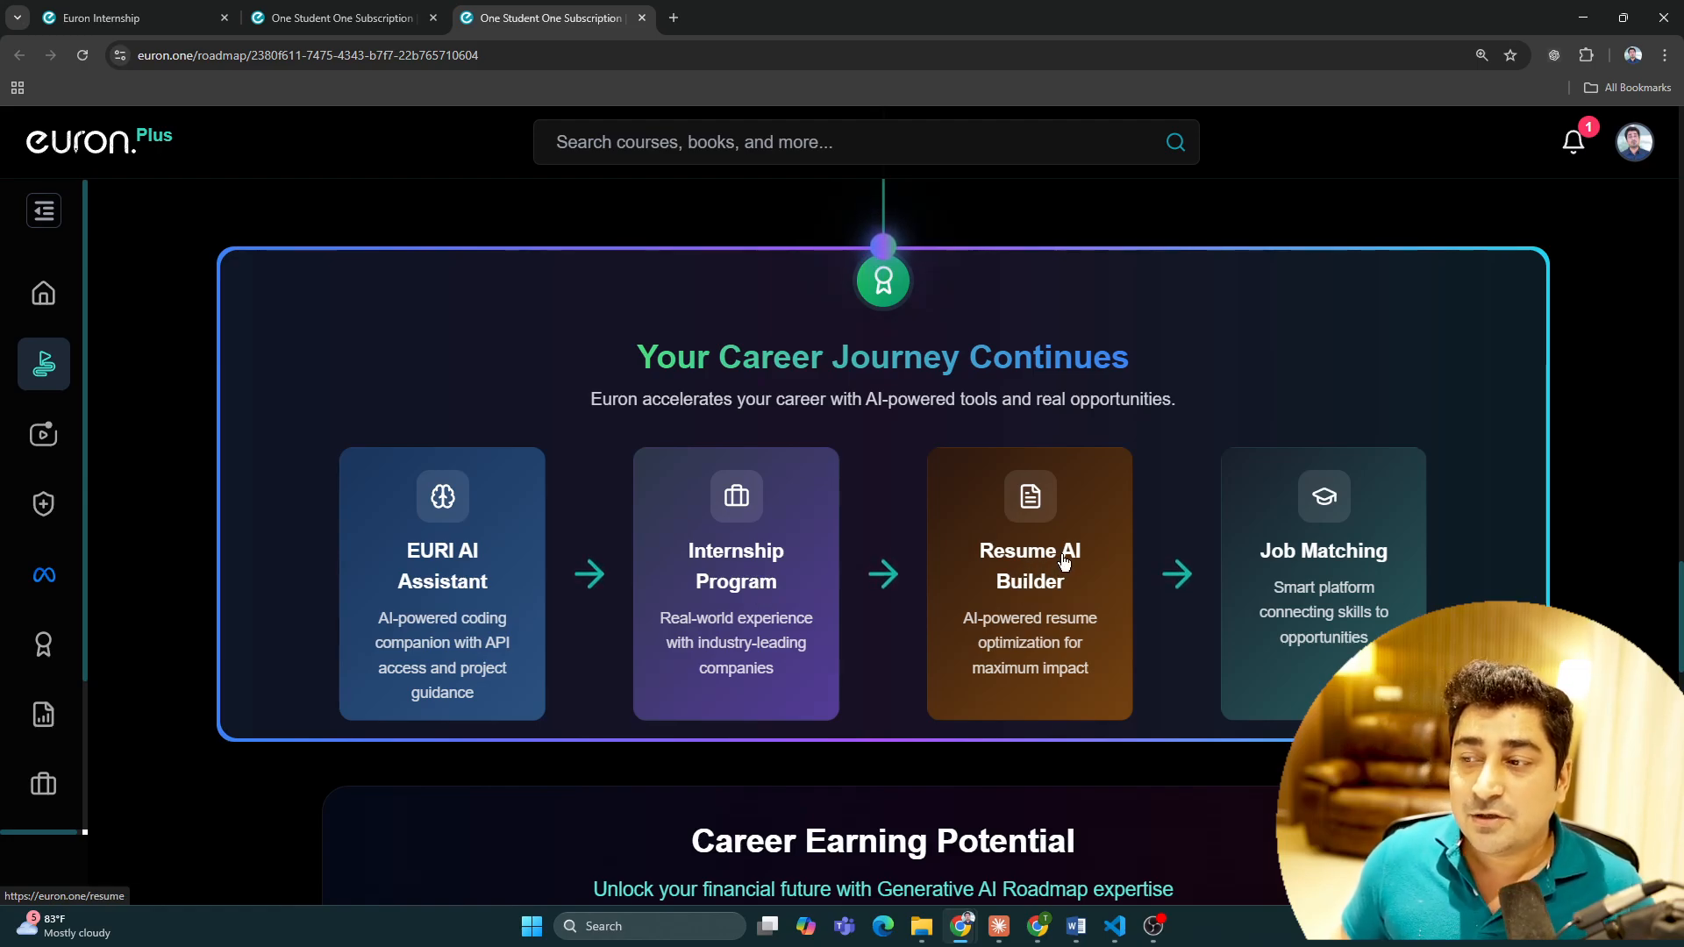
Step: Launch the Resume AI Builder from the roadmap and switch to its new tab
{"action": "left_click", "coordinate": [1028, 567]}
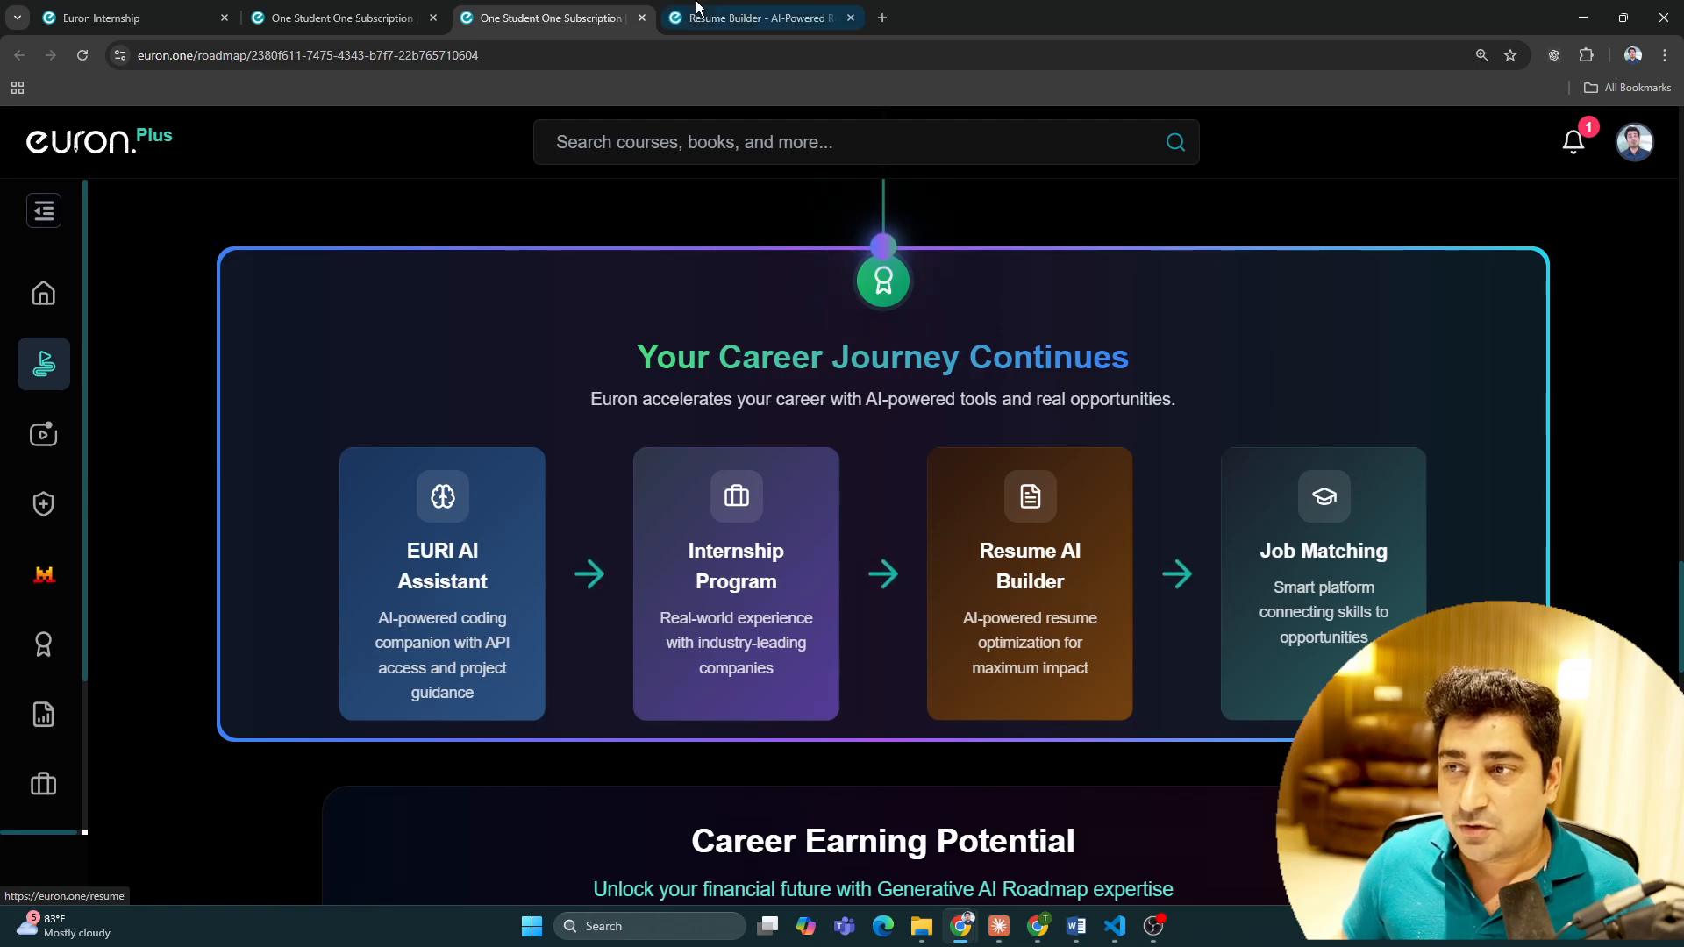
{"action": "left_click", "coordinate": [758, 18]}
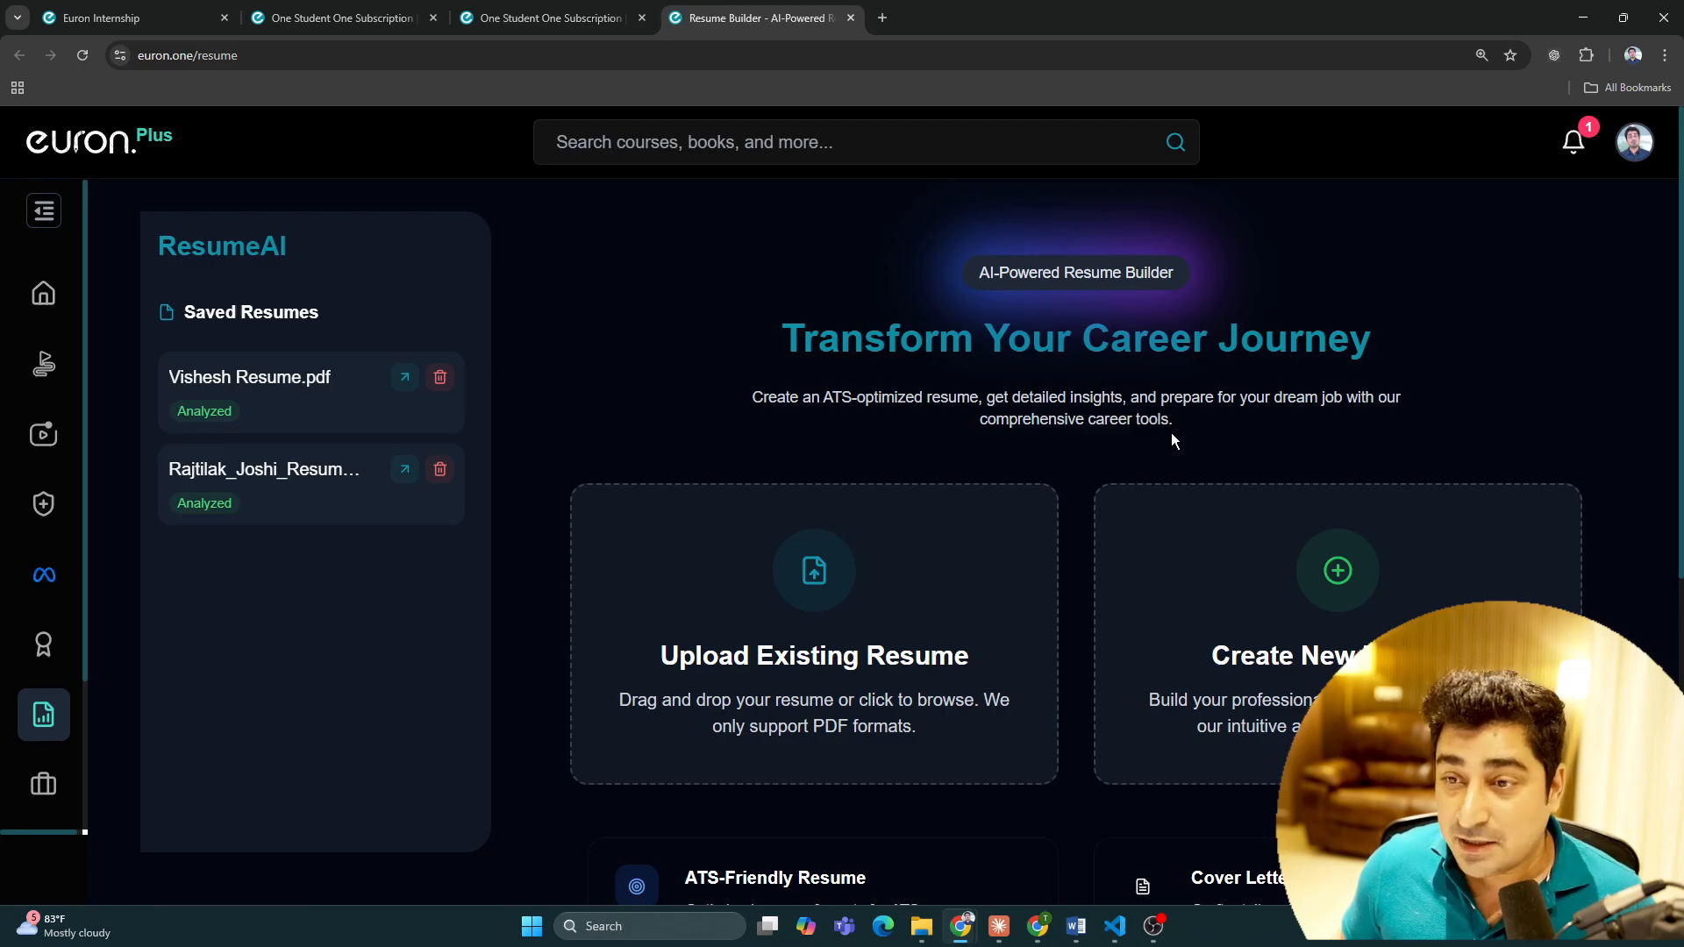
{"action": "mouse_move", "coordinate": [1222, 444]}
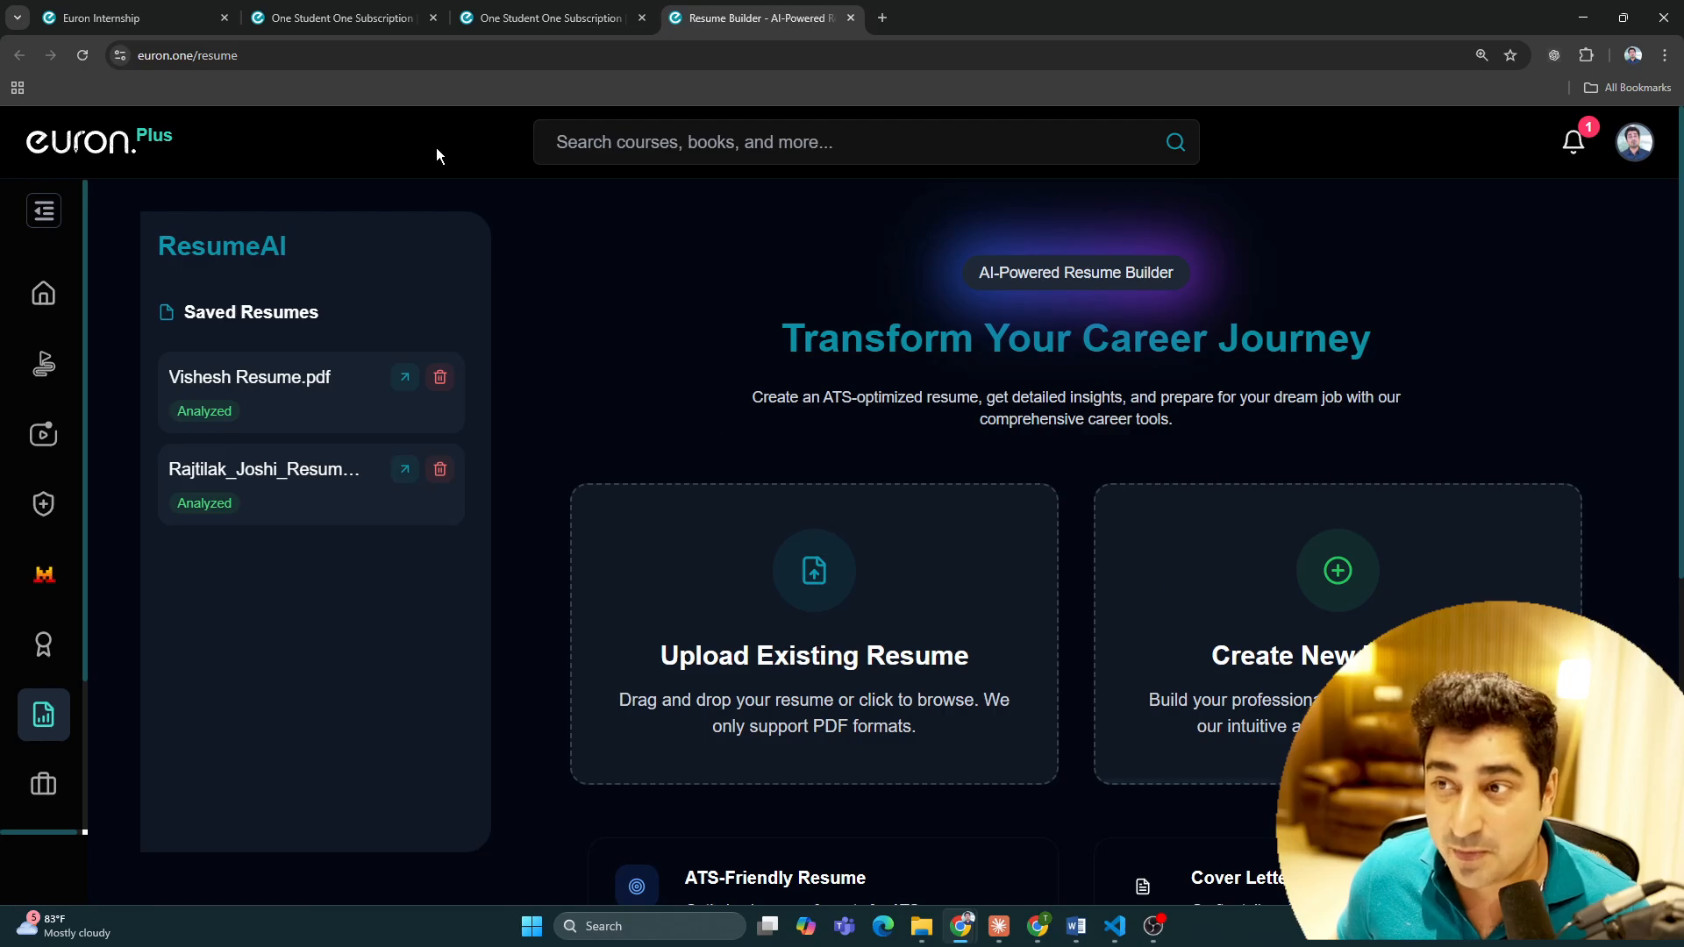
Step: Search the job page for 'generative ai' roles
{"action": "left_click", "coordinate": [548, 17]}
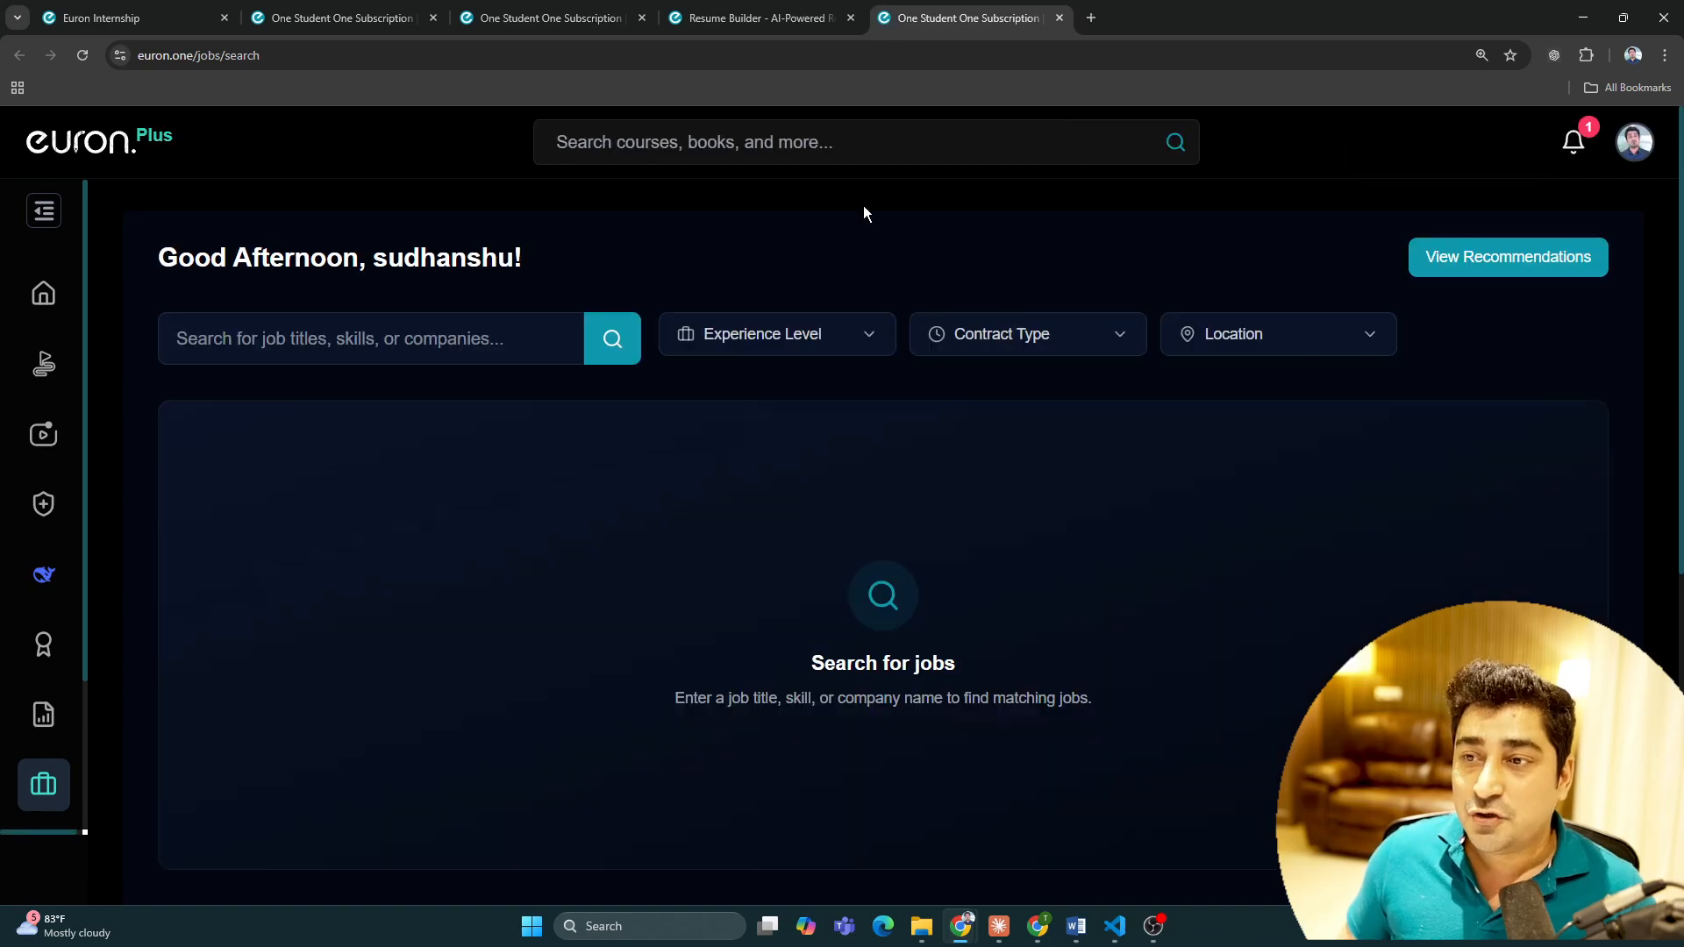
{"action": "type", "text": "generative ai"}
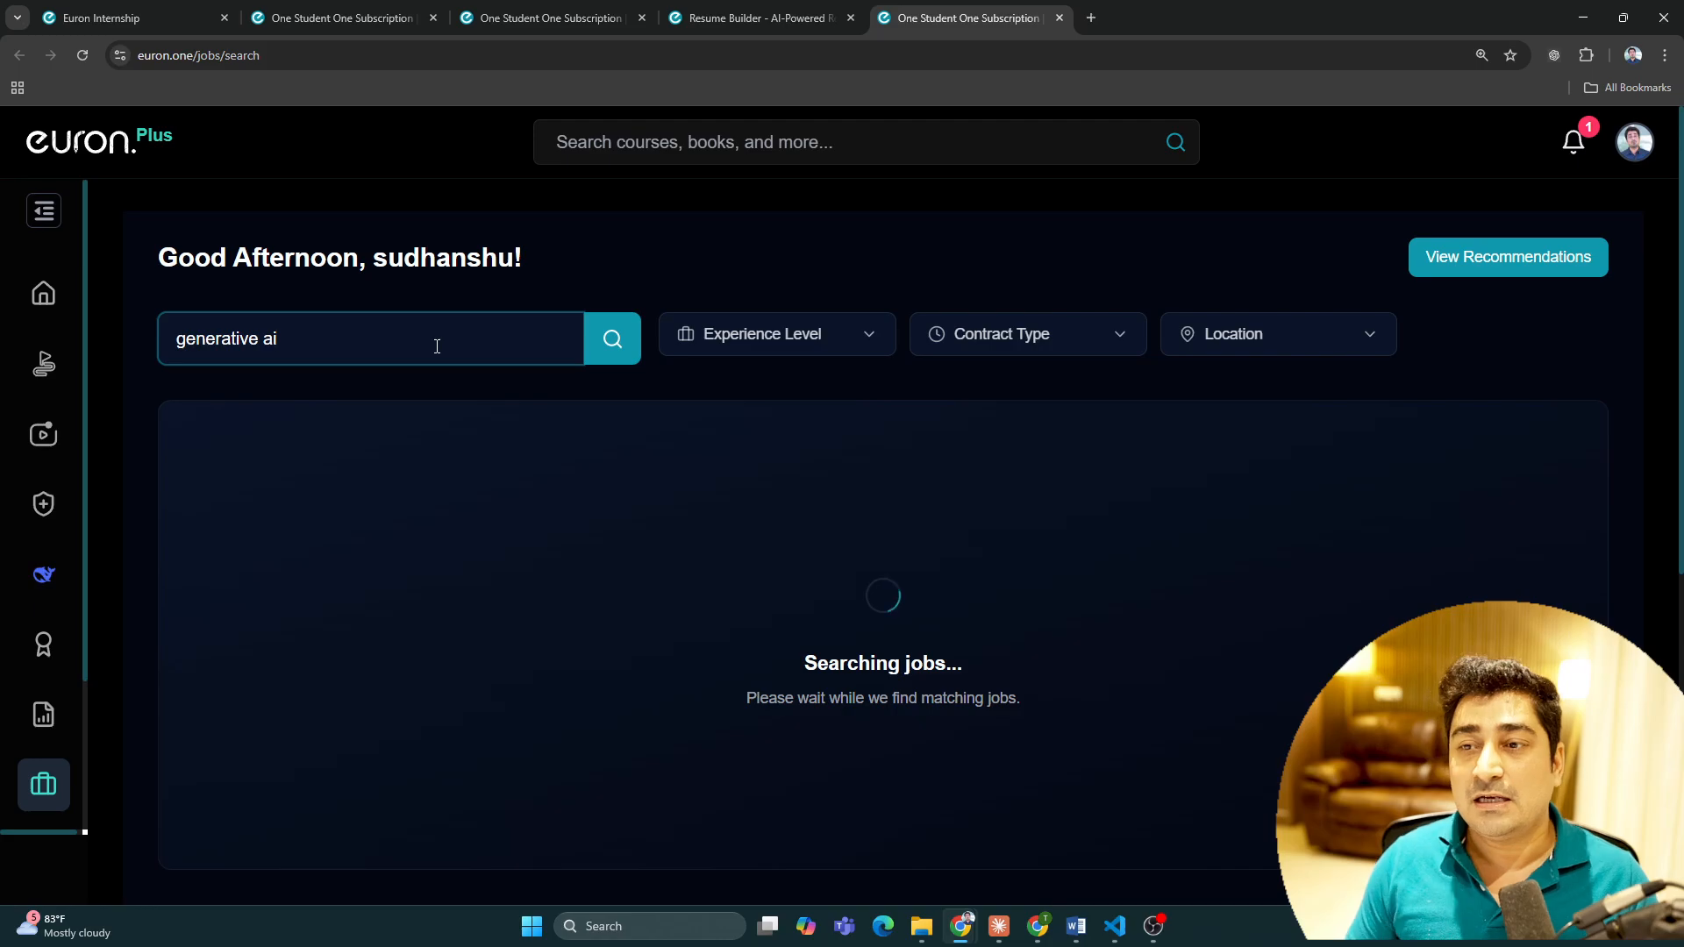
{"action": "mouse_move", "coordinate": [495, 435]}
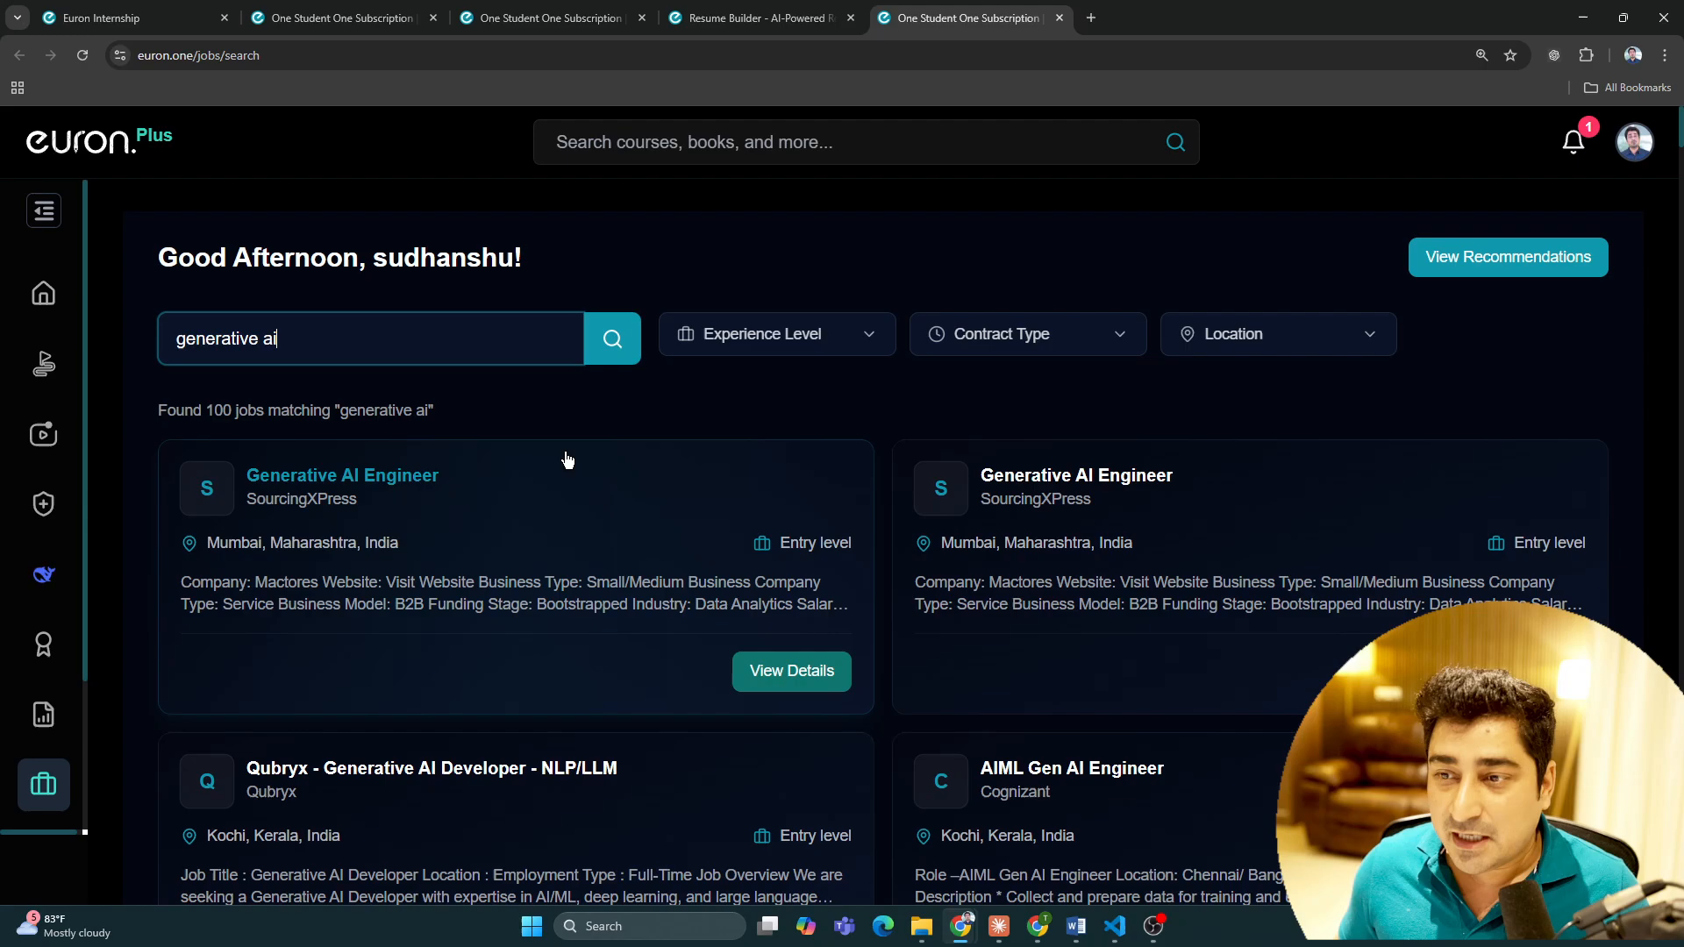
{"action": "scroll", "scroll_direction": "down", "scroll_amount": 3}
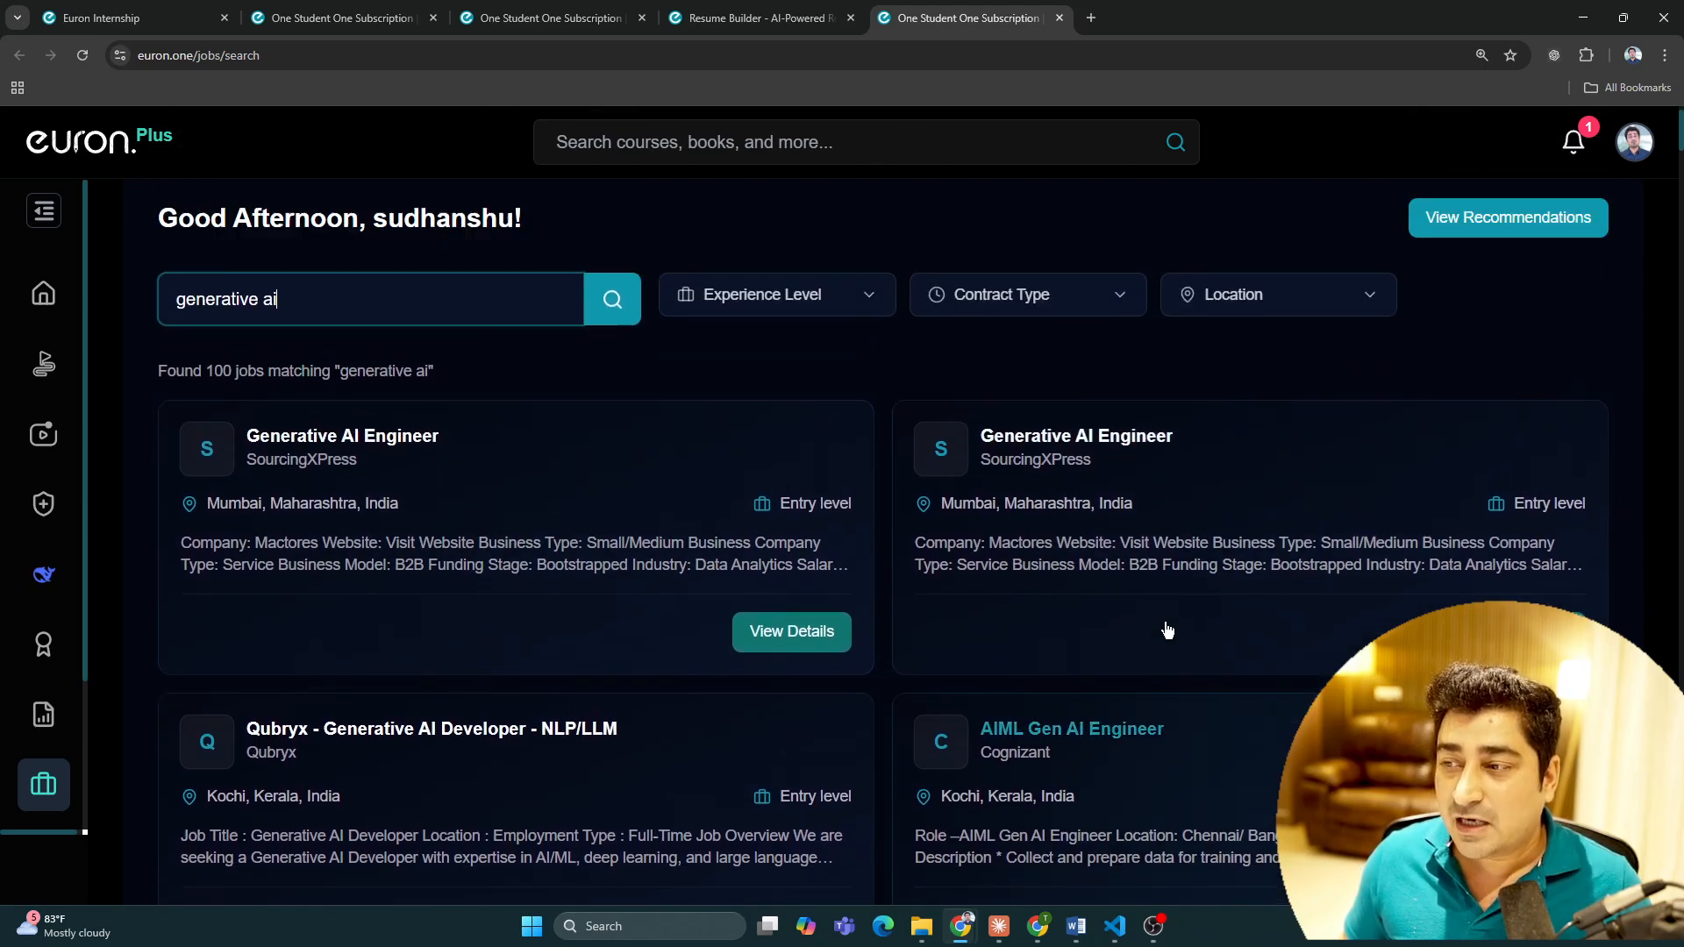
Step: Review the experience level, contract type and location filter choices for the results
{"action": "left_click", "coordinate": [775, 295]}
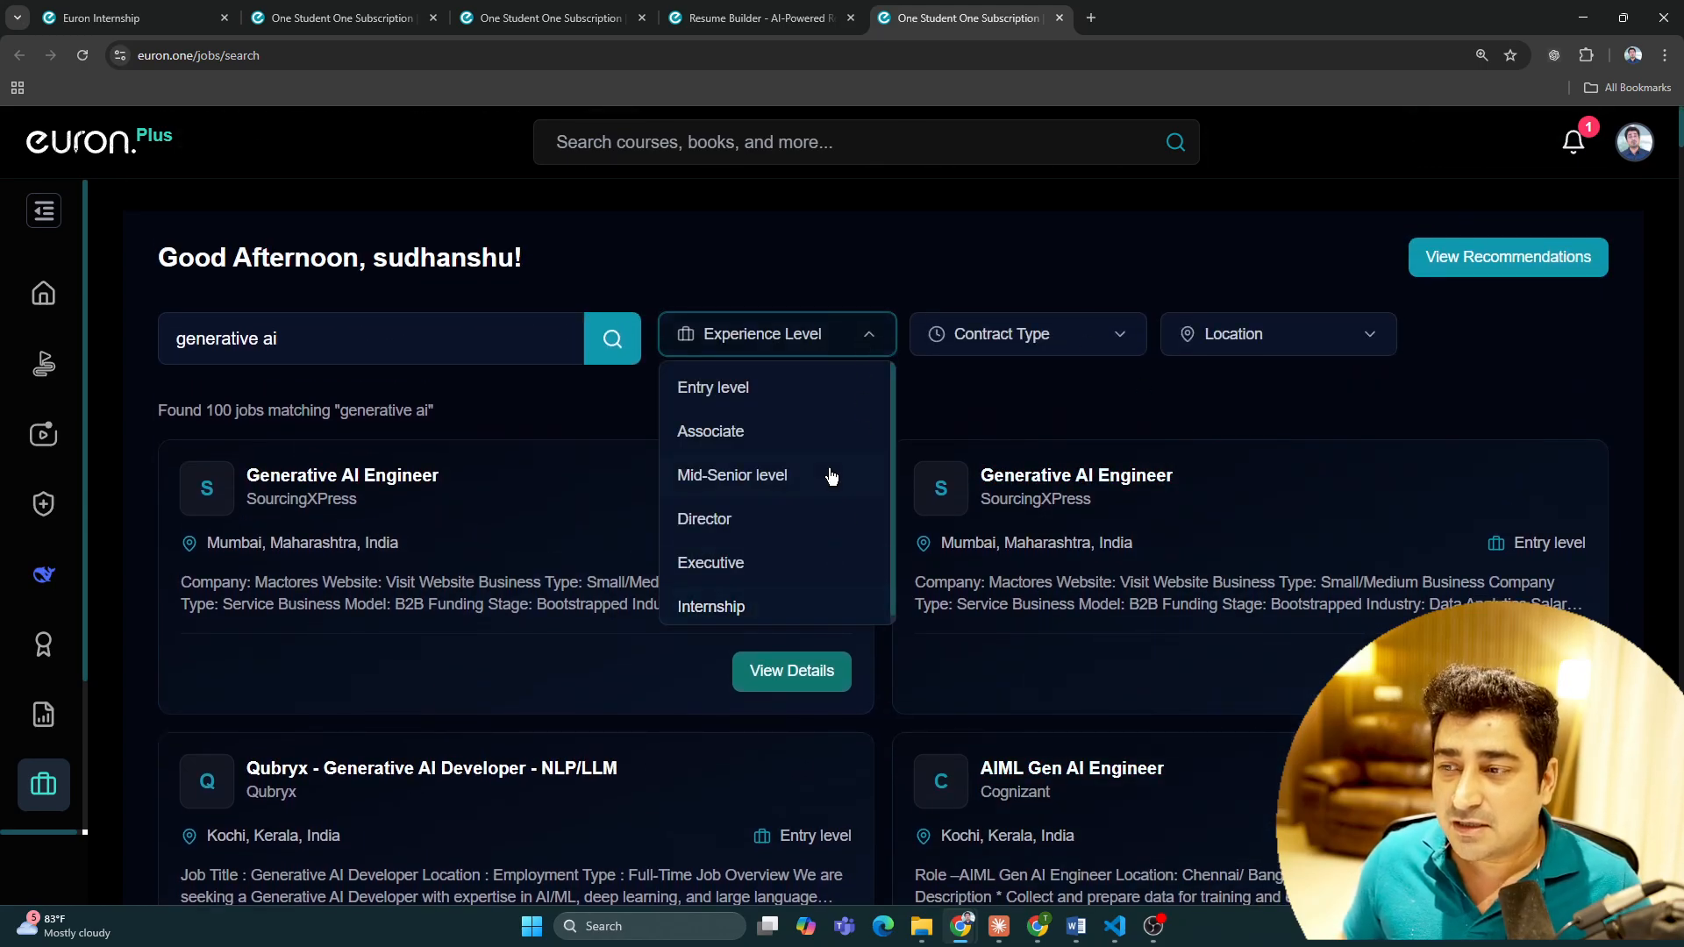
{"action": "left_click", "coordinate": [1026, 333]}
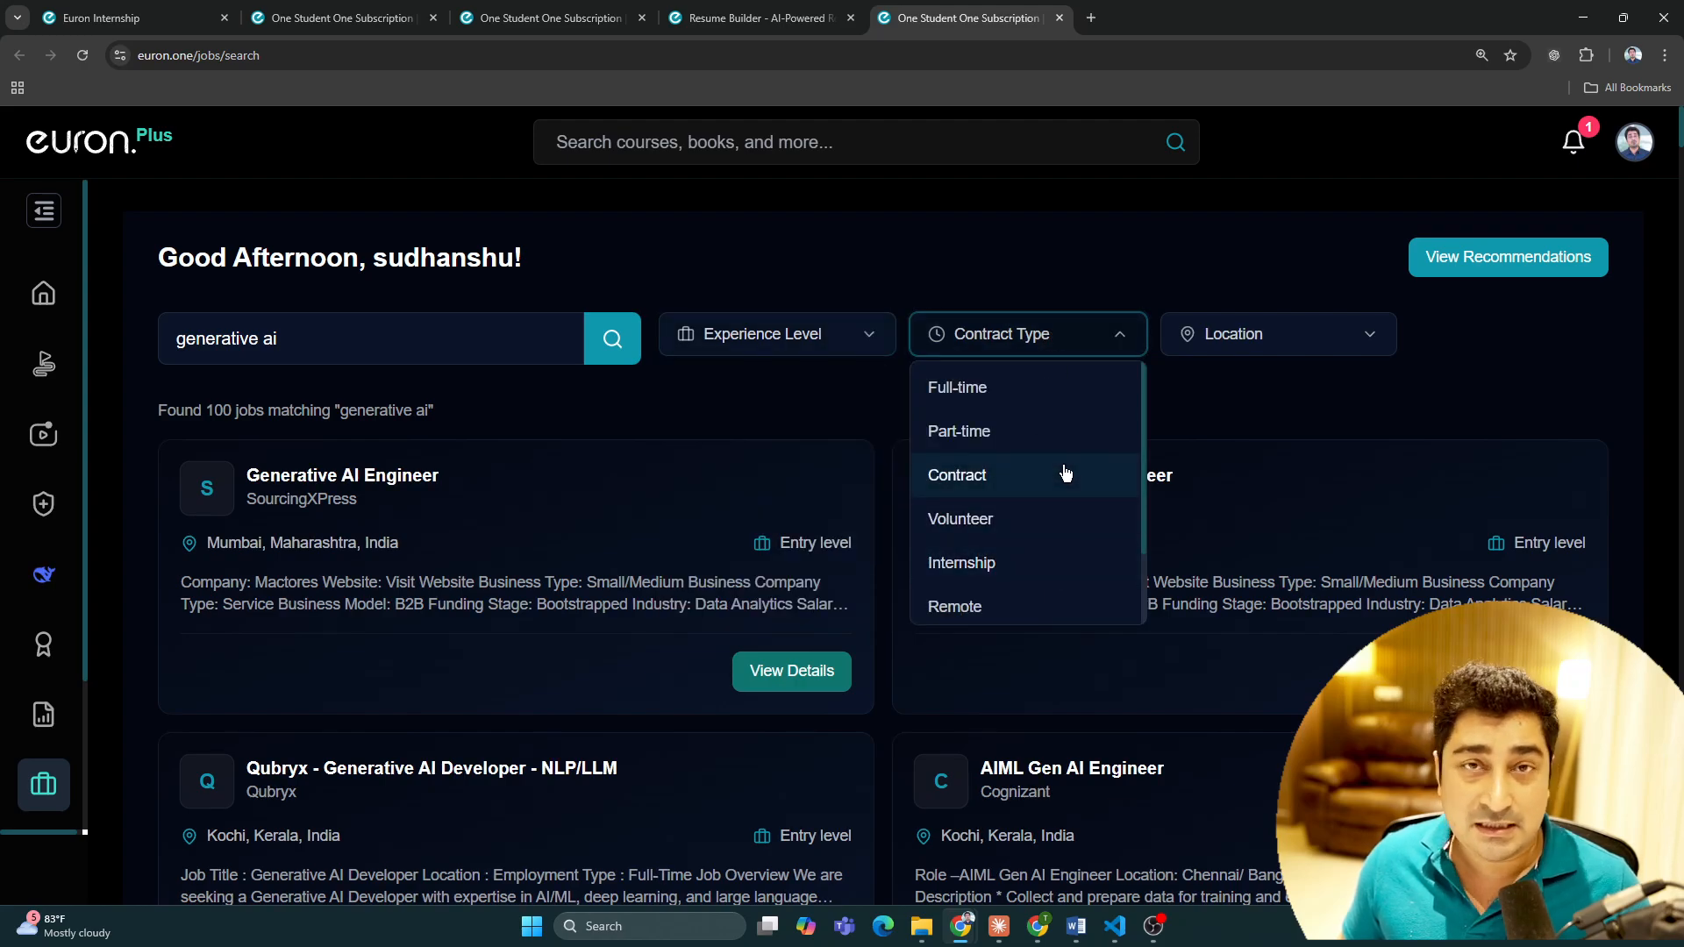
{"action": "left_click", "coordinate": [1275, 333]}
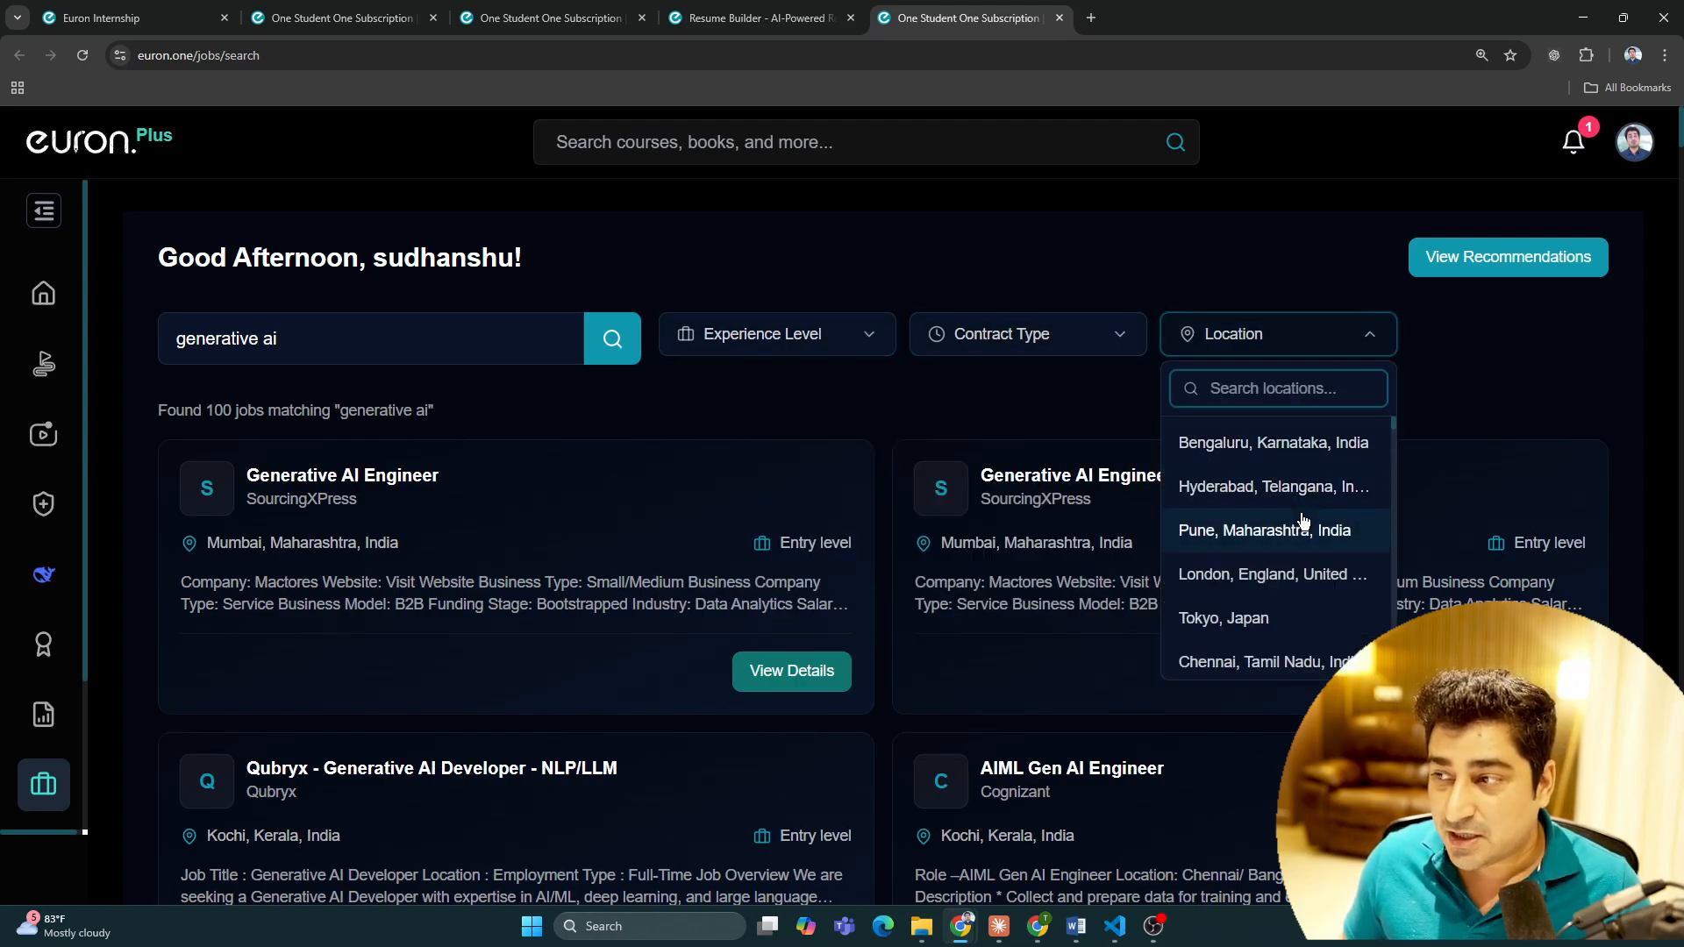
{"action": "scroll", "scroll_direction": "down", "scroll_amount": 3}
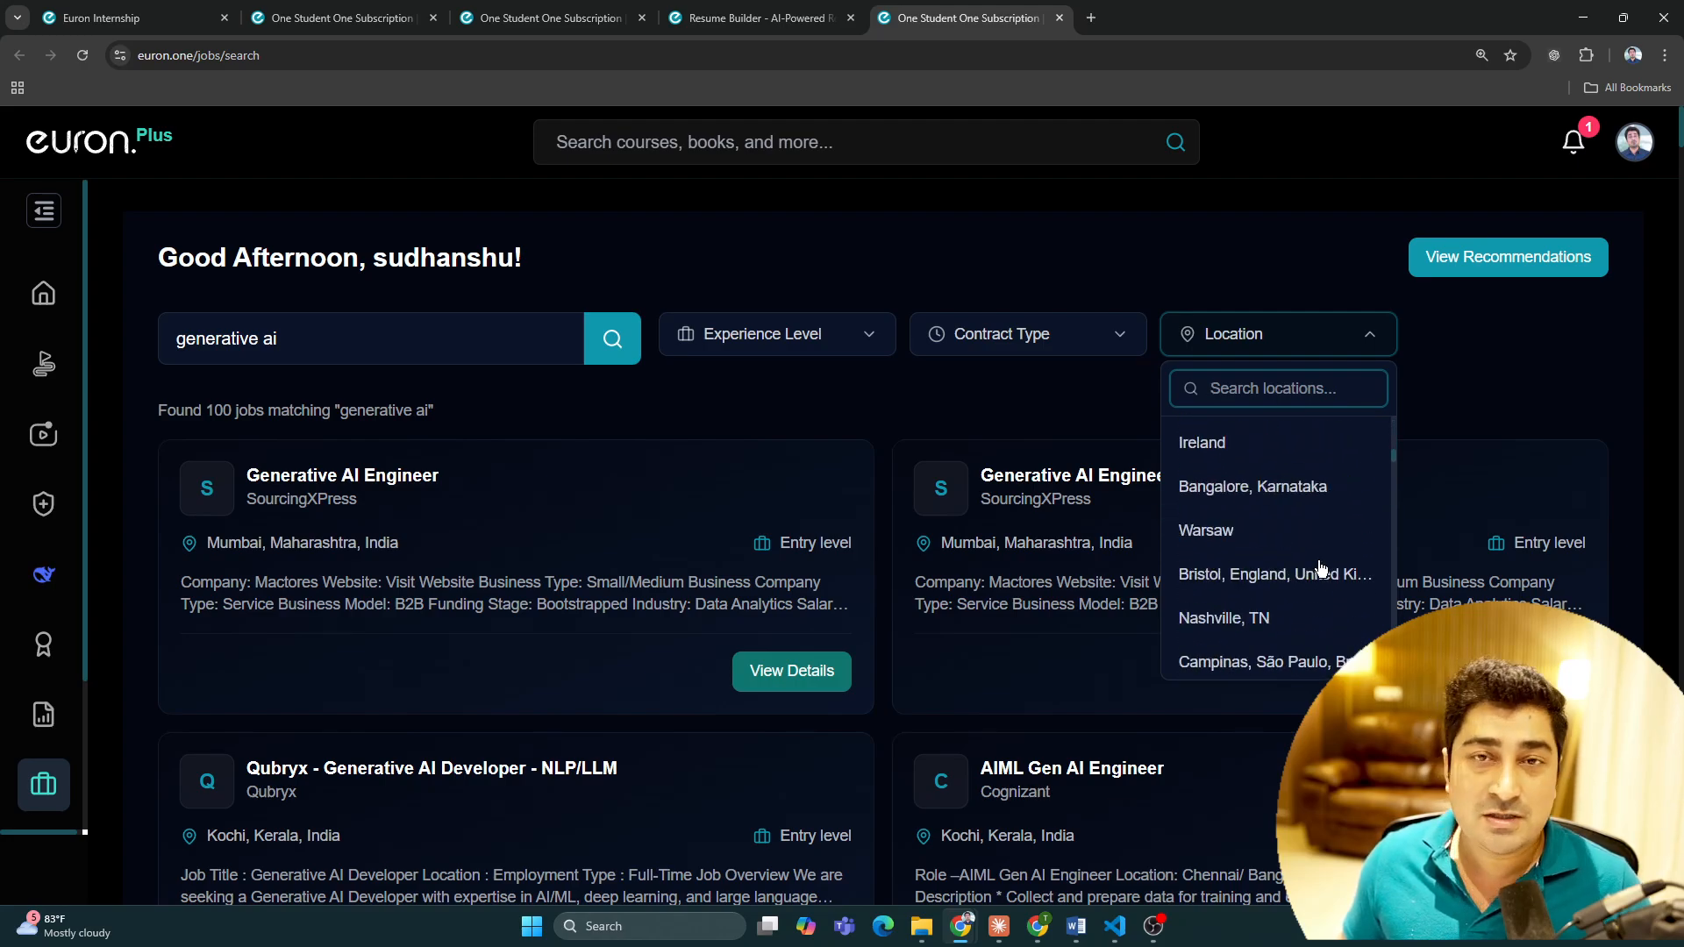
{"action": "scroll", "scroll_direction": "down", "scroll_amount": 3}
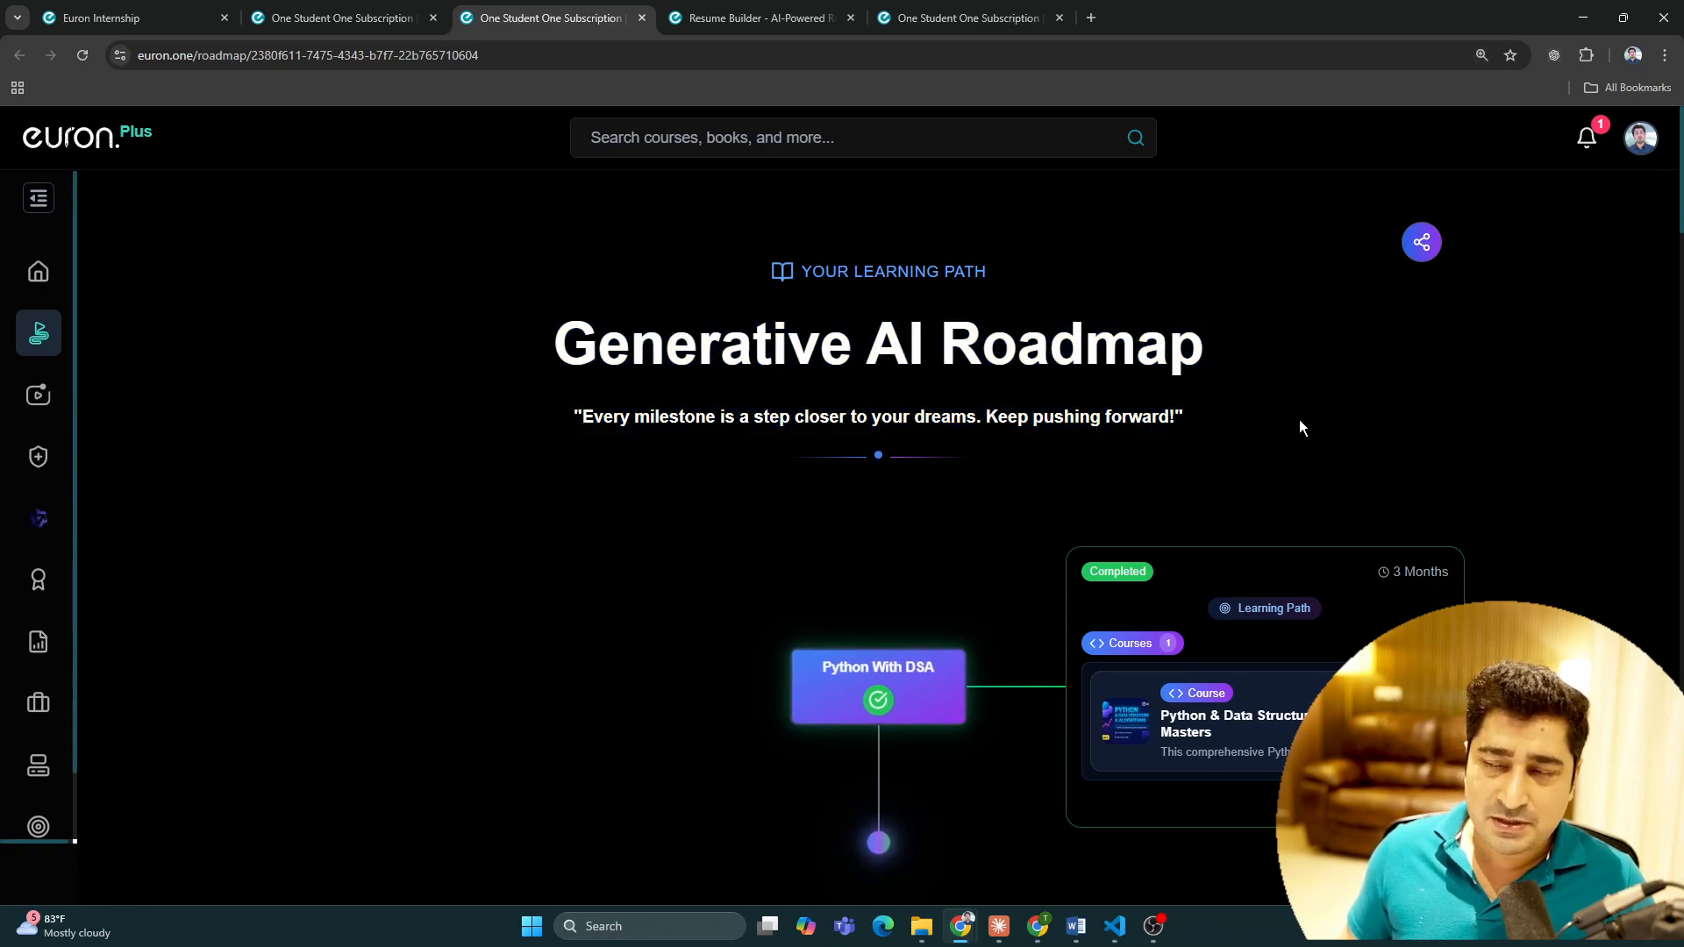
Step: Scroll the Generative AI Roadmap milestones from Python With DSA down through LLMOps
{"action": "left_click_drag", "start_coordinate": [568, 343], "coordinate": [1181, 420]}
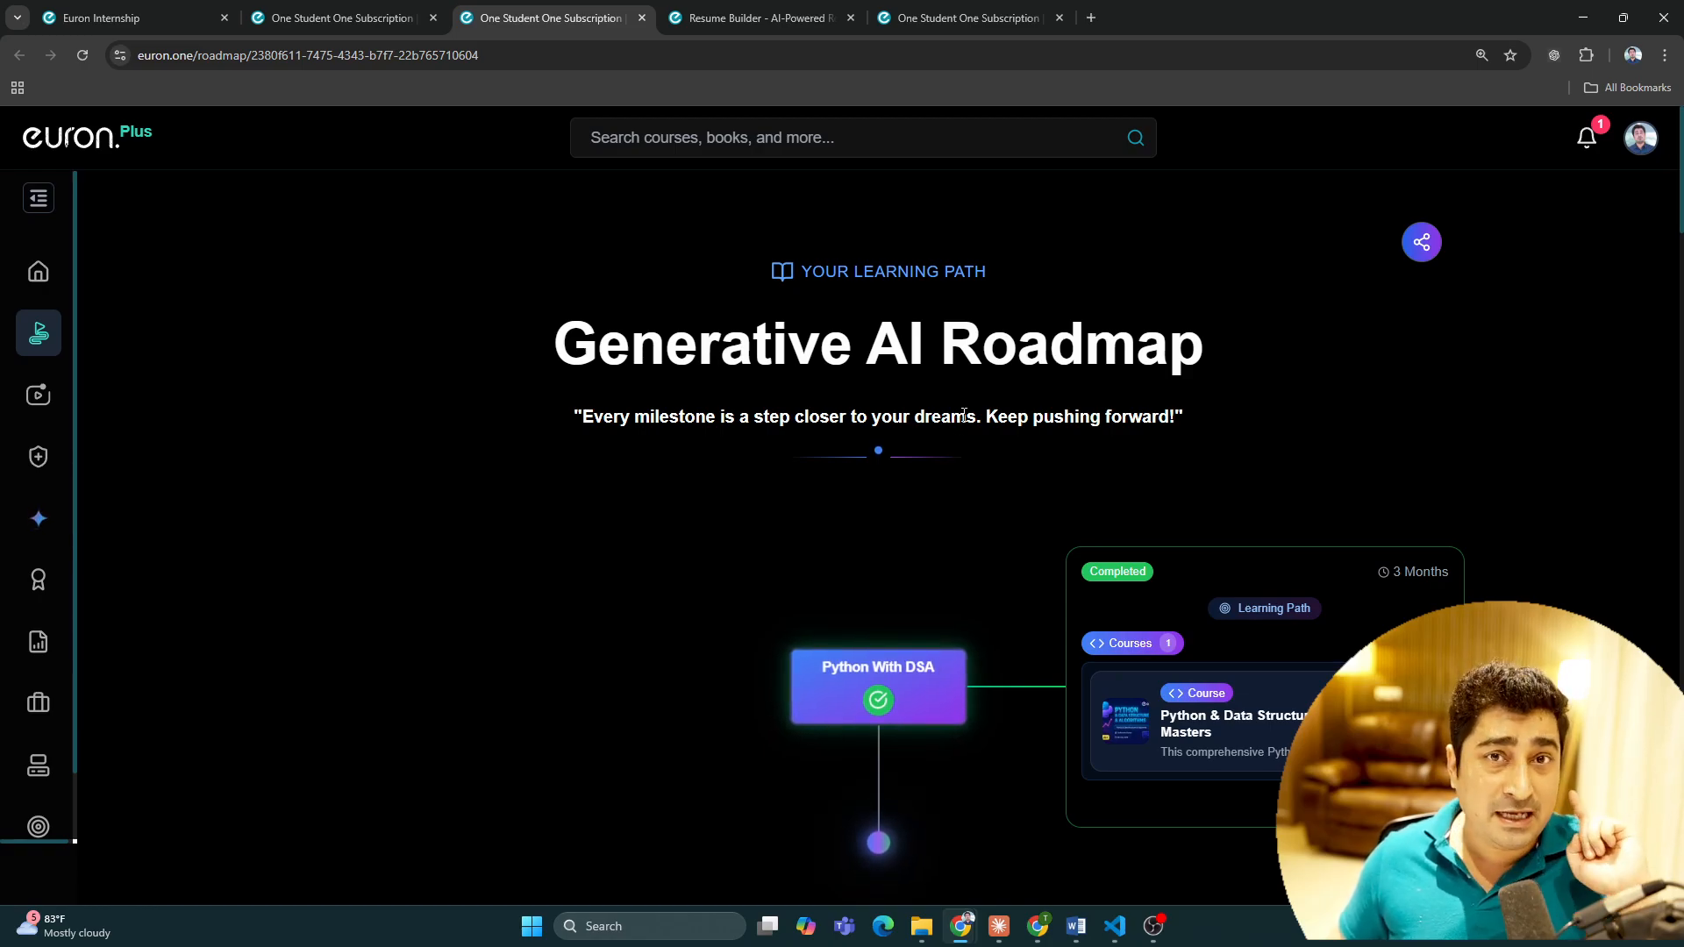
{"action": "mouse_move", "coordinate": [964, 444]}
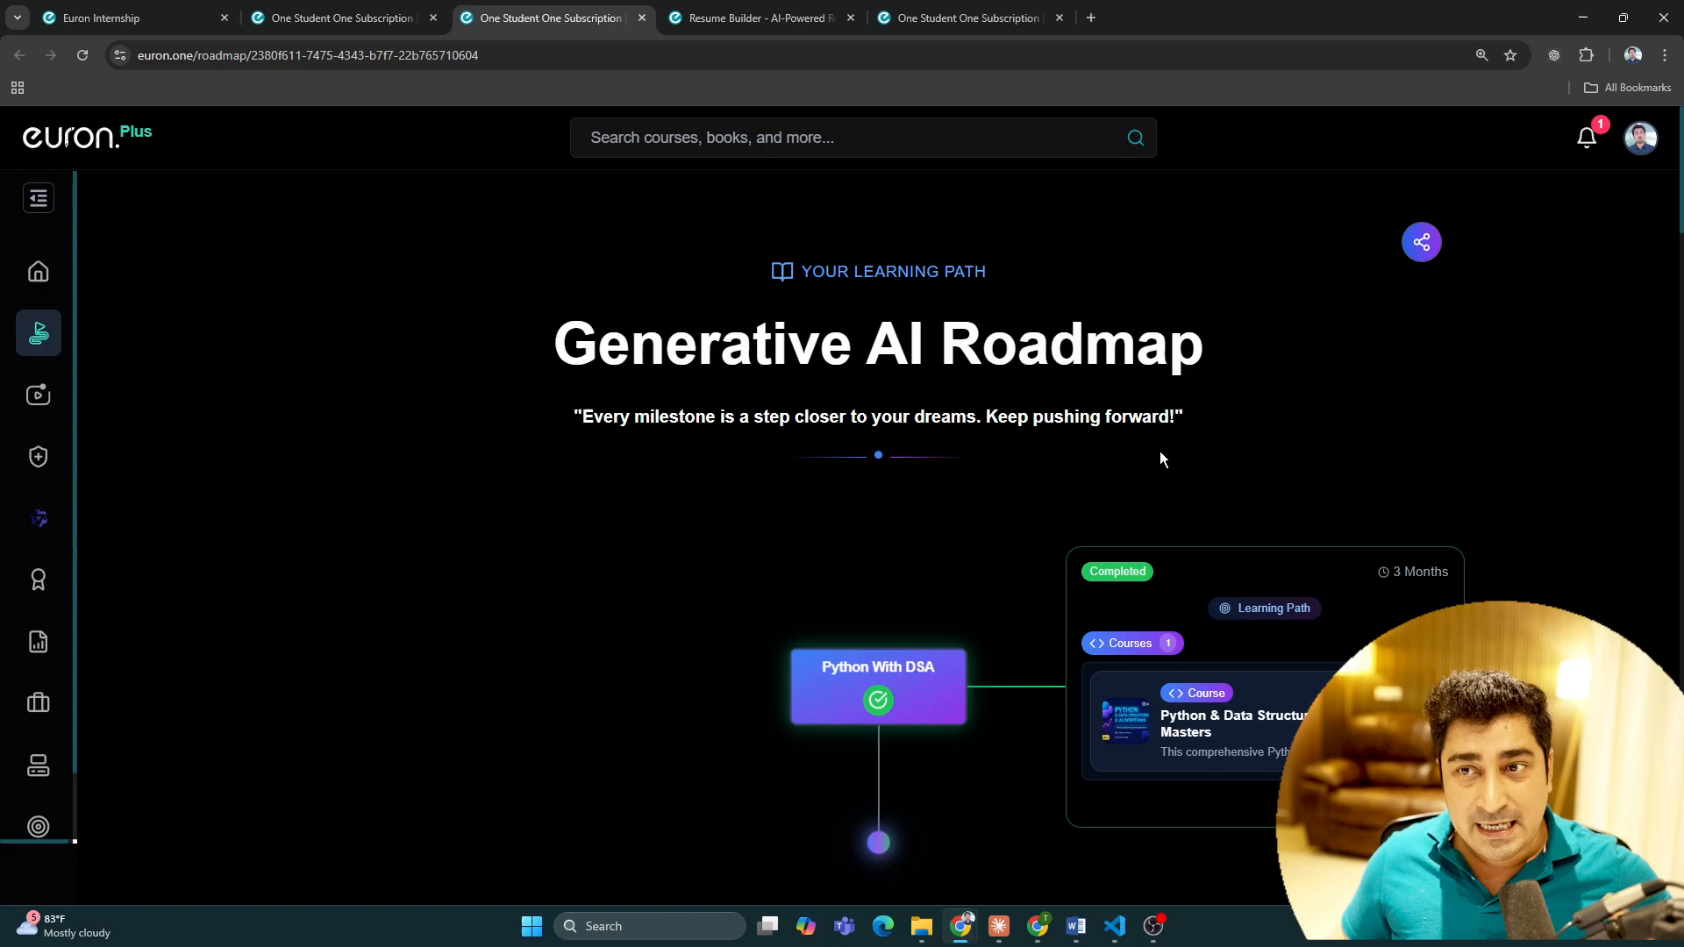
{"action": "mouse_move", "coordinate": [1095, 486]}
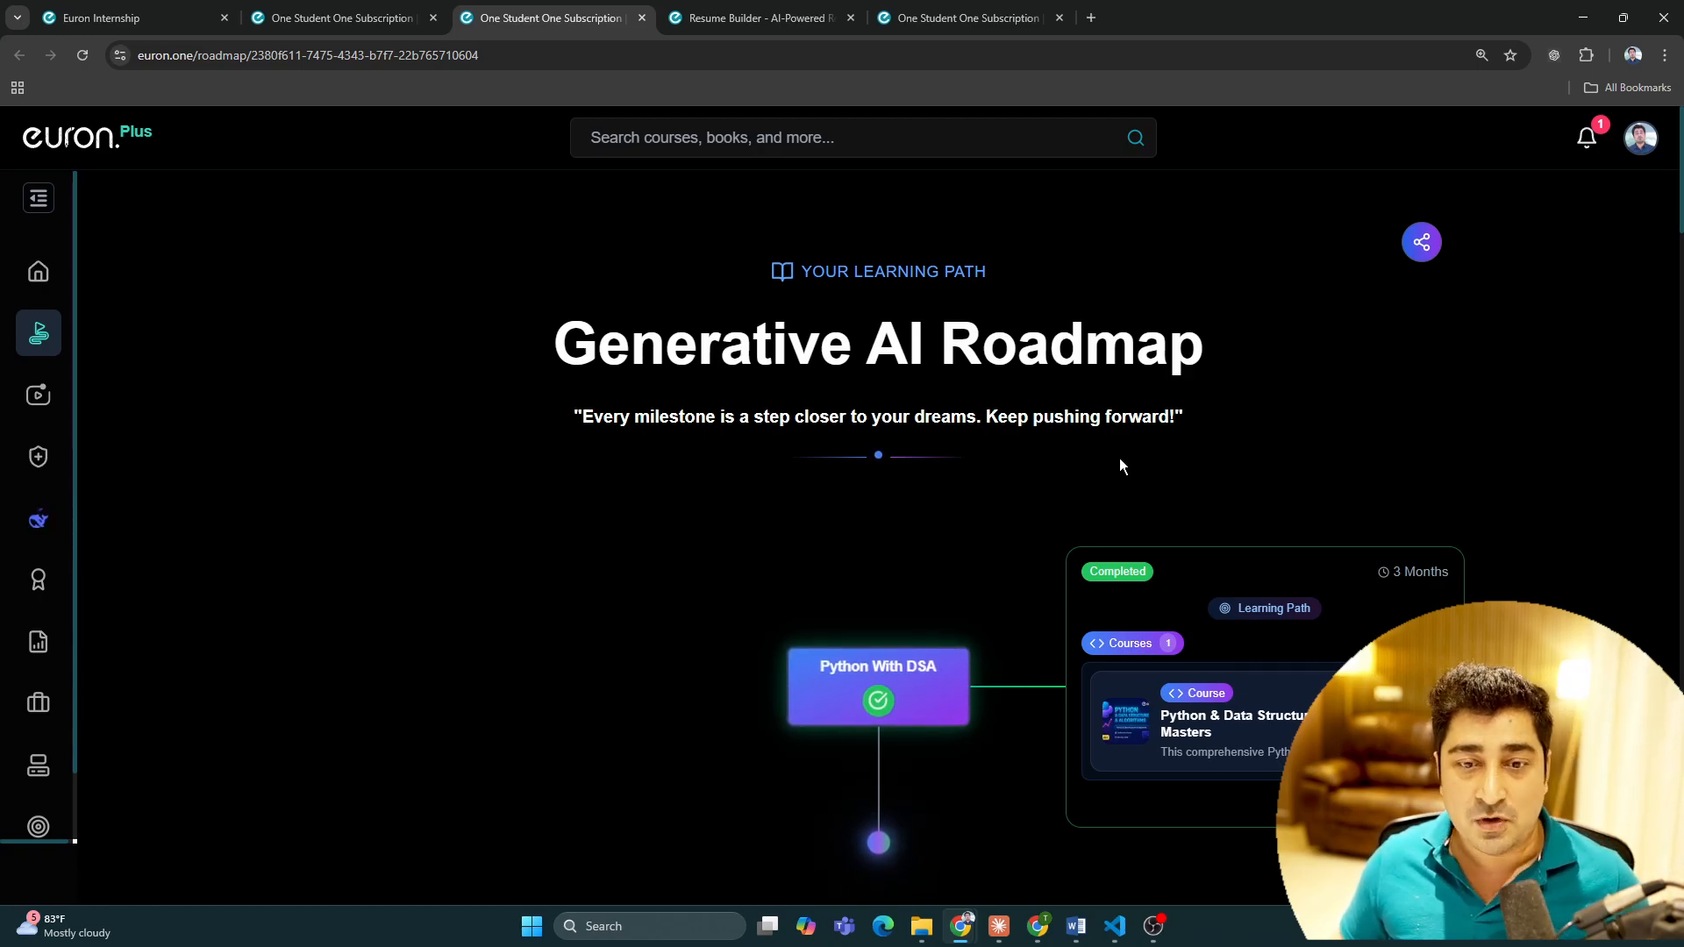
{"action": "scroll", "scroll_direction": "down", "scroll_amount": 3}
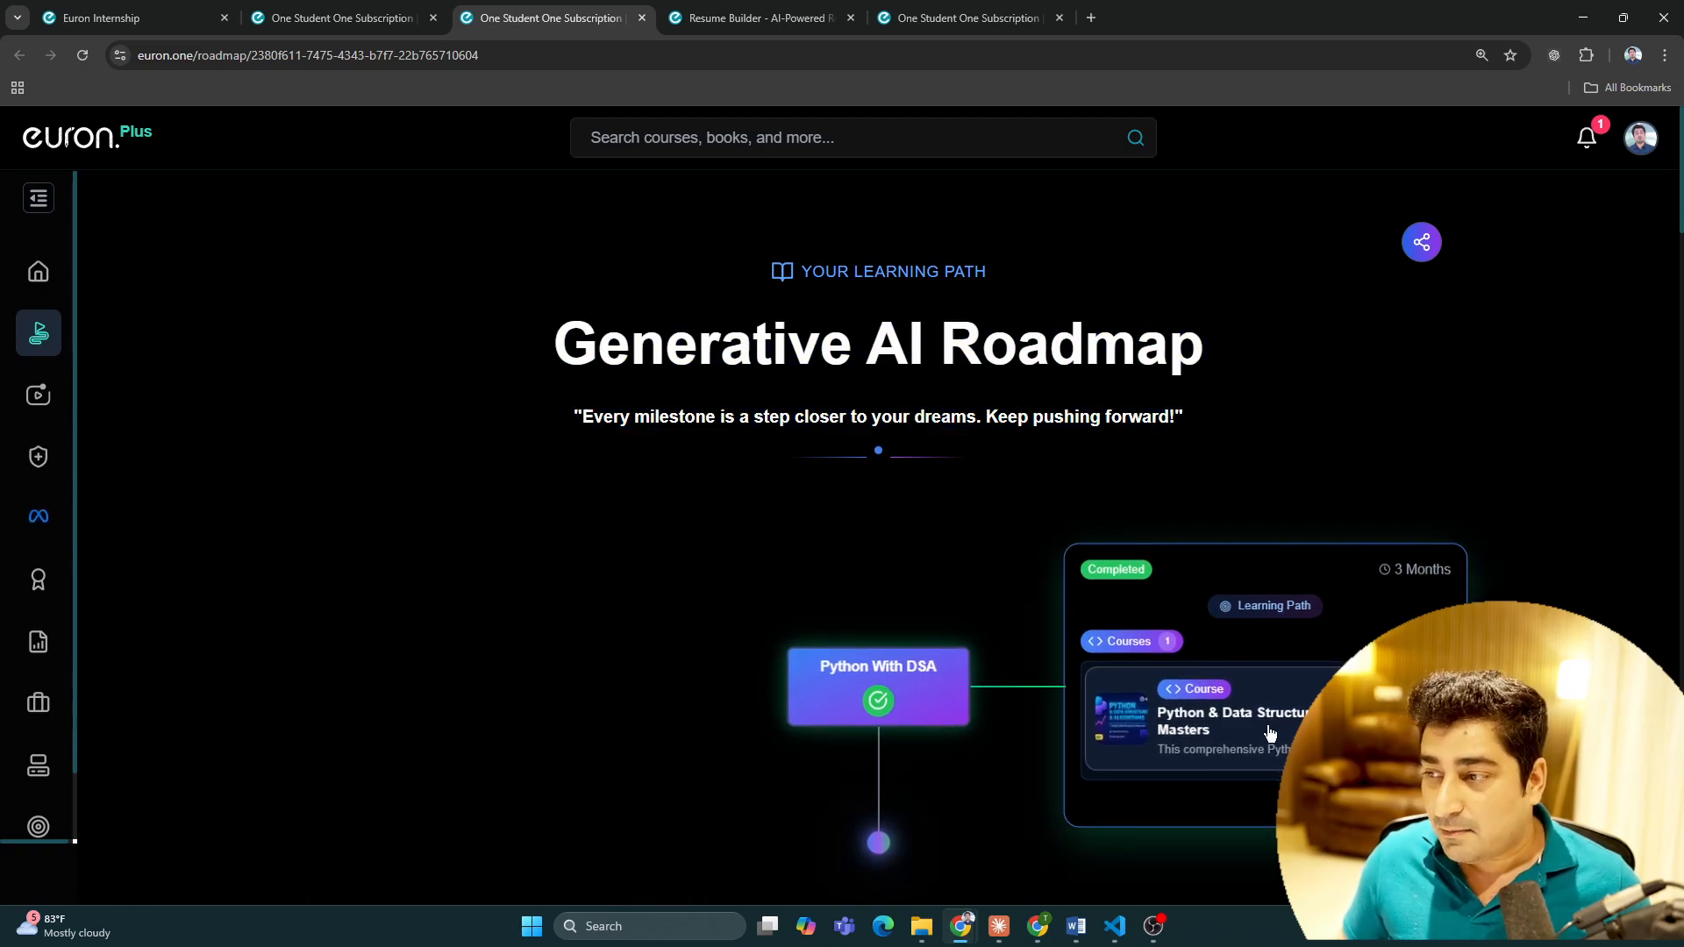
{"action": "scroll", "scroll_direction": "down", "scroll_amount": 3}
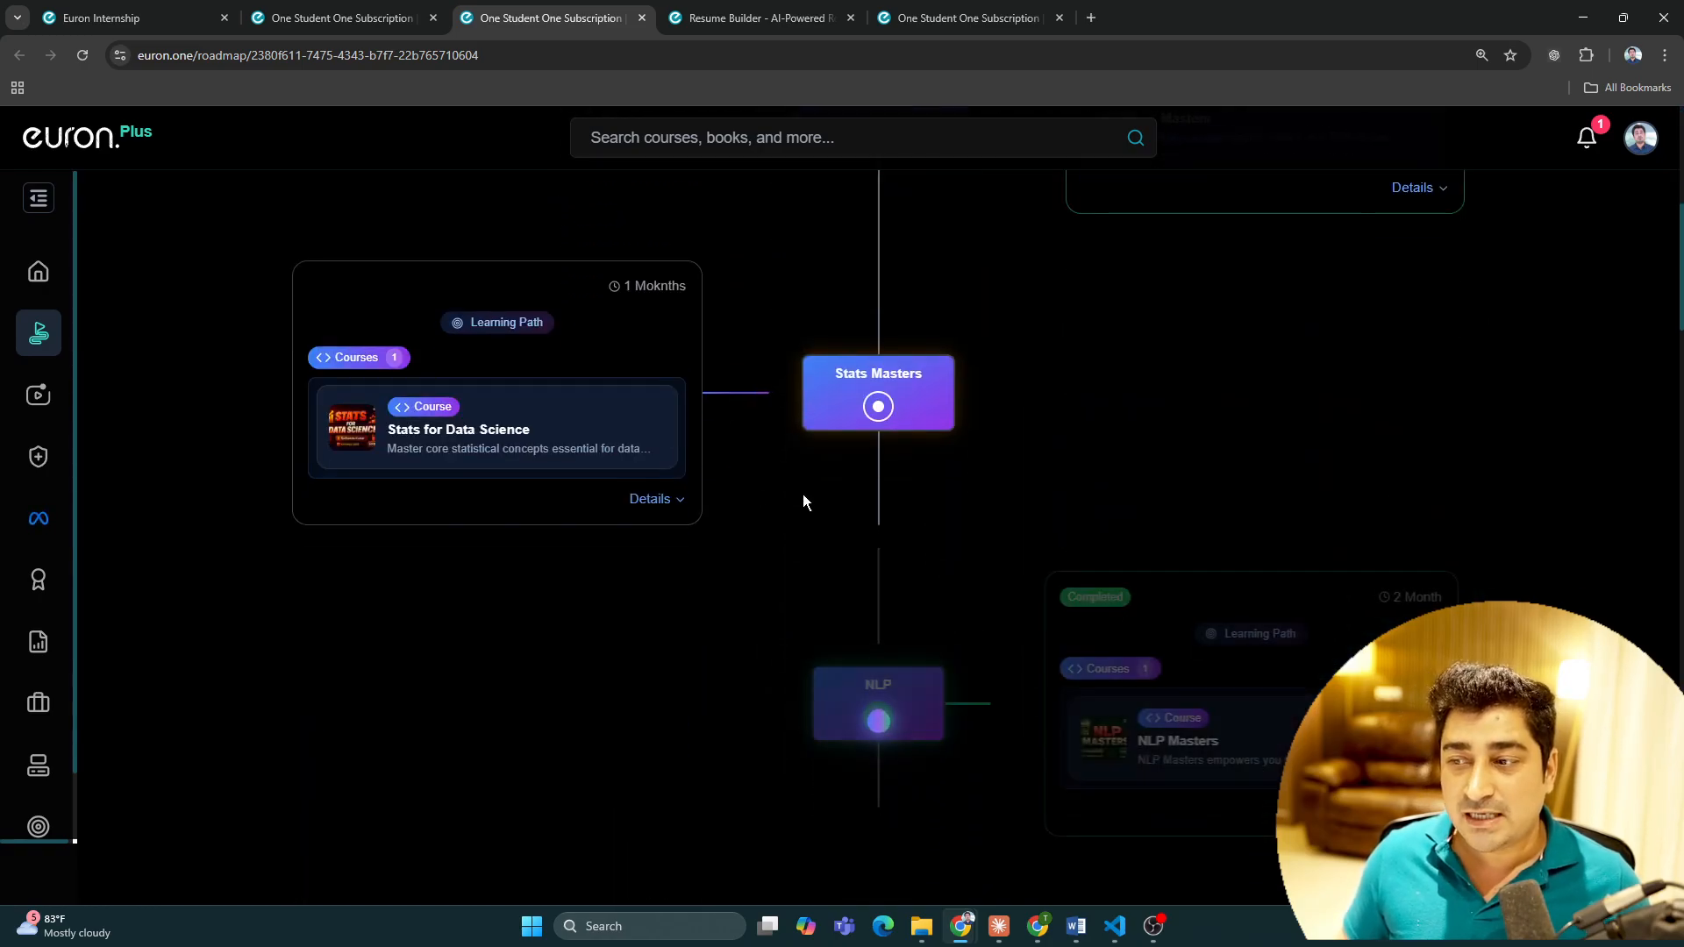
{"action": "scroll", "scroll_direction": "down", "scroll_amount": 3}
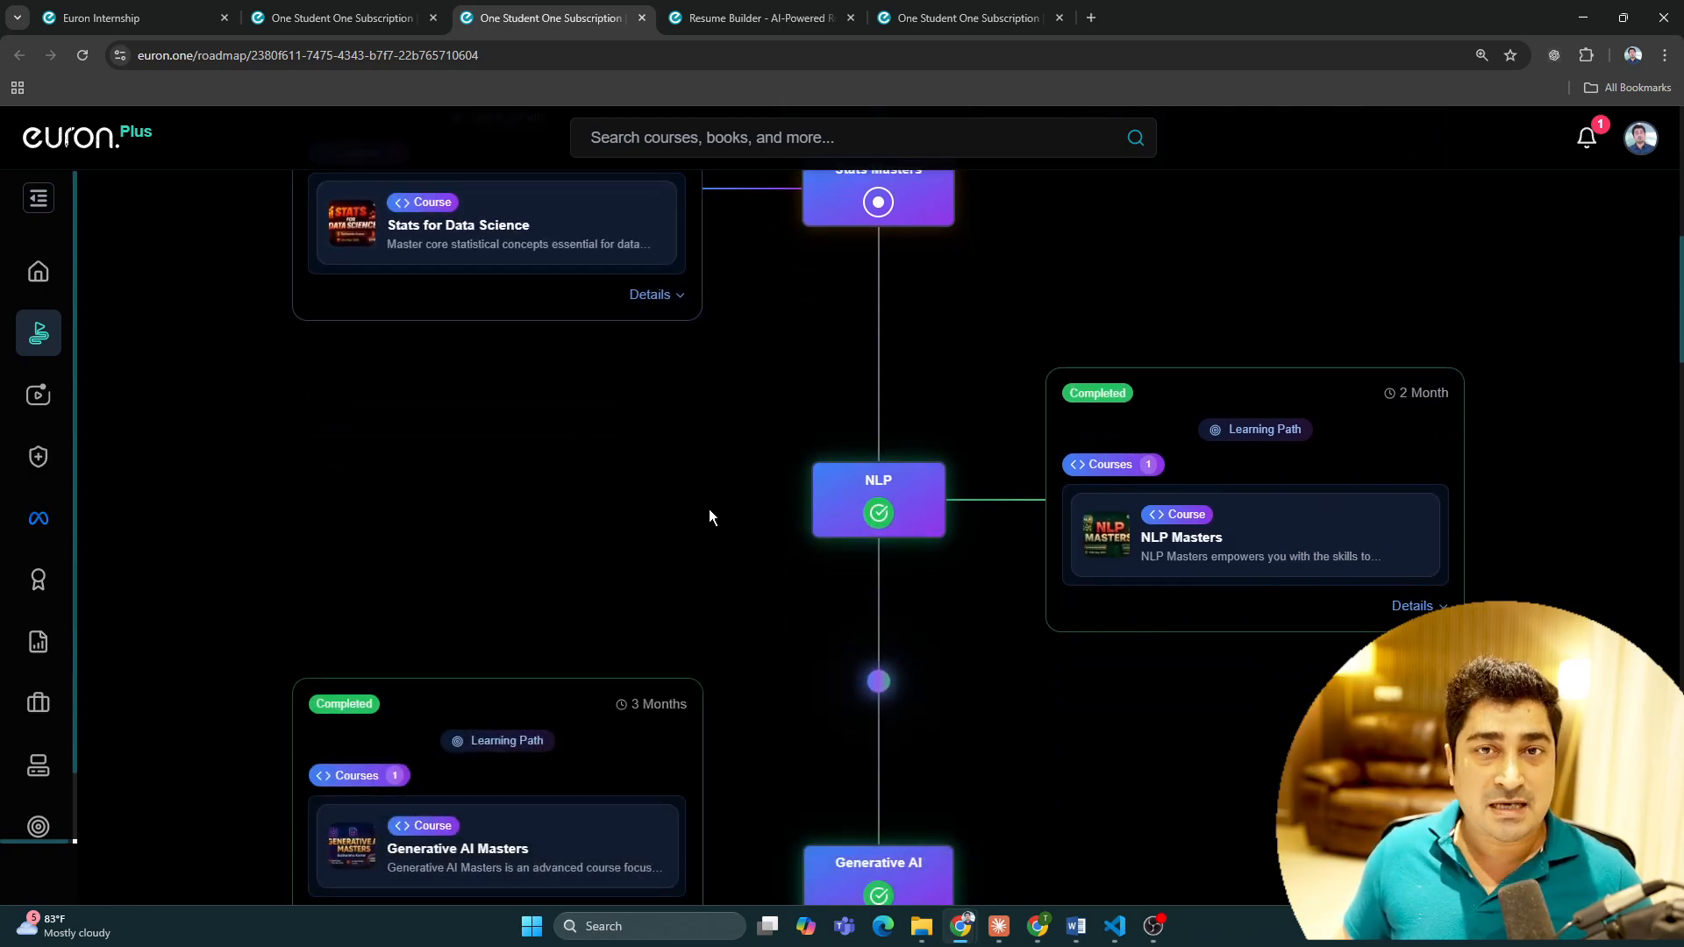
{"action": "scroll", "scroll_direction": "down", "scroll_amount": 3}
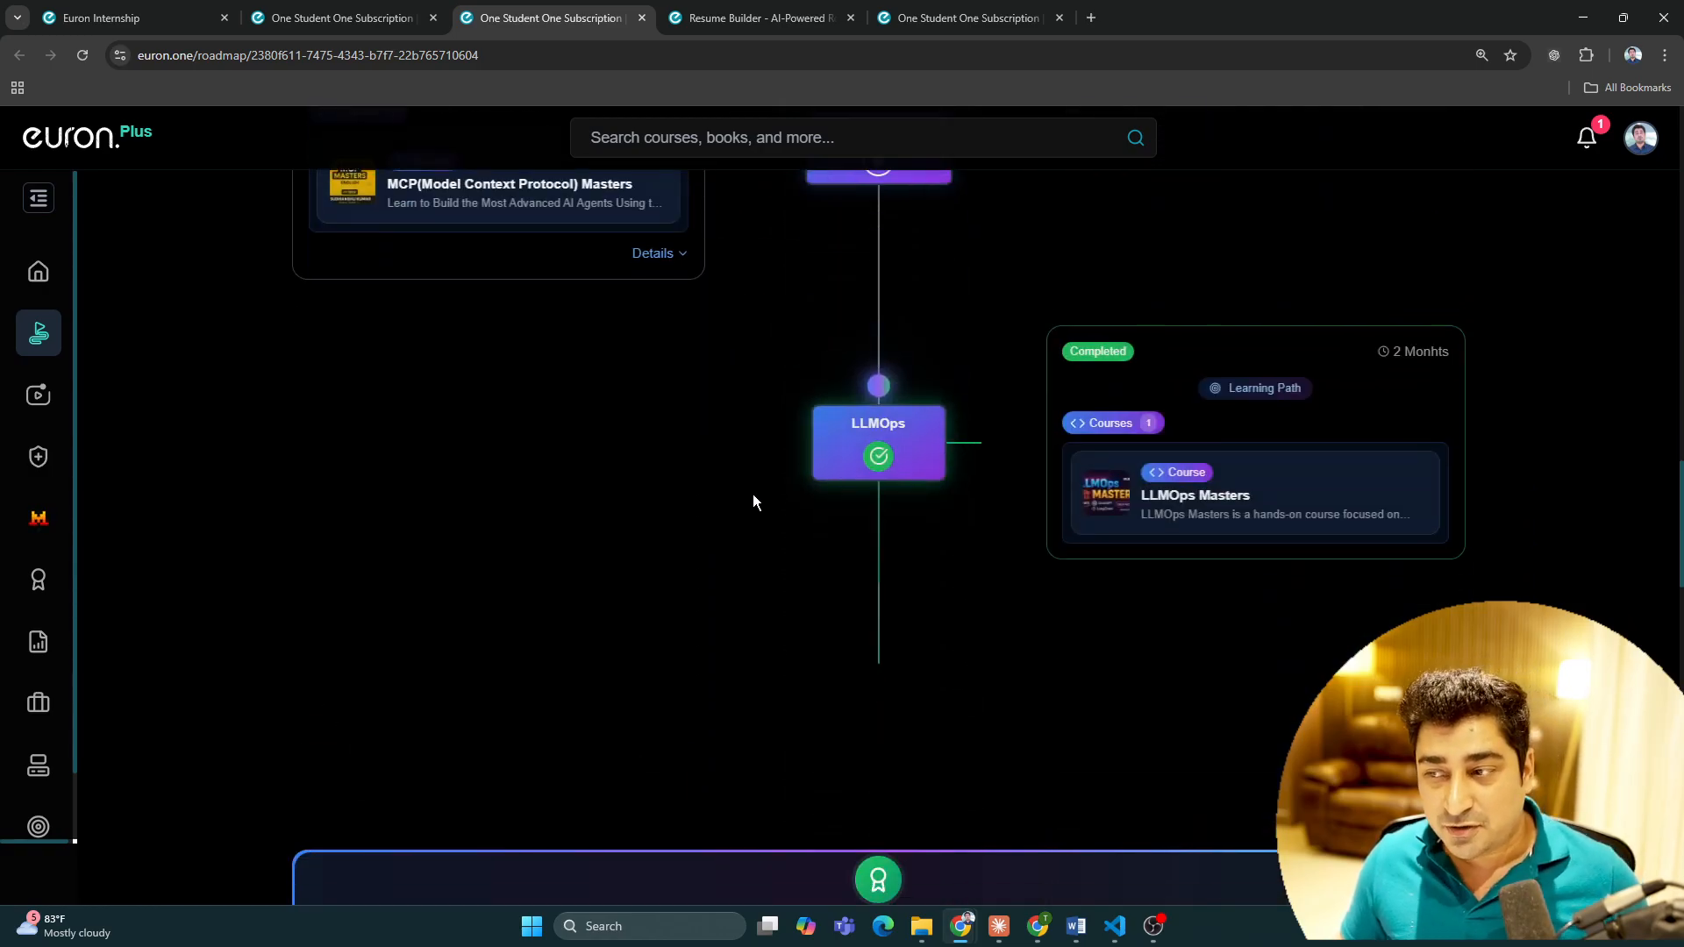
{"action": "scroll", "scroll_direction": "down", "scroll_amount": 3}
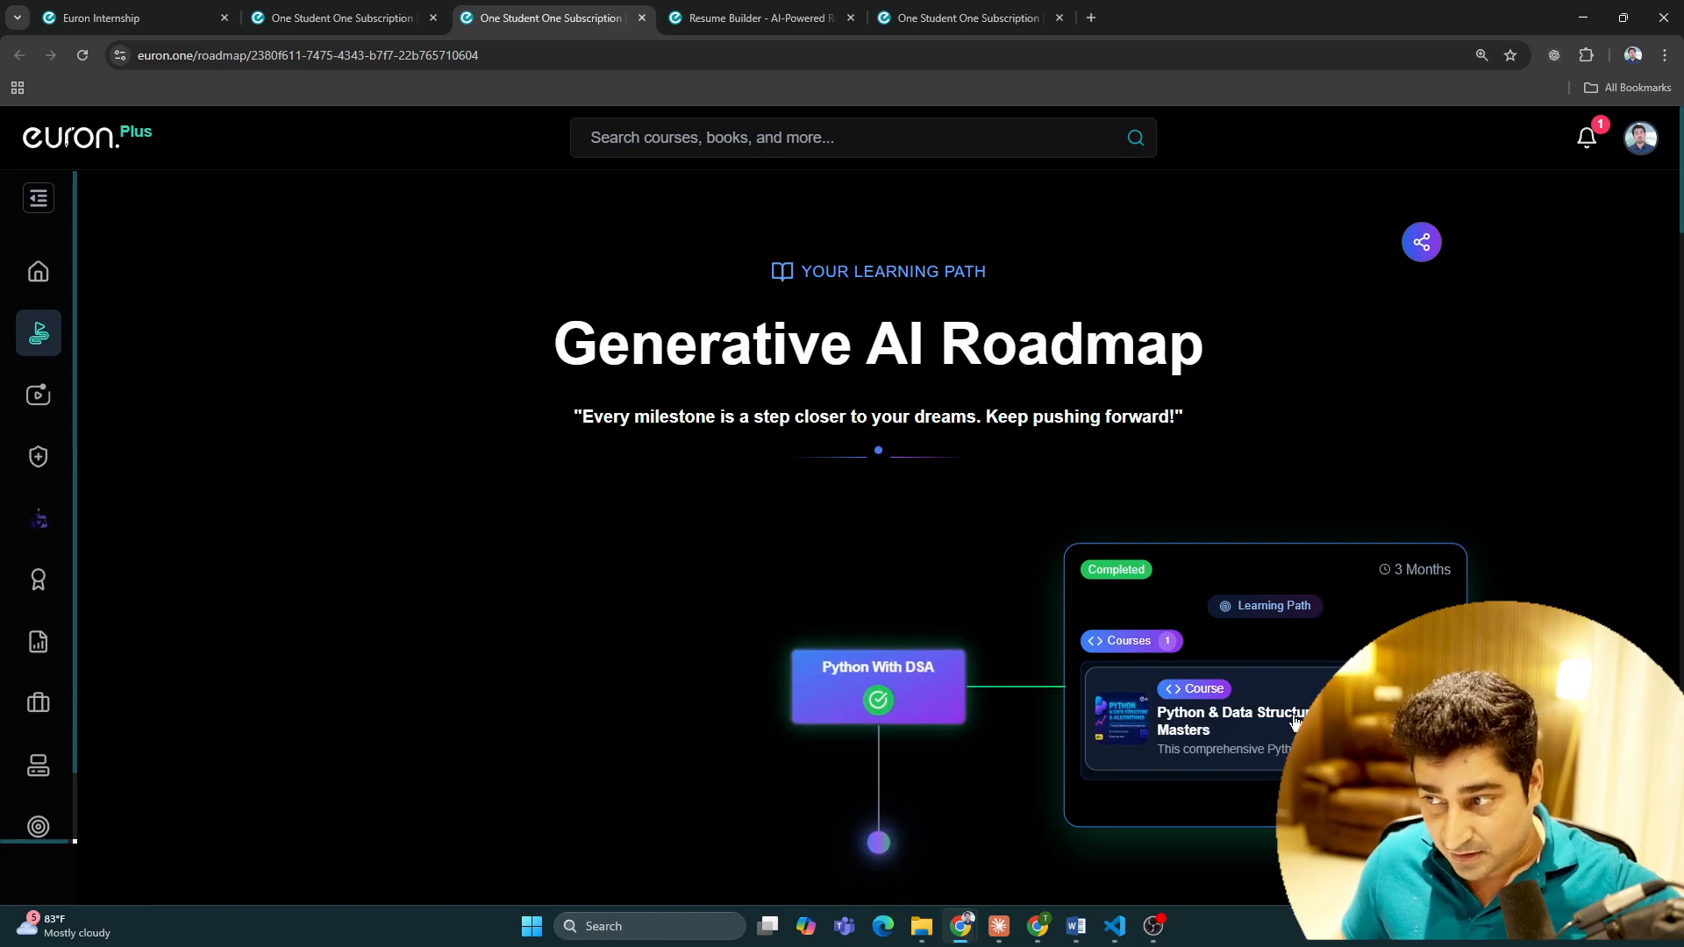
Step: Open the Python & Data Structures & Algorithms Masters course from the roadmap
{"action": "left_click", "coordinate": [1194, 719]}
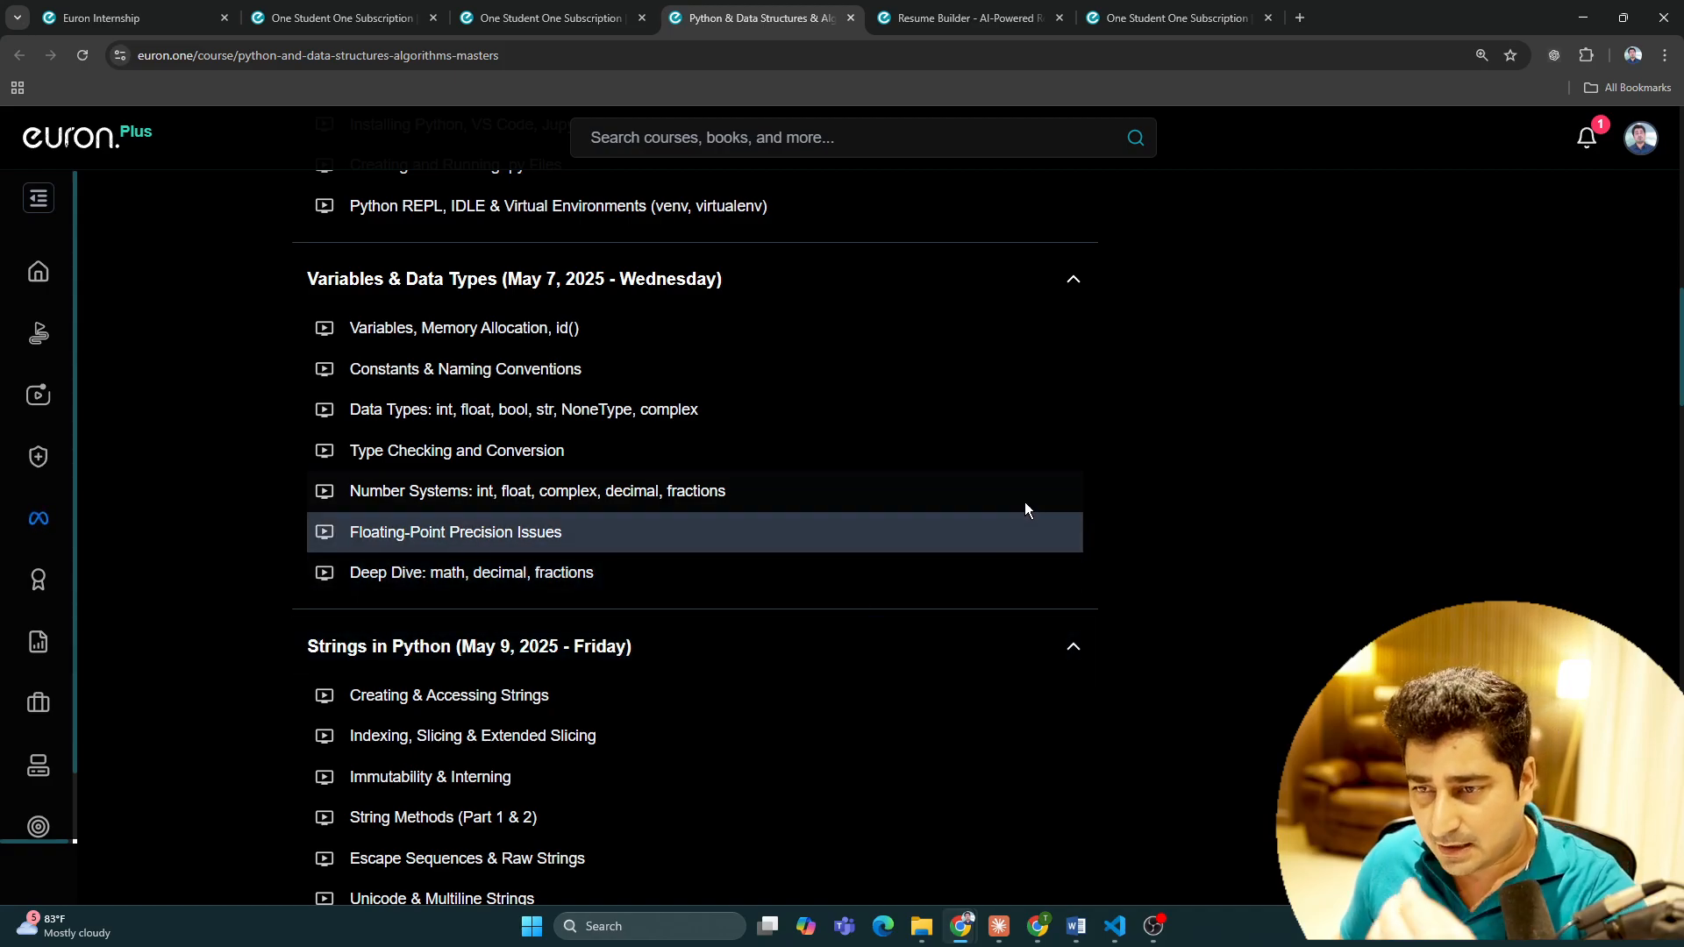
{"action": "mouse_move", "coordinate": [1319, 505]}
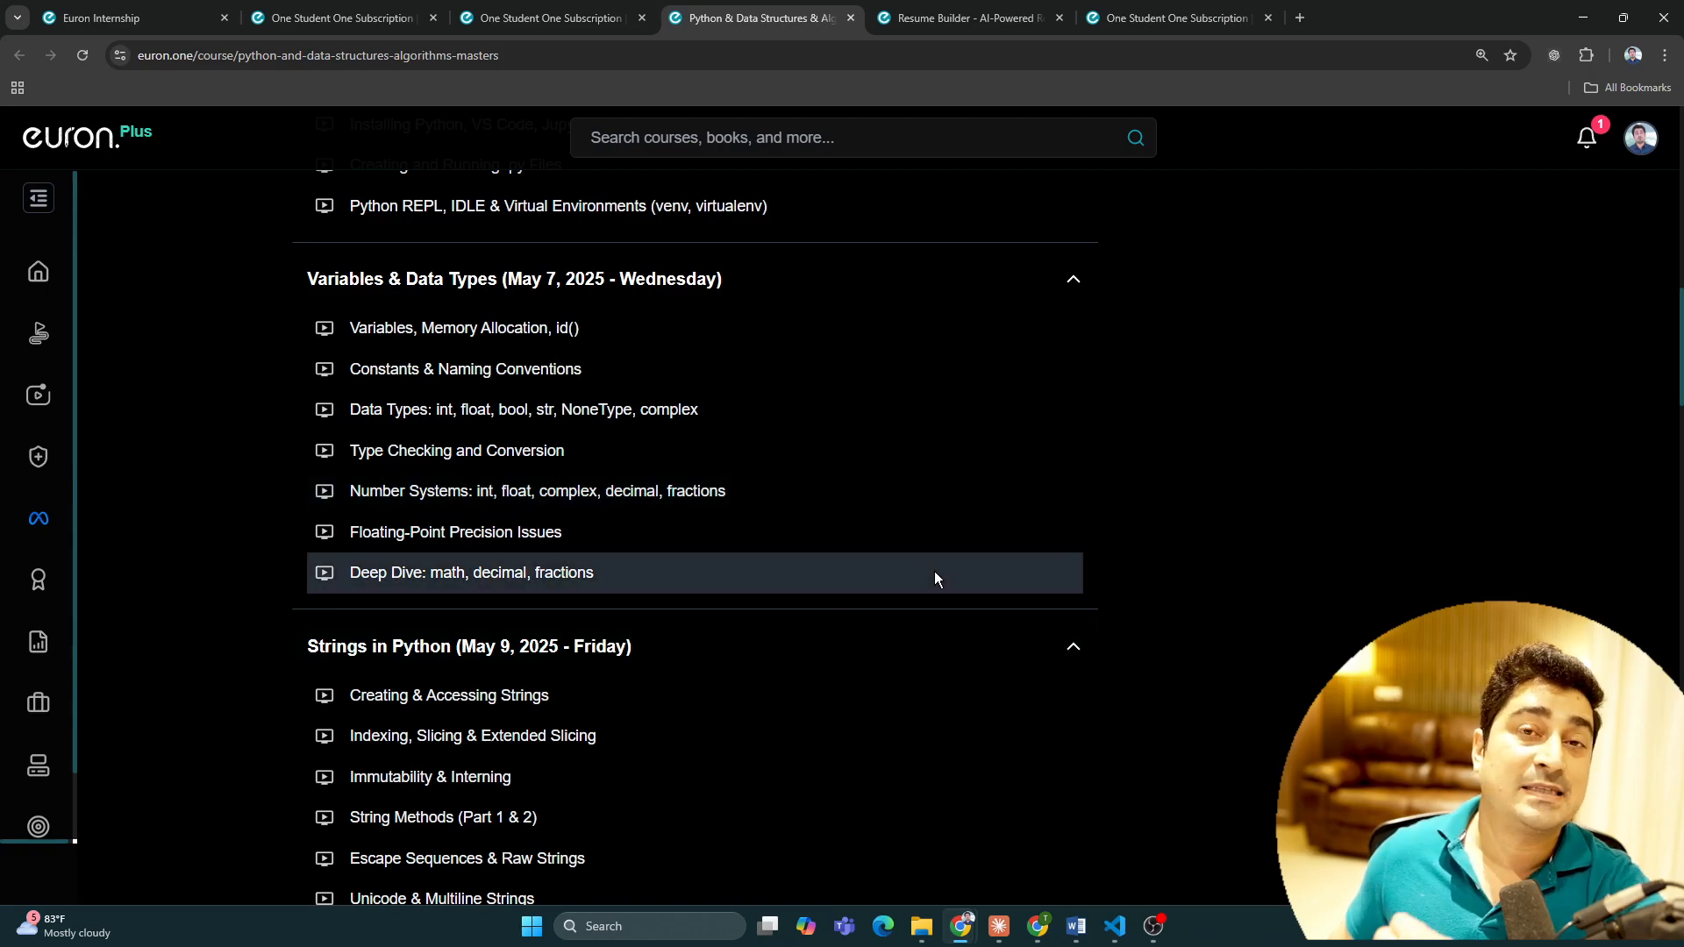
{"action": "mouse_move", "coordinate": [1176, 614]}
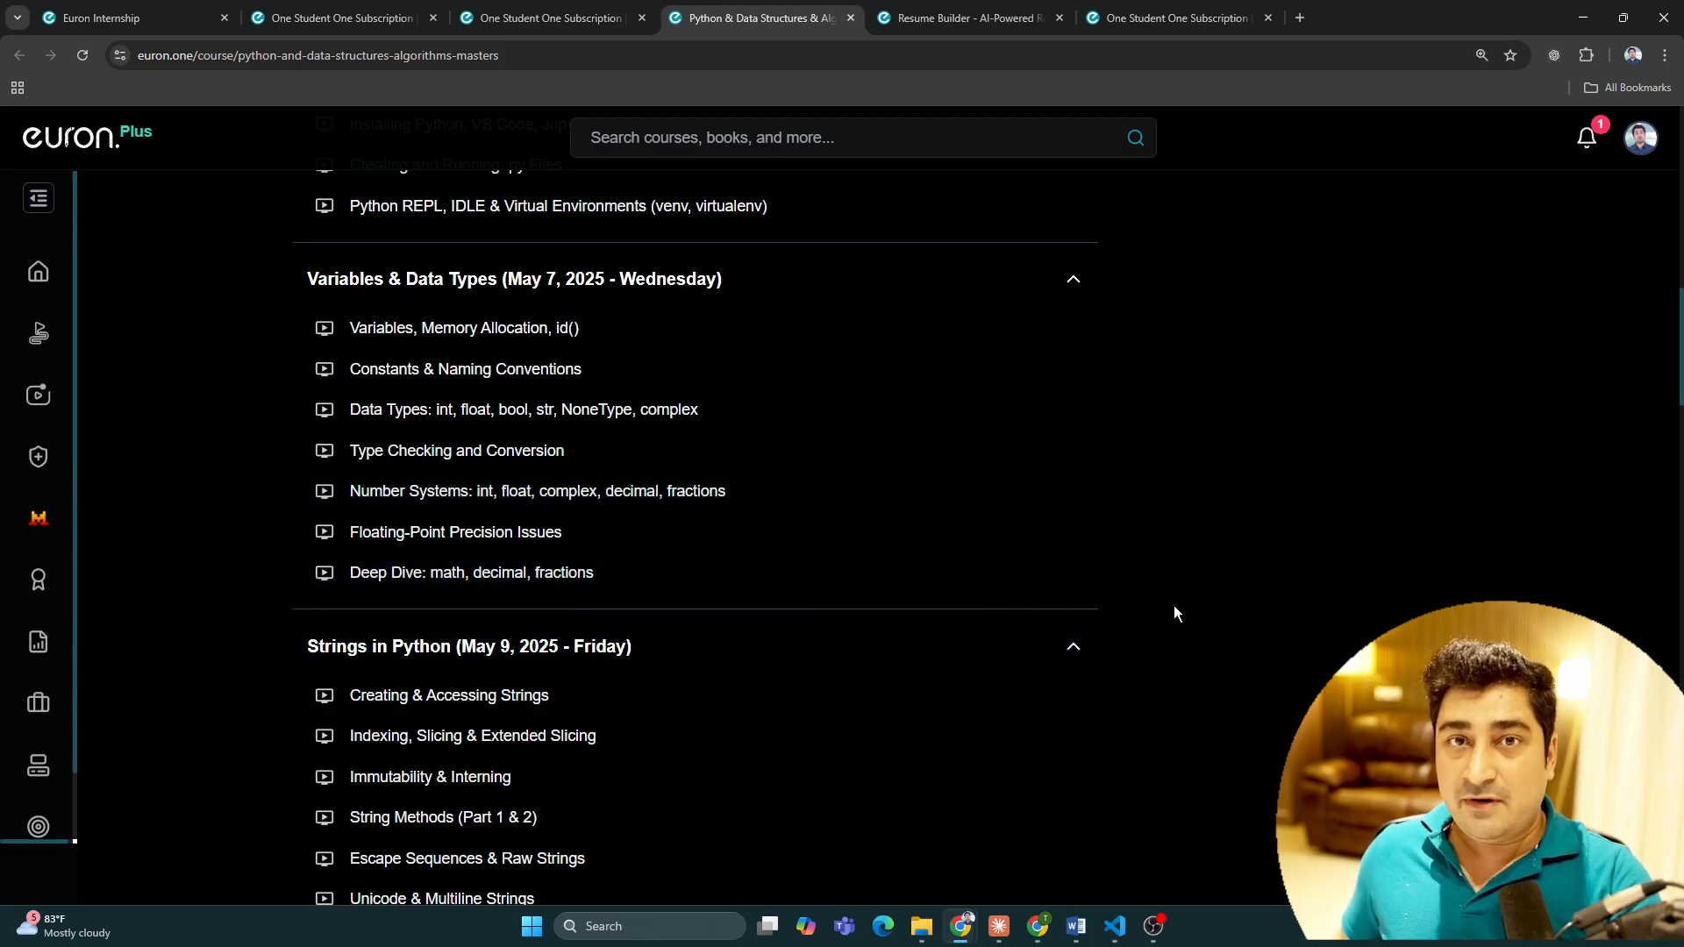
{"action": "mouse_move", "coordinate": [1360, 566]}
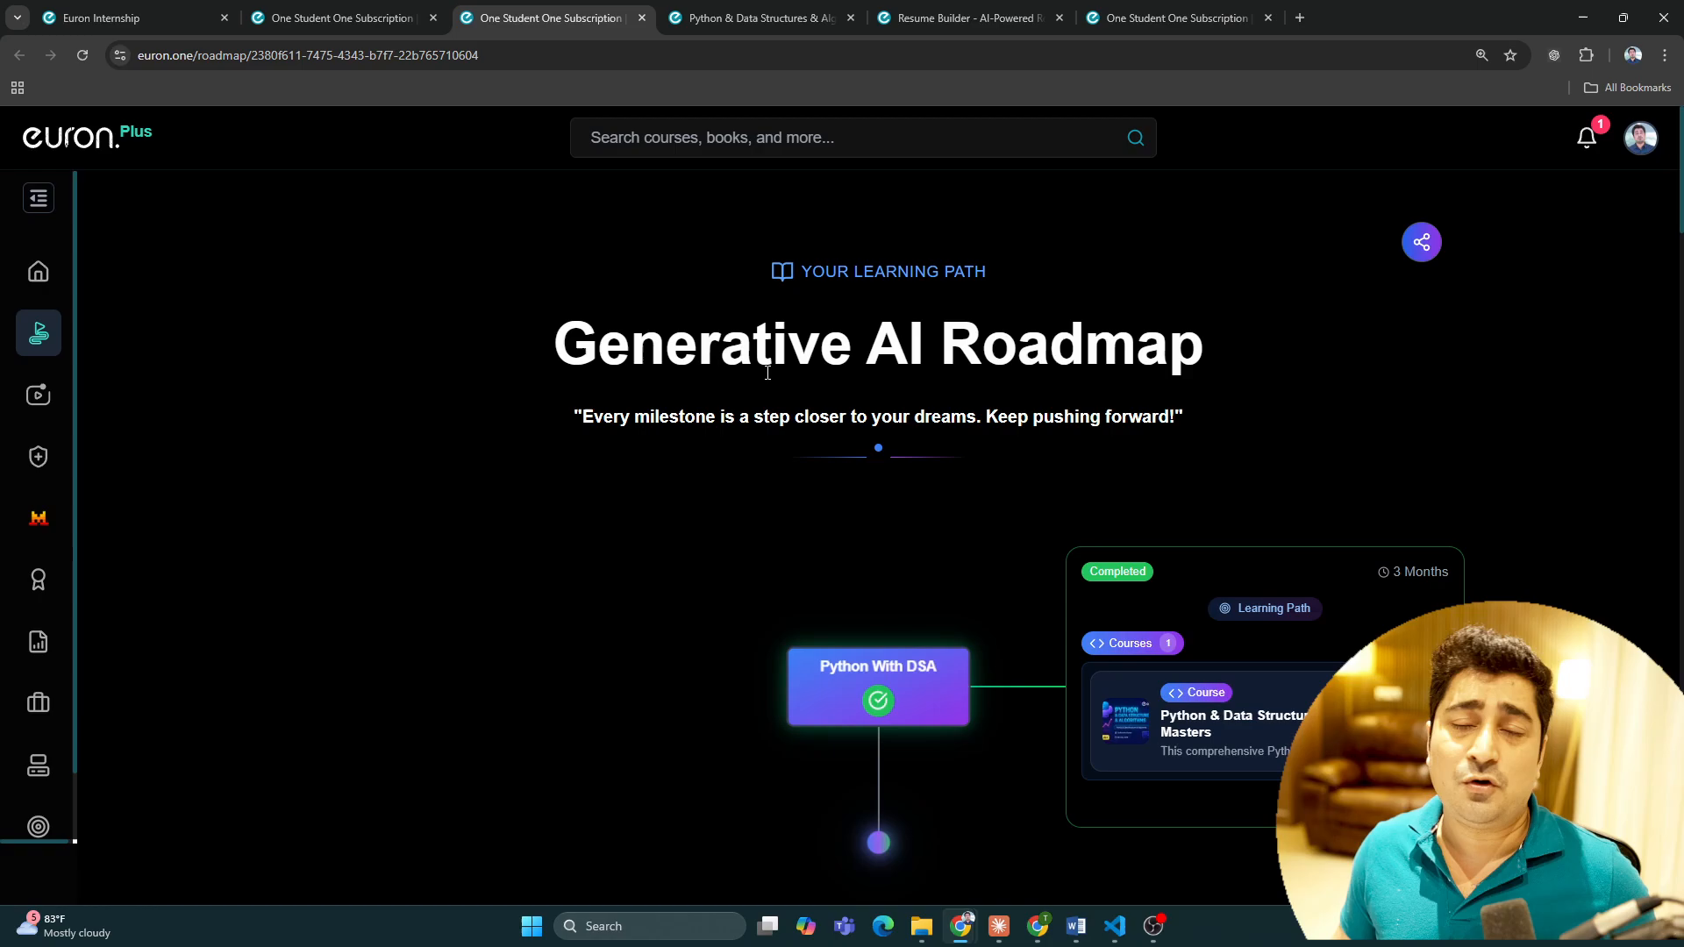
Step: Scroll the roadmap from Python With DSA through Stats Masters, NLP, Generative AI, RAG to Mcp masters
{"action": "scroll", "scroll_direction": "down", "scroll_amount": 3}
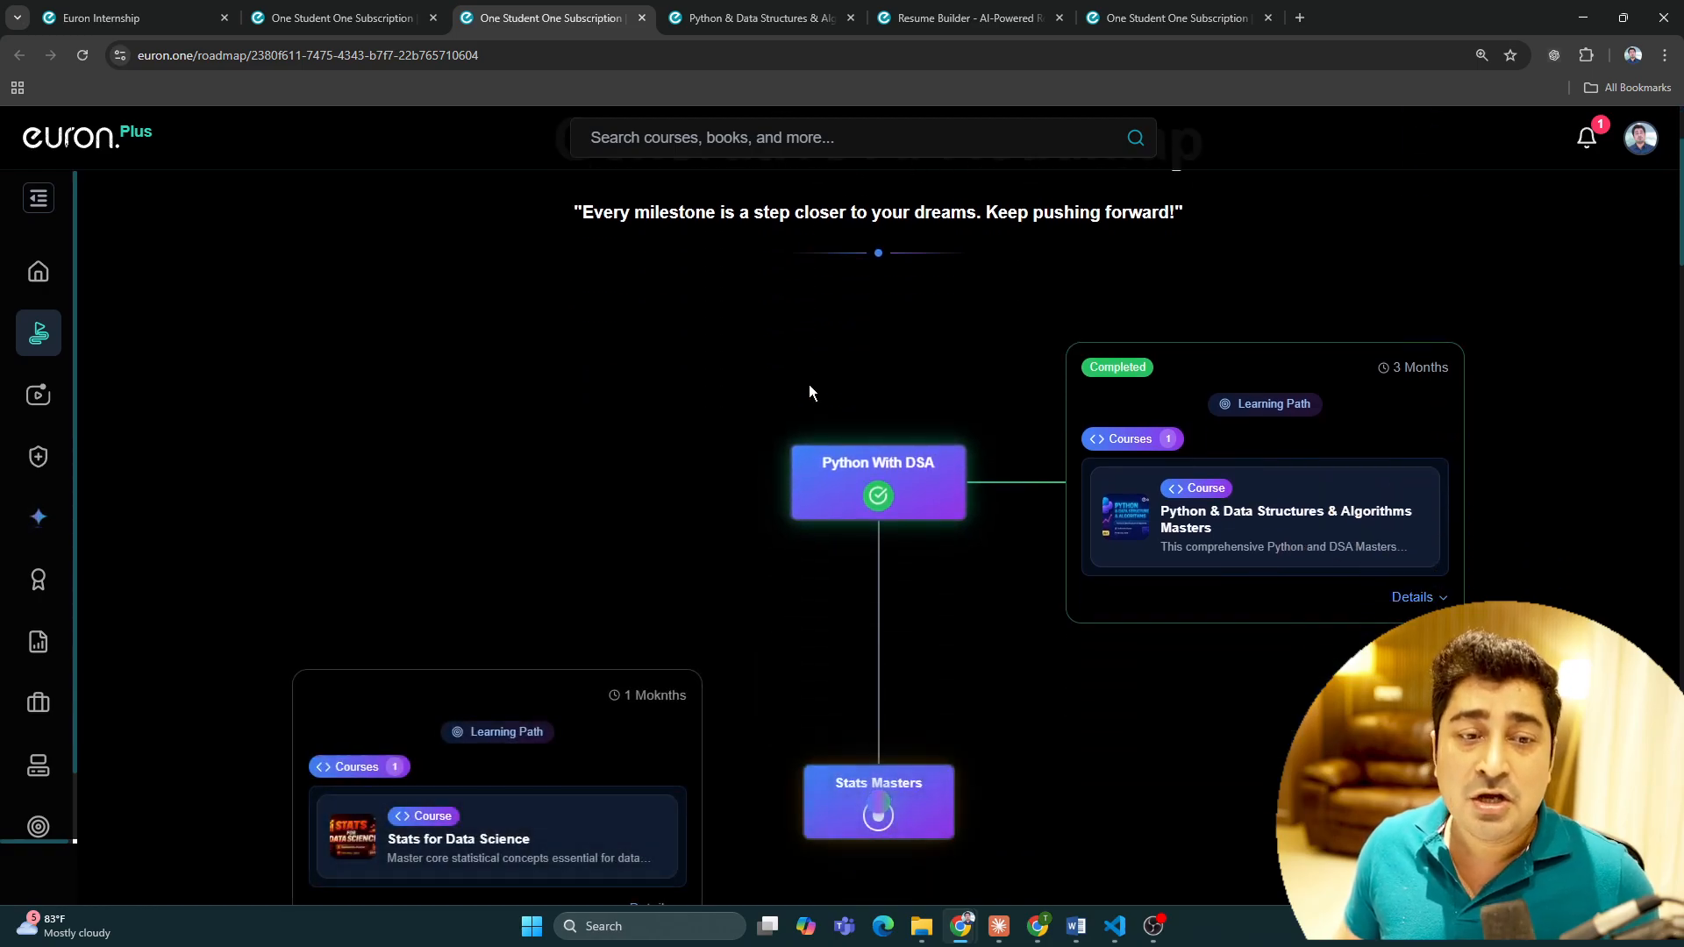
{"action": "scroll", "scroll_direction": "down", "scroll_amount": 3}
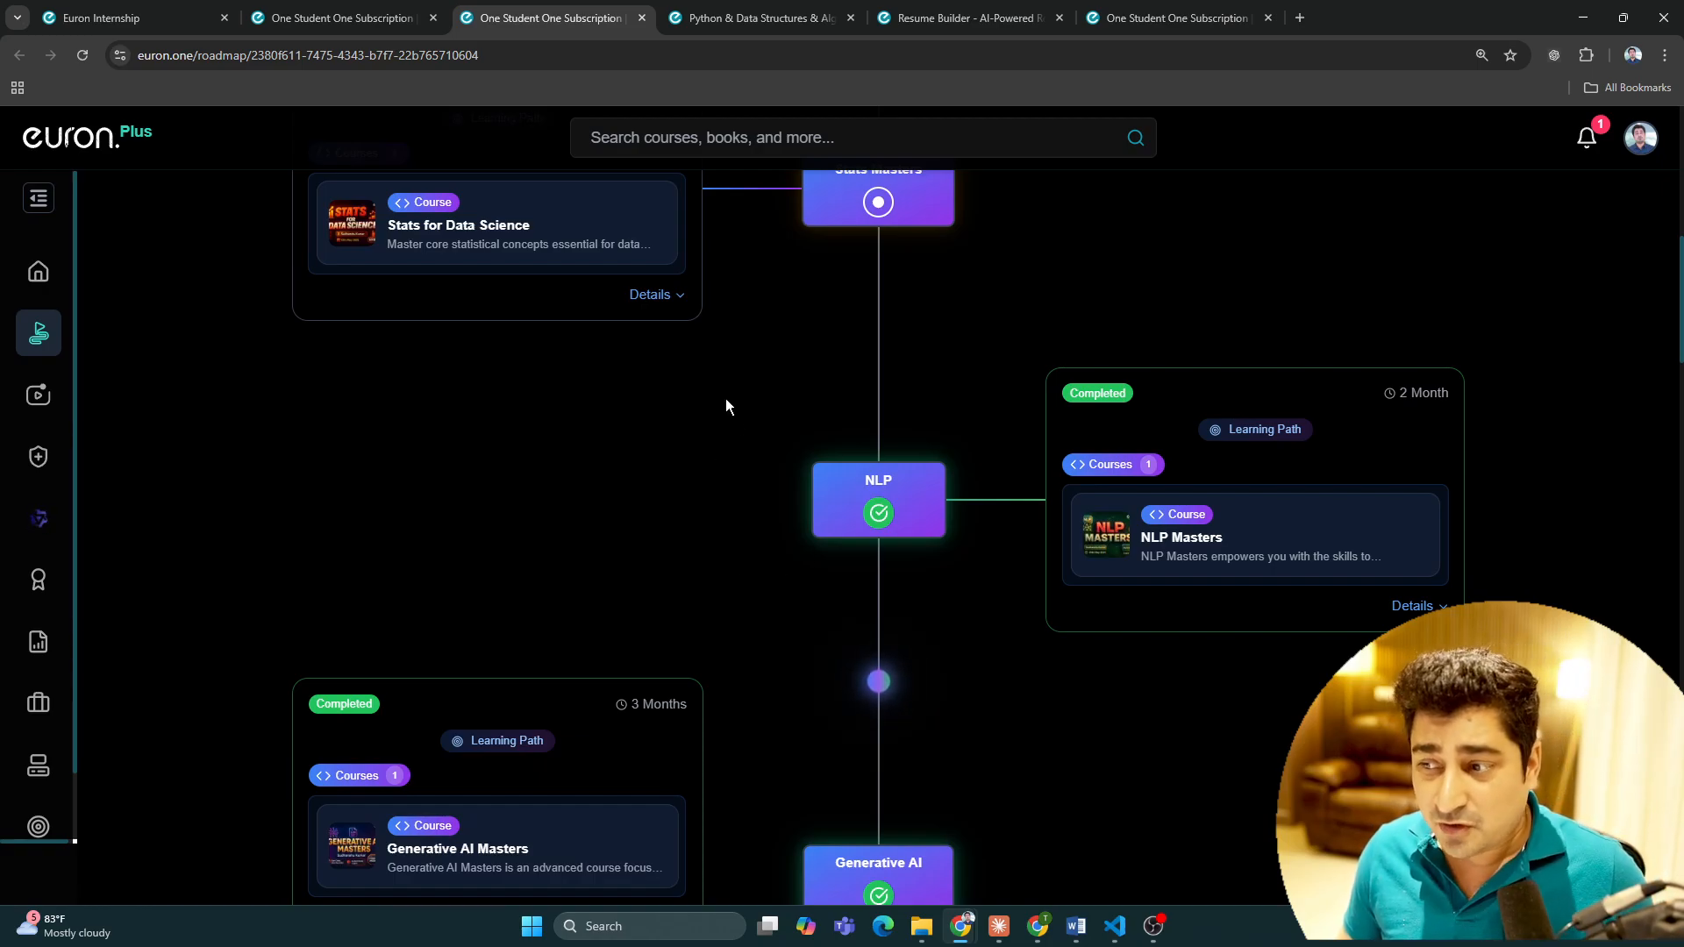
{"action": "scroll", "scroll_direction": "down", "scroll_amount": 3}
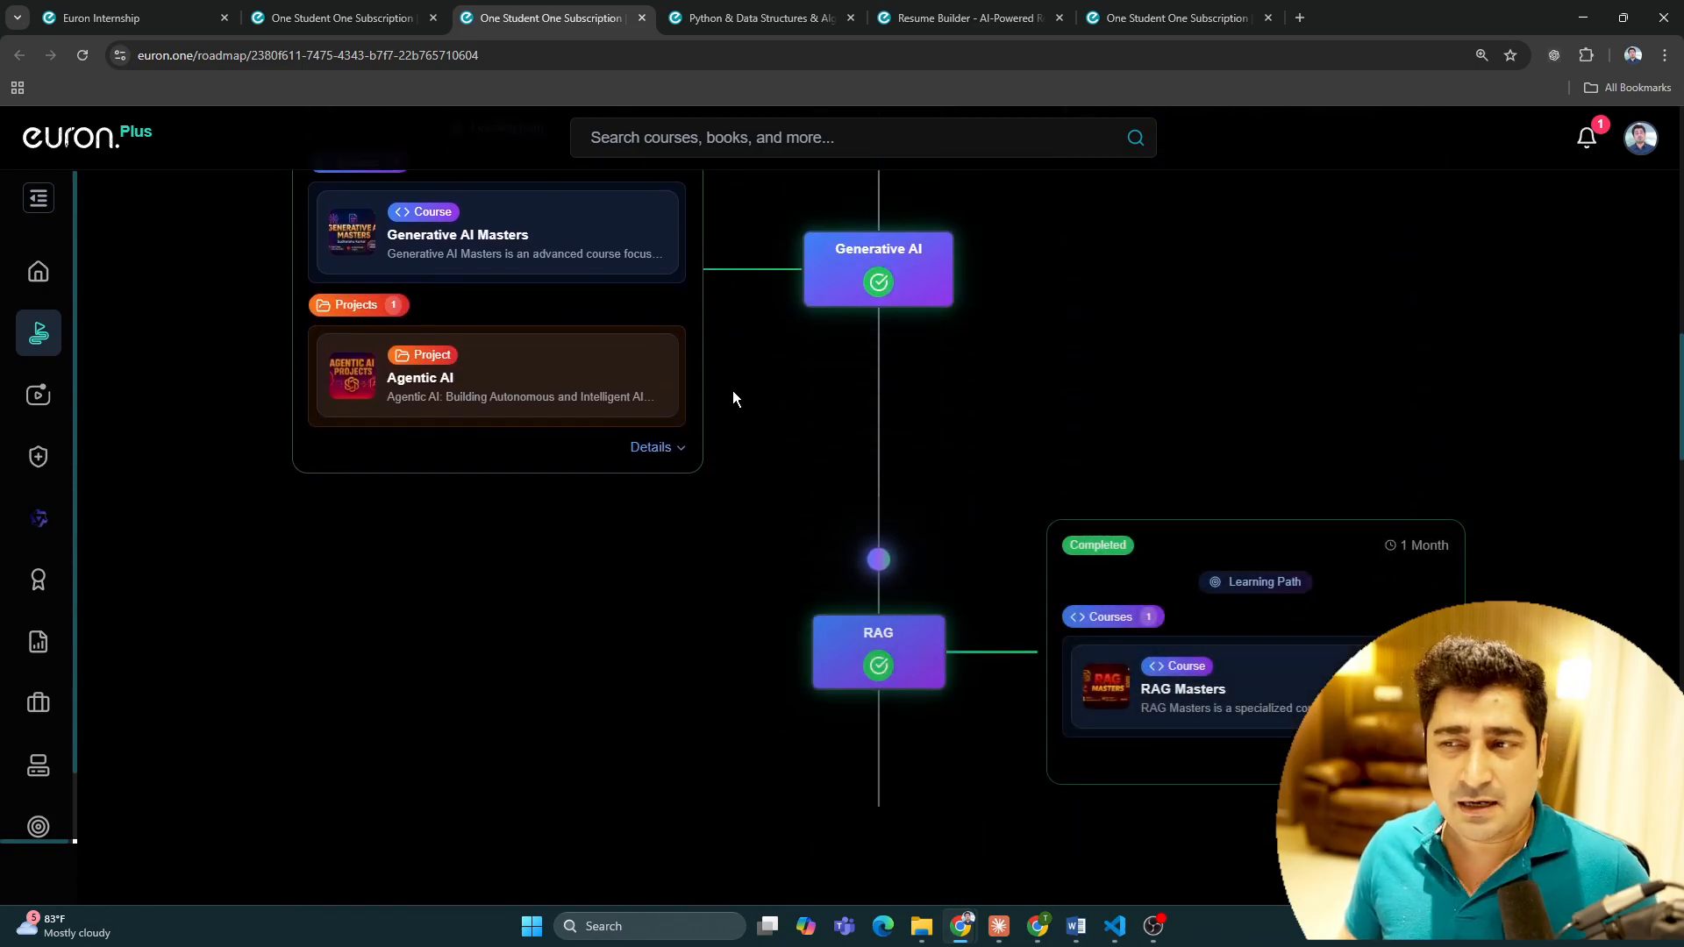
{"action": "scroll", "scroll_direction": "down", "scroll_amount": 3}
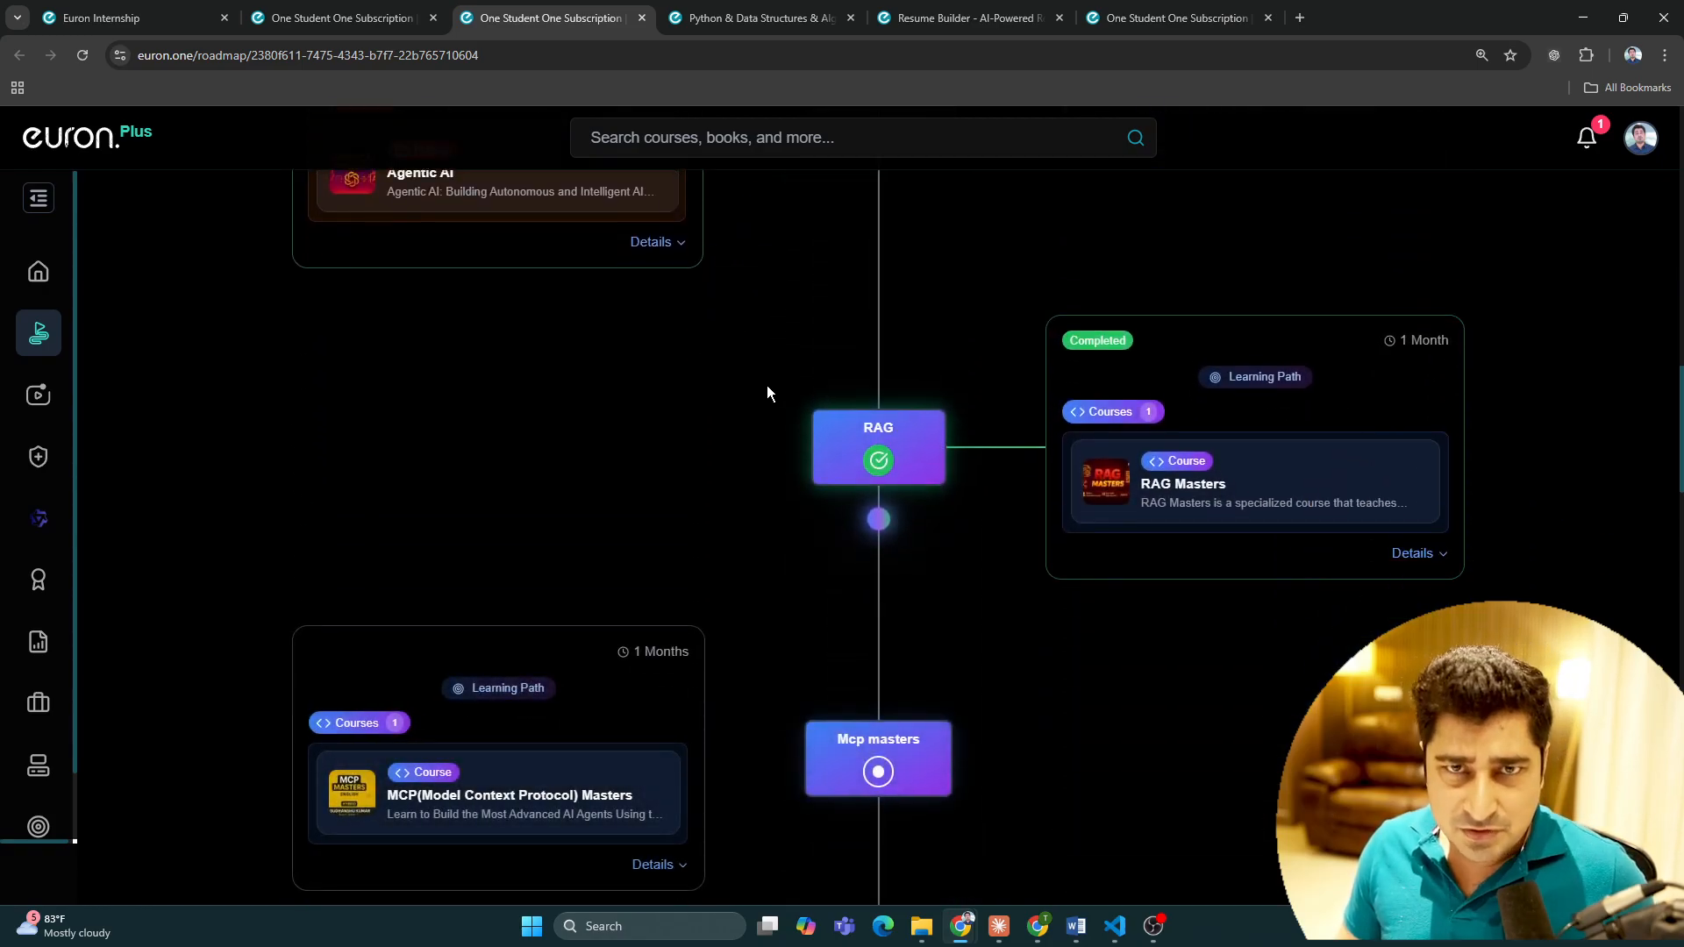
{"action": "scroll", "scroll_direction": "down", "scroll_amount": 3}
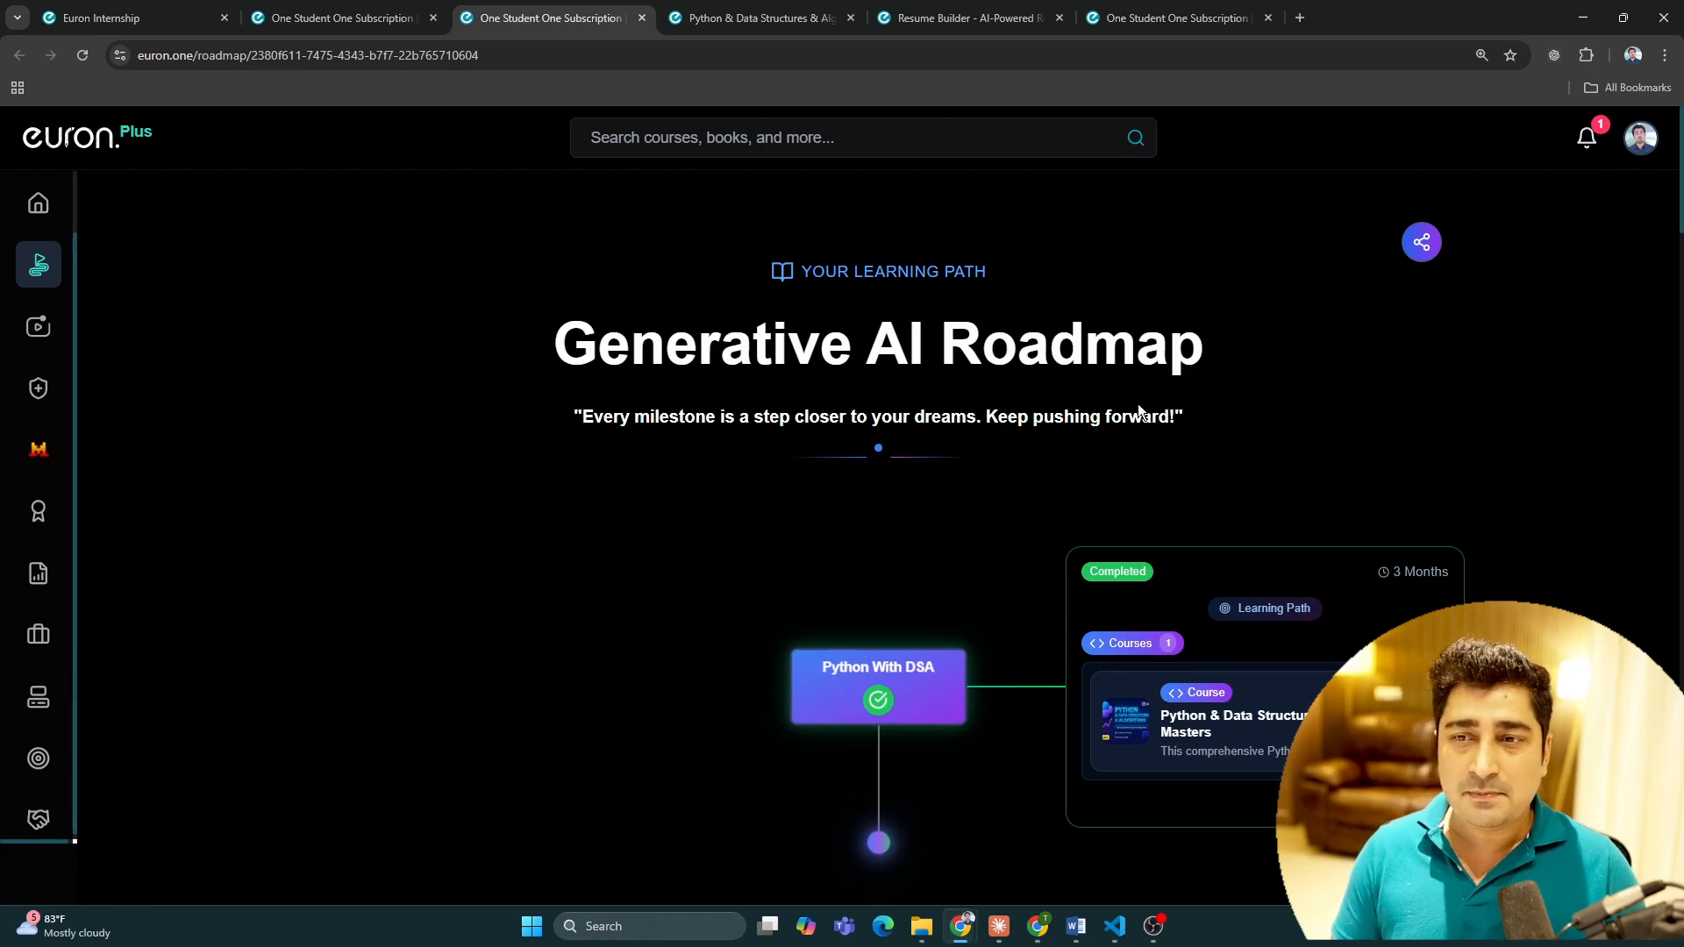
{"action": "mouse_move", "coordinate": [1365, 512]}
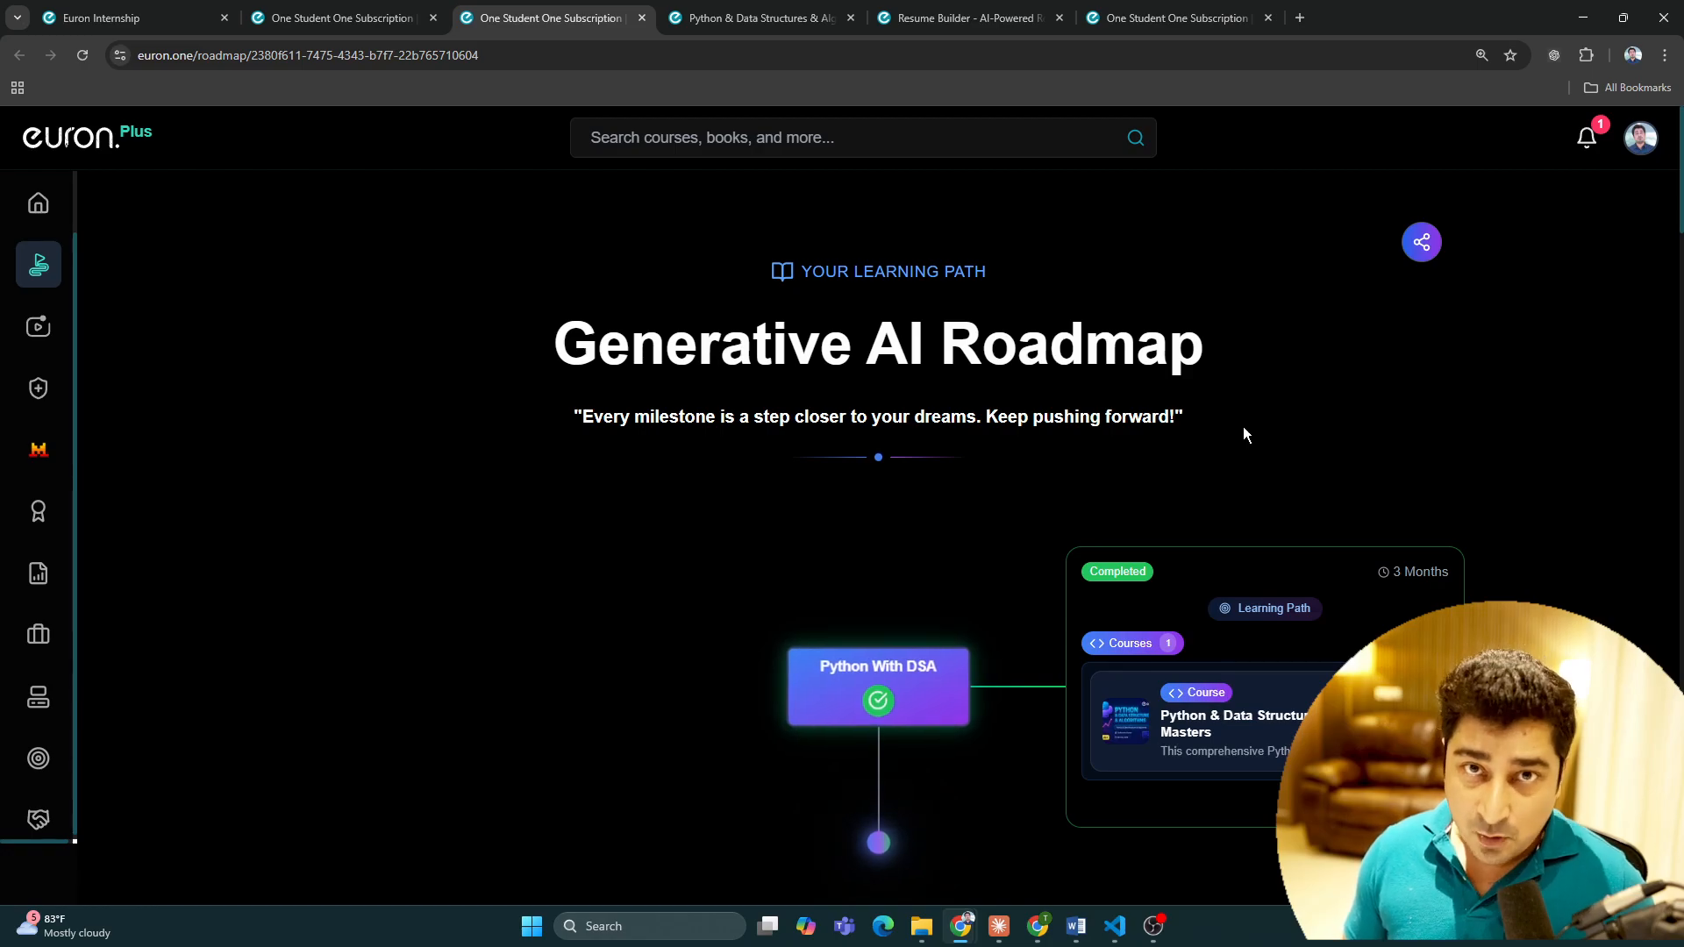
{"action": "scroll", "scroll_direction": "down", "scroll_amount": 3}
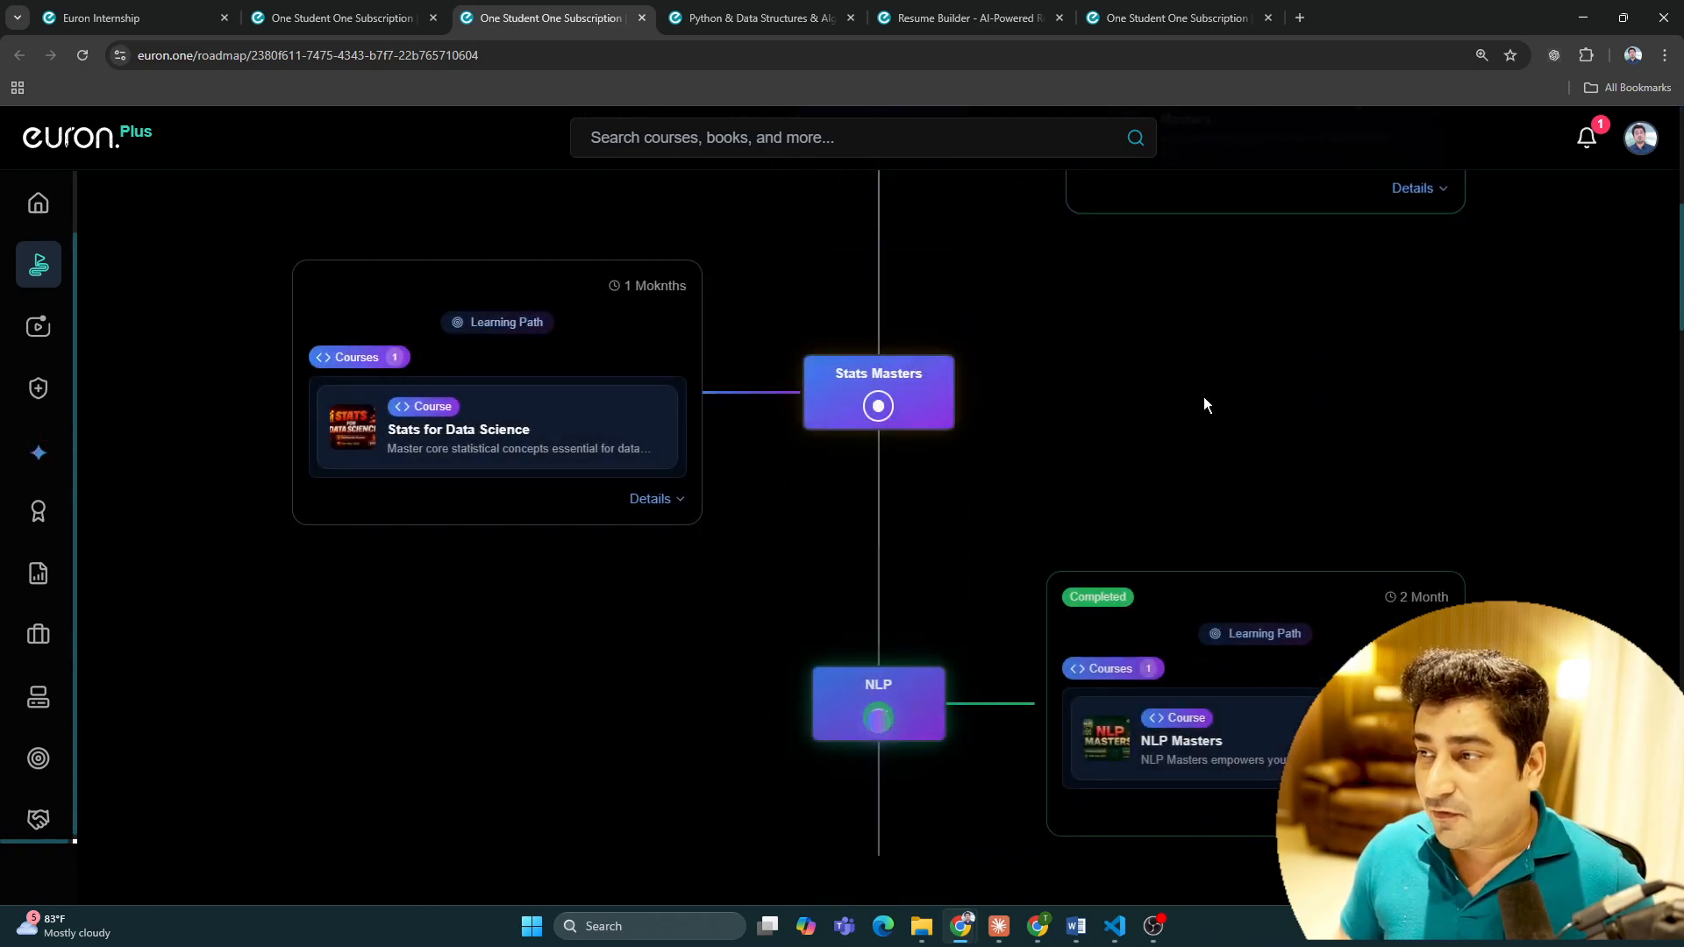